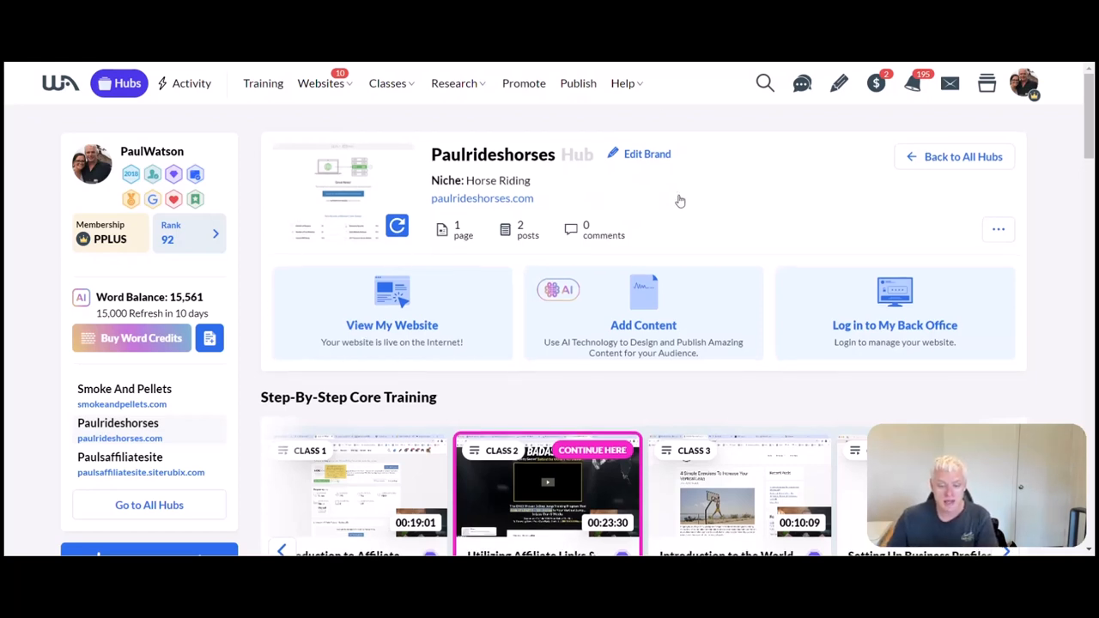
# - Show potential posts for Horse Riding Techniques, Horse Care And Health, and Equipment And Gear
pyautogui.scroll(-3)
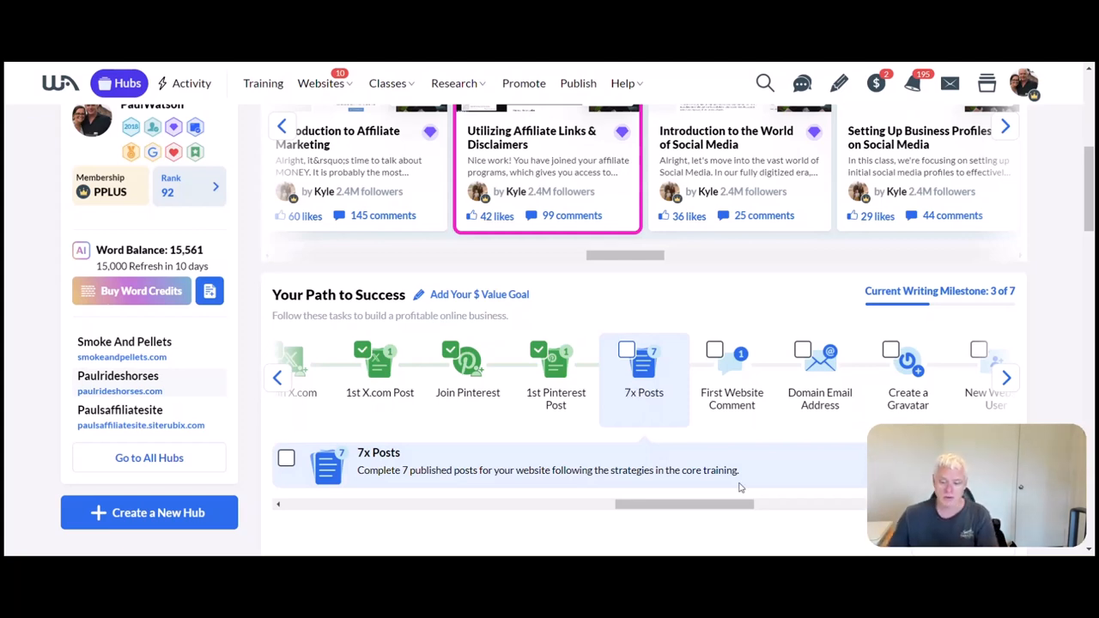
pyautogui.moveTo(646, 407)
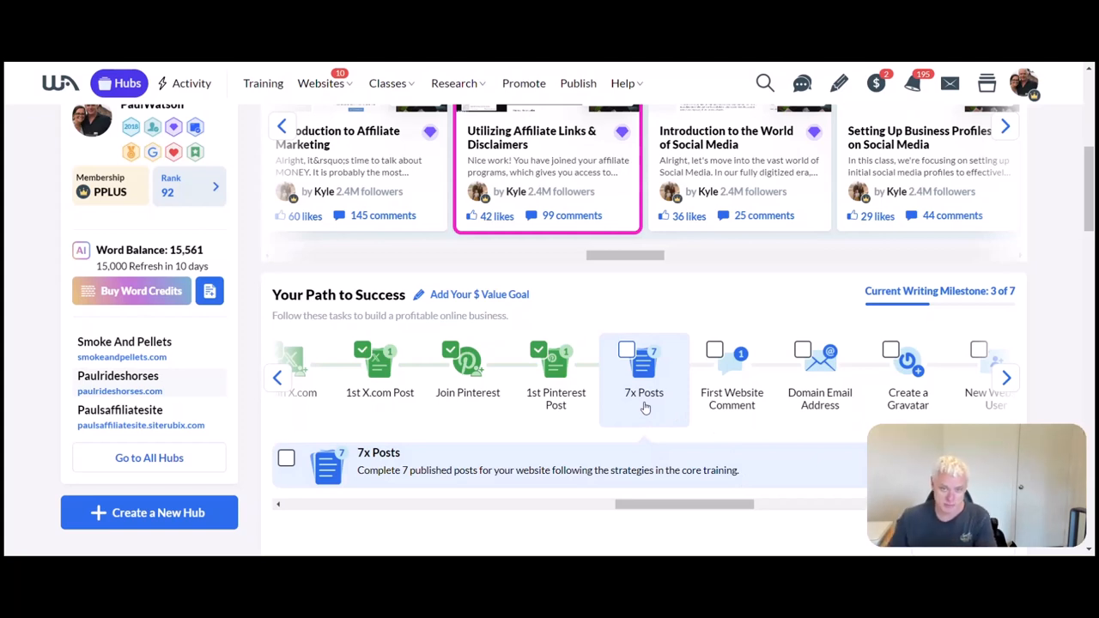
pyautogui.moveTo(817, 388)
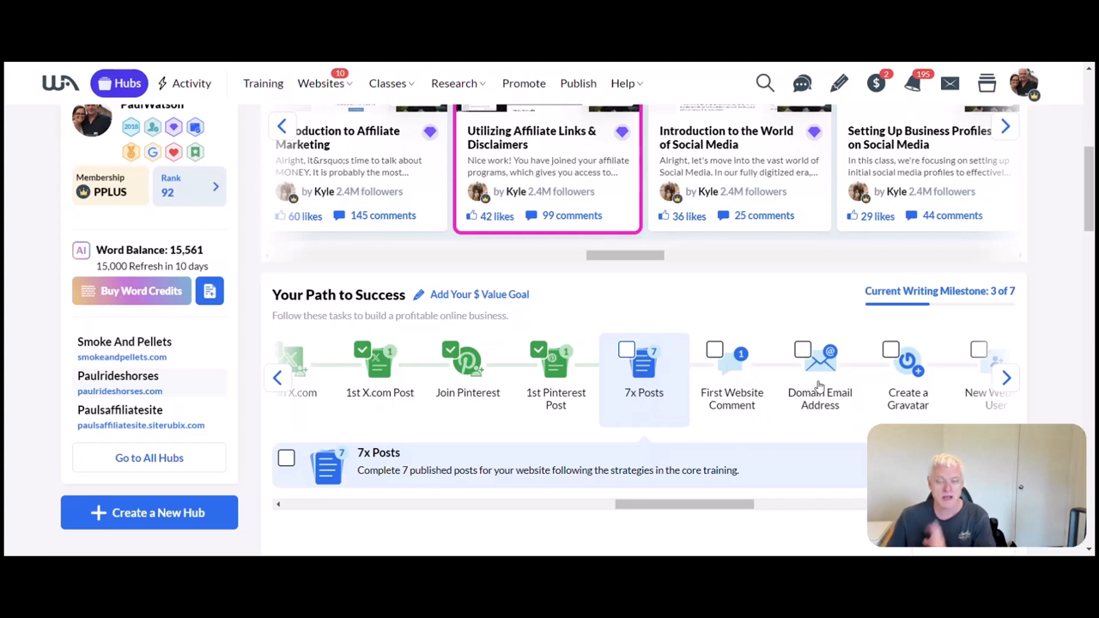
pyautogui.moveTo(522, 426)
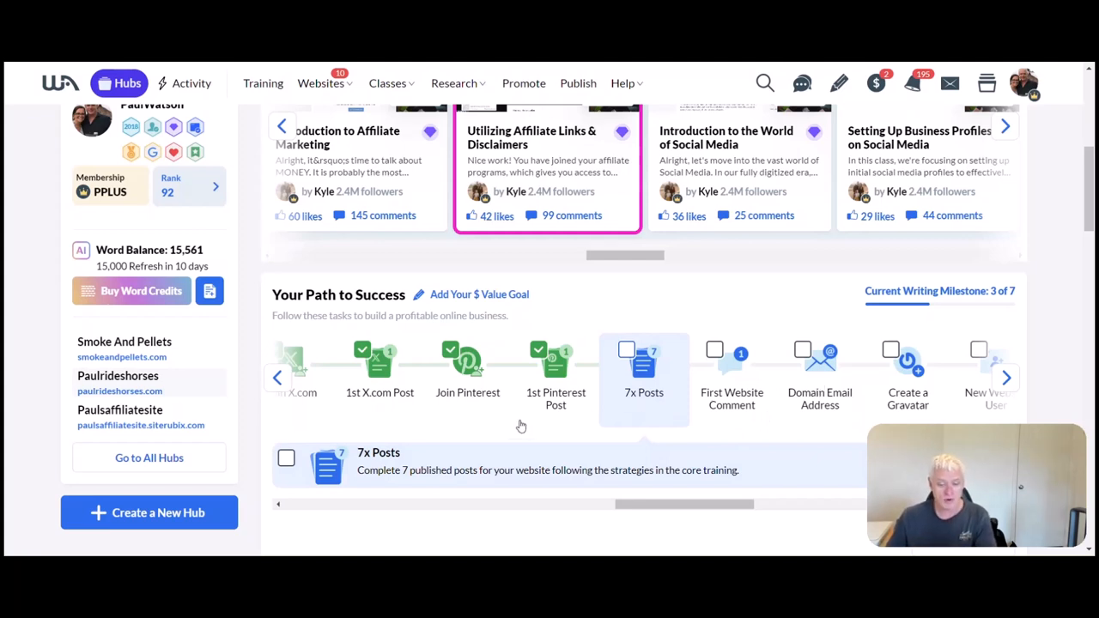
pyautogui.moveTo(629, 393)
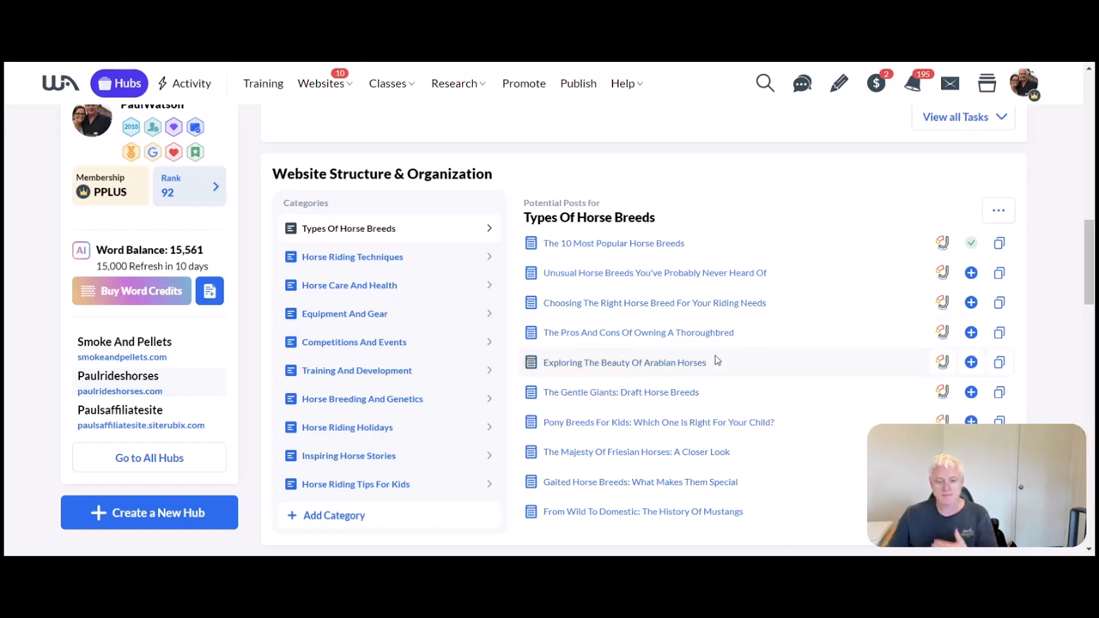
pyautogui.moveTo(444, 254)
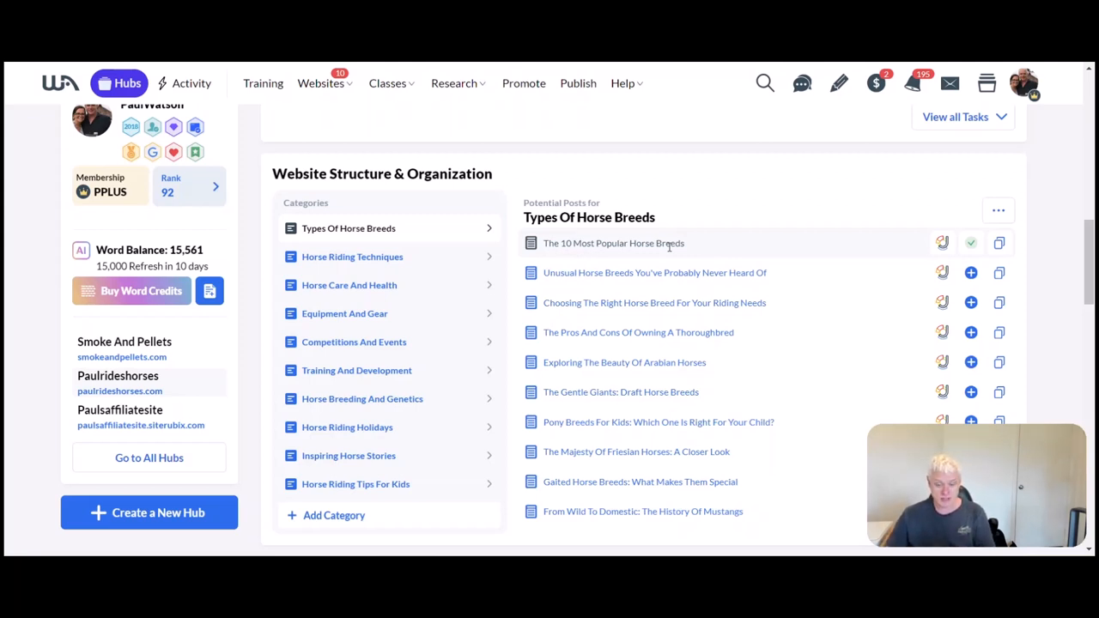
pyautogui.scroll(-3)
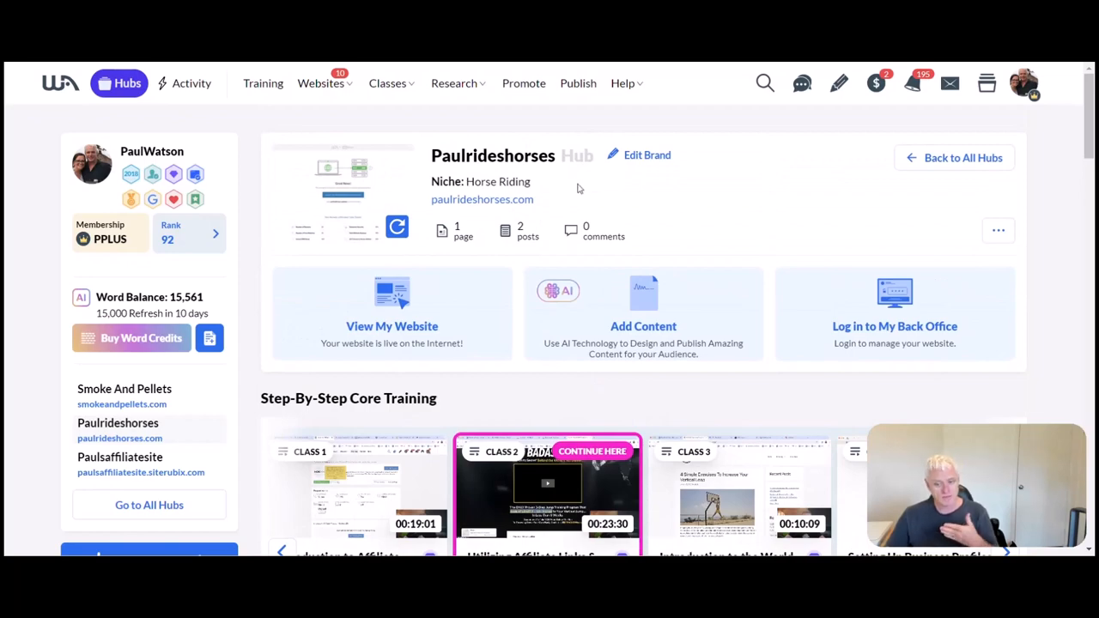
pyautogui.scroll(-3)
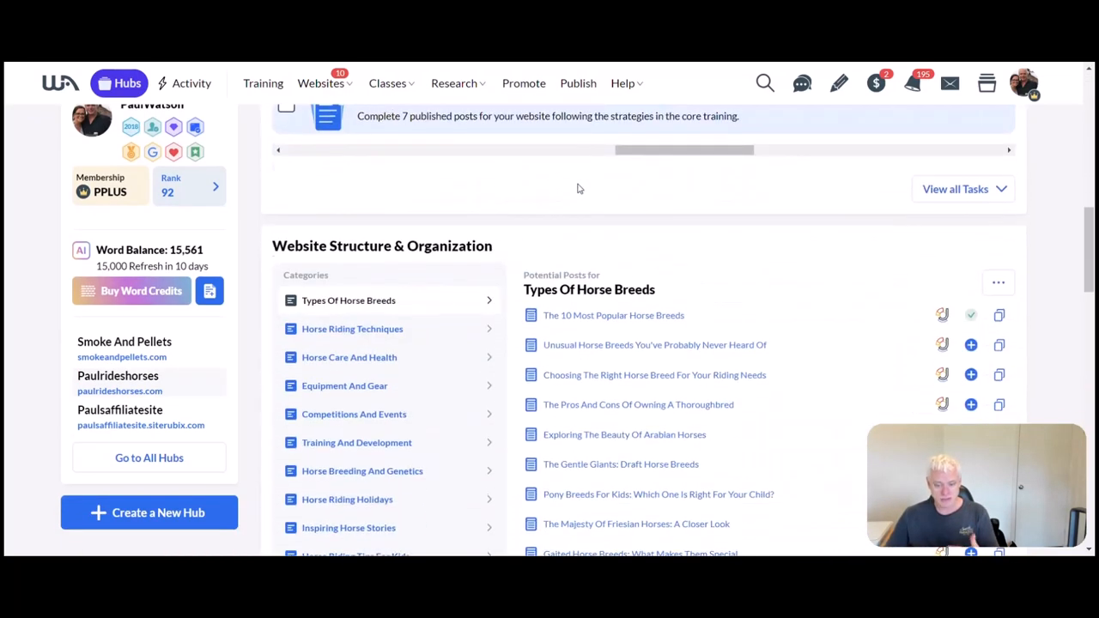
pyautogui.scroll(-3)
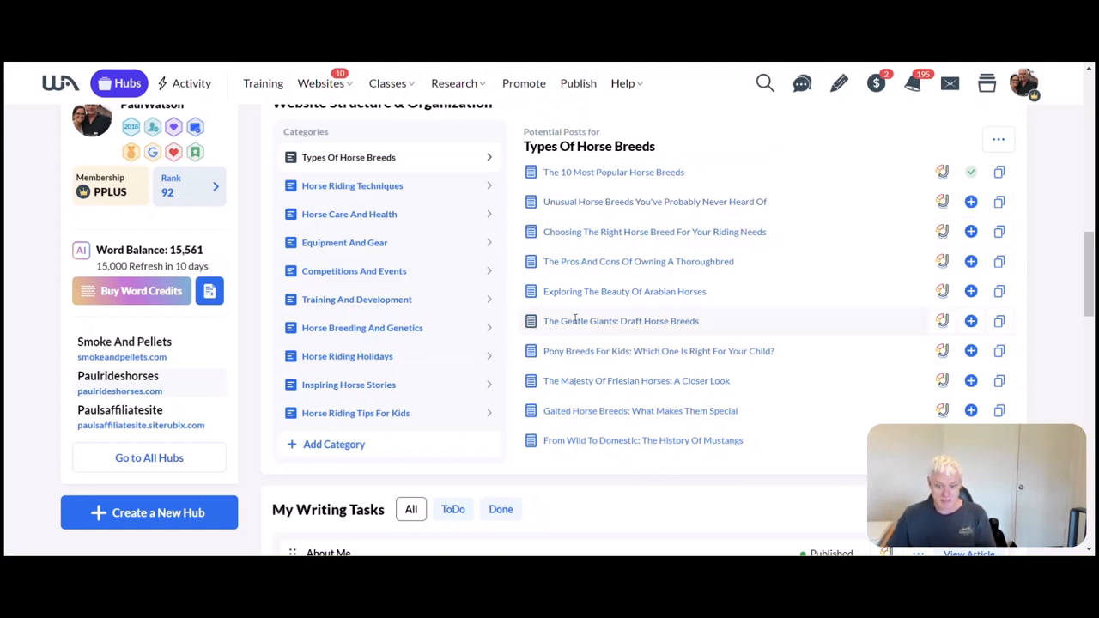
pyautogui.moveTo(696, 322)
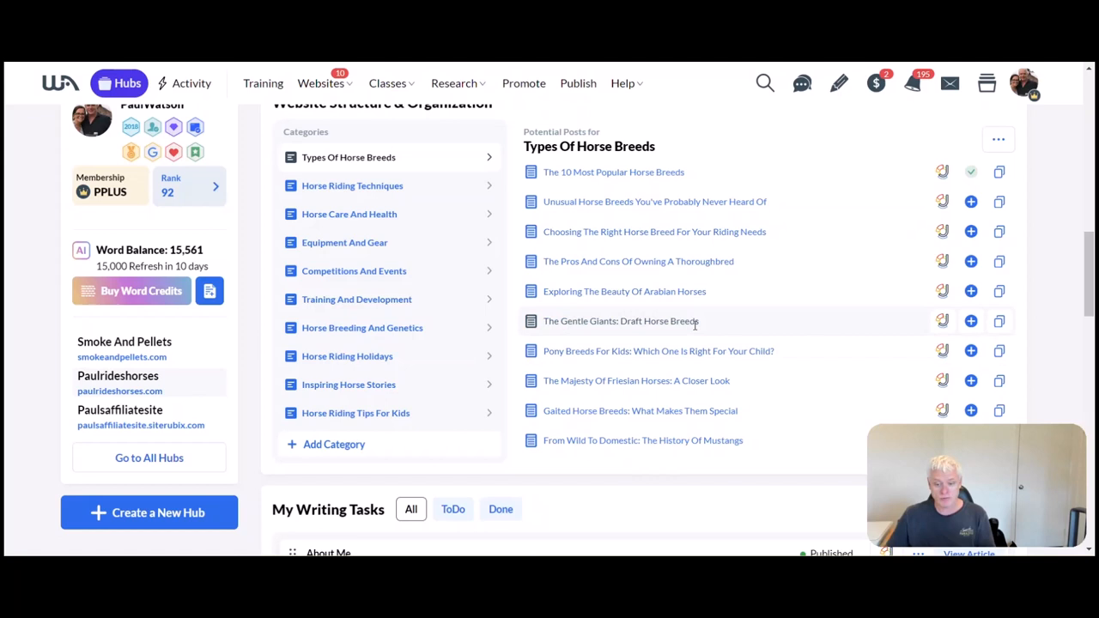
pyautogui.moveTo(756, 328)
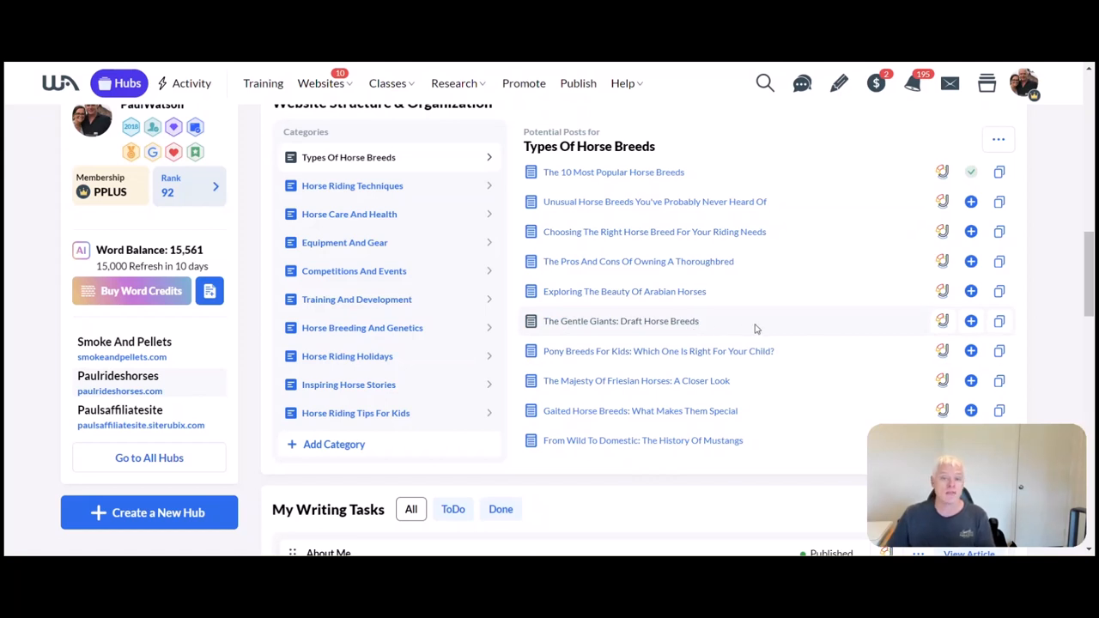
pyautogui.moveTo(466, 206)
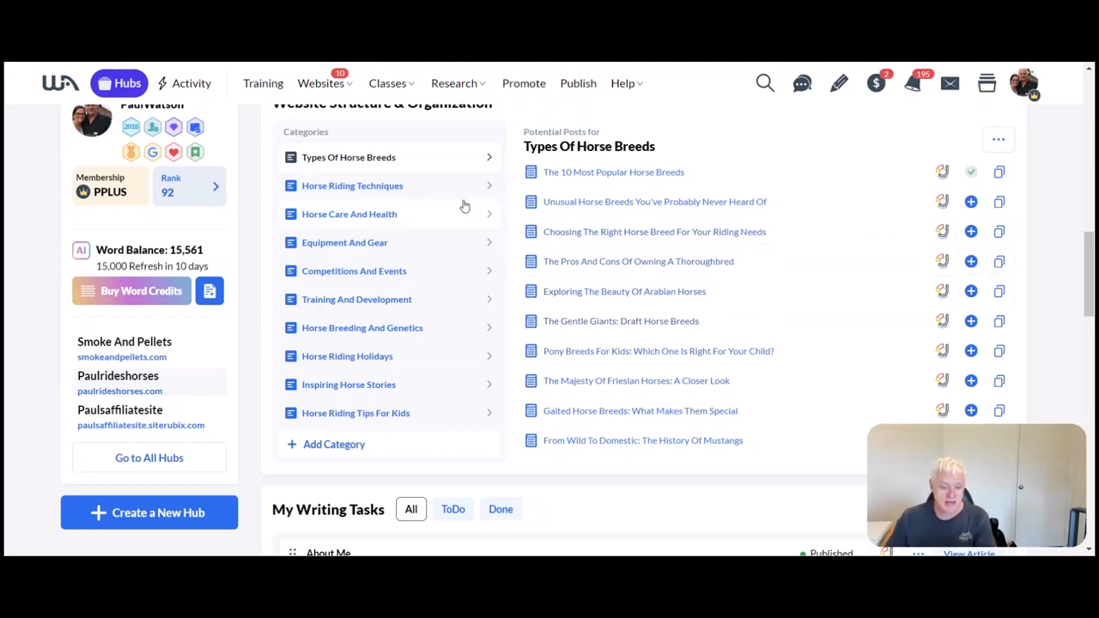
pyautogui.moveTo(481, 189)
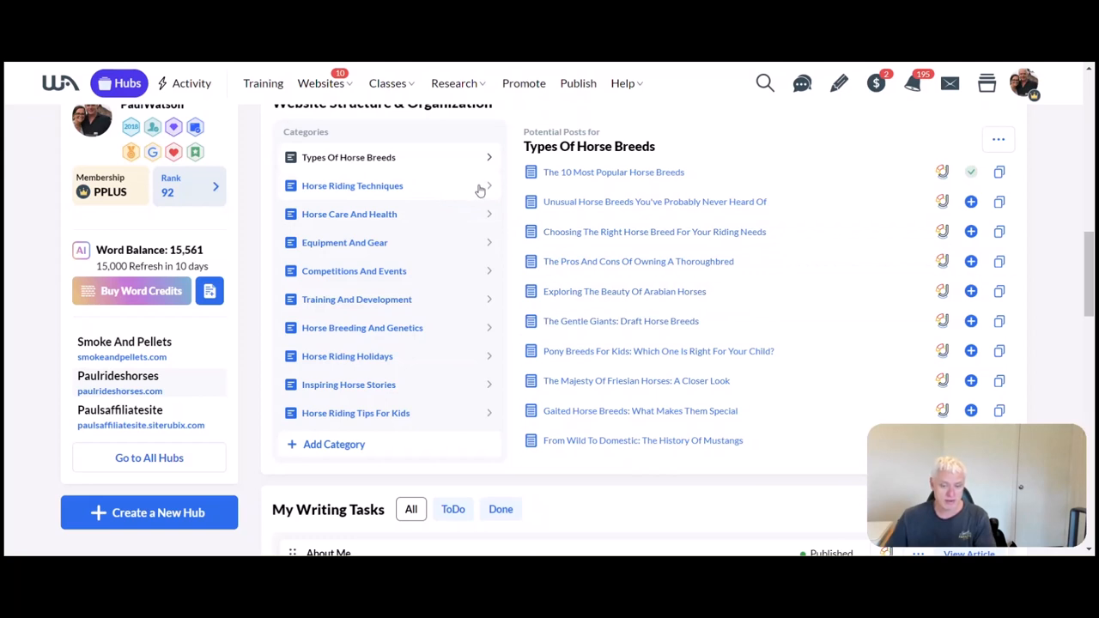
pyautogui.click(352, 186)
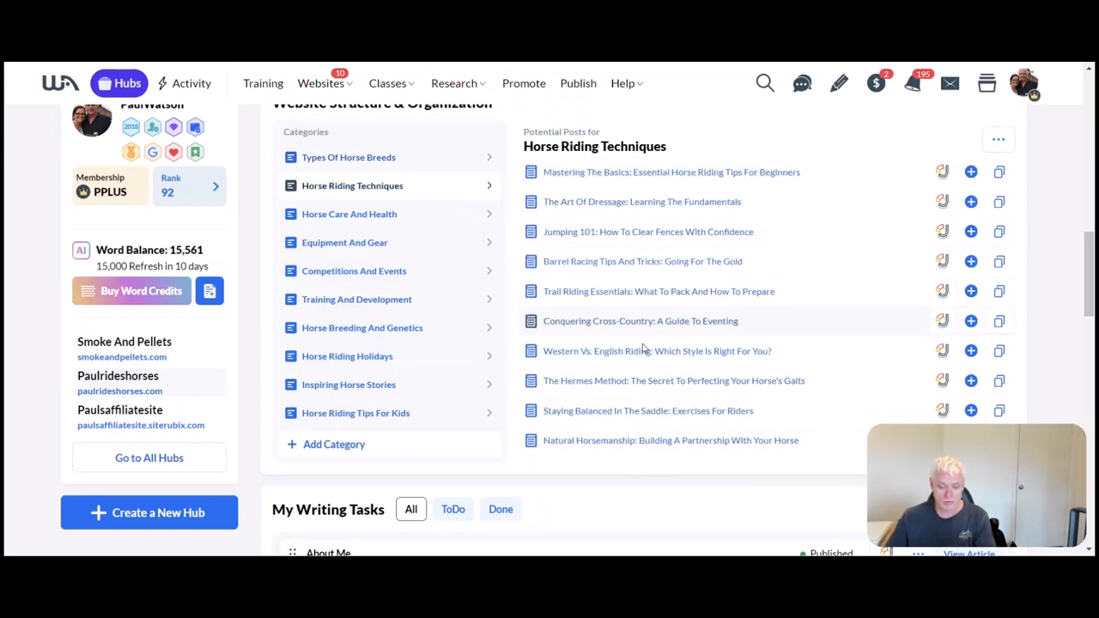
pyautogui.moveTo(648, 404)
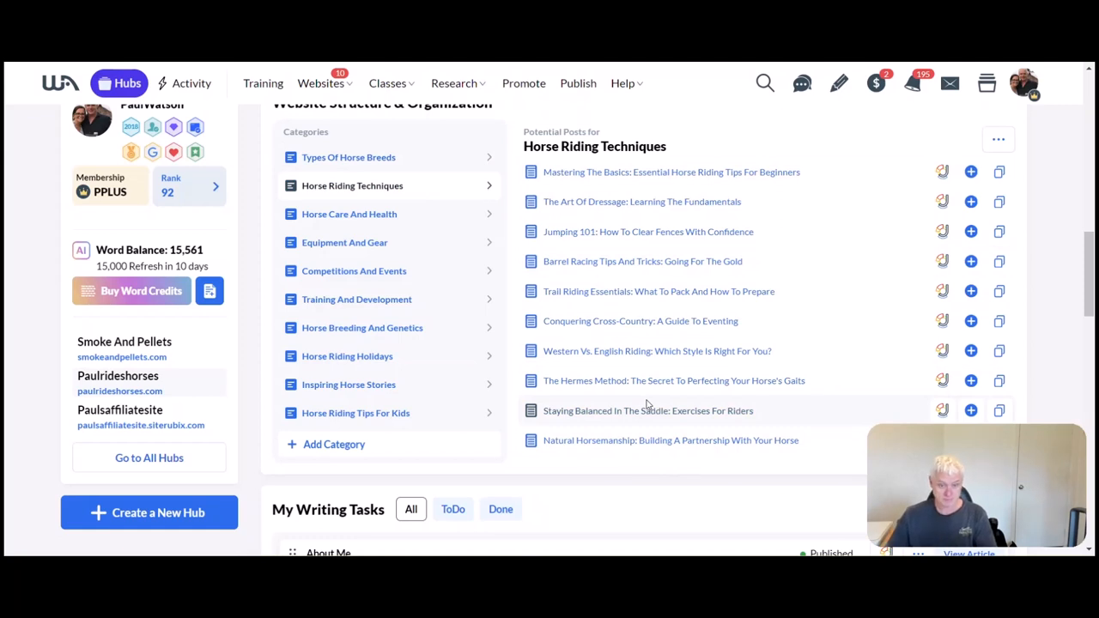
pyautogui.click(349, 213)
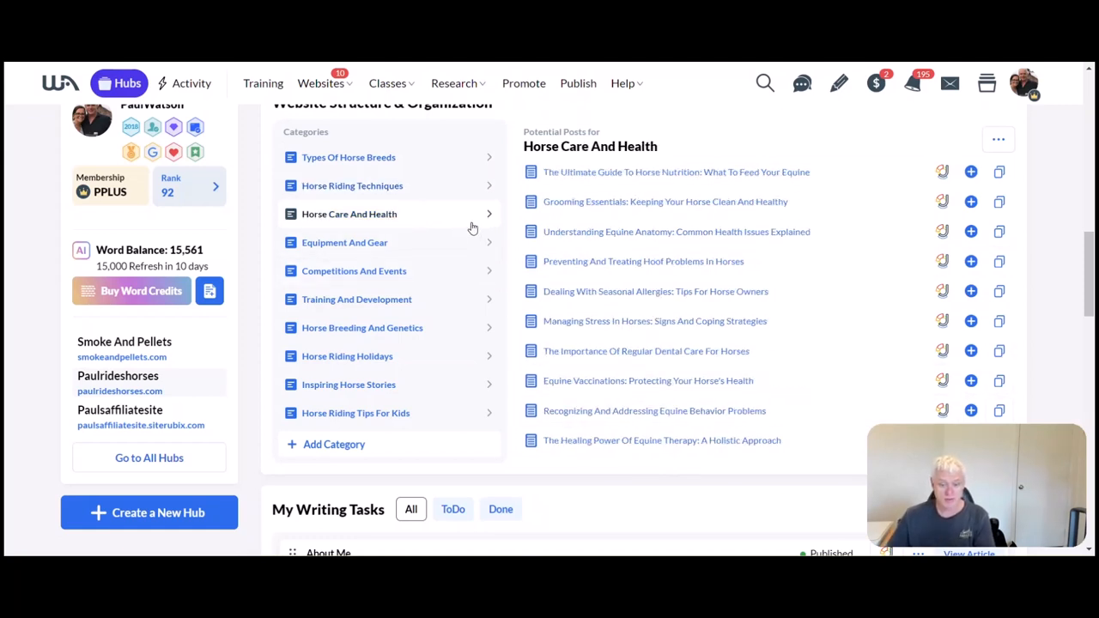
pyautogui.moveTo(696, 180)
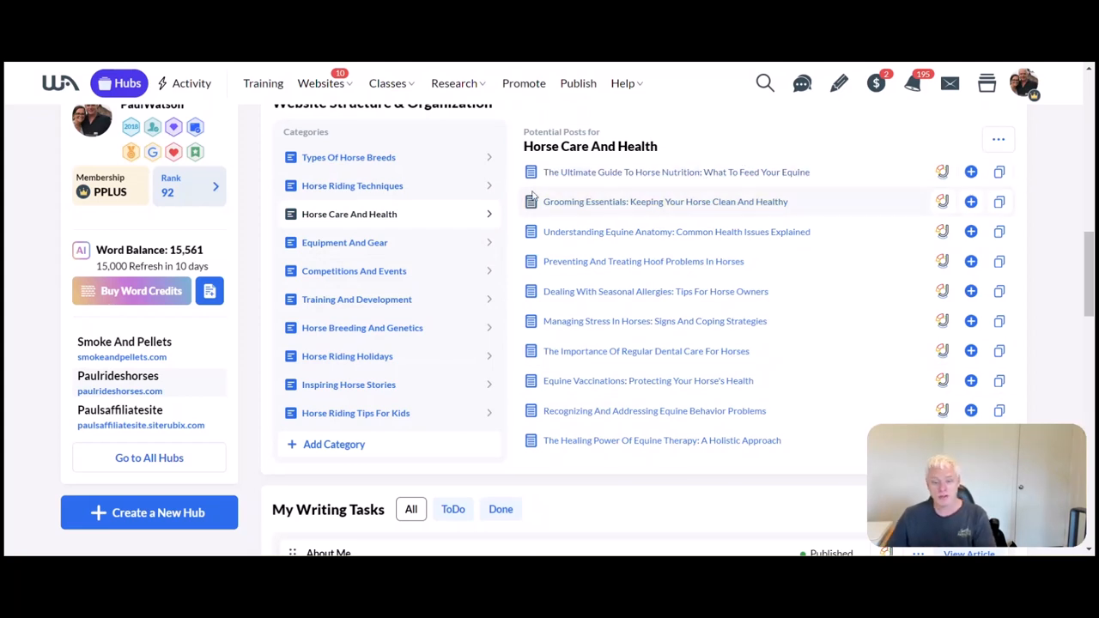
pyautogui.moveTo(691, 182)
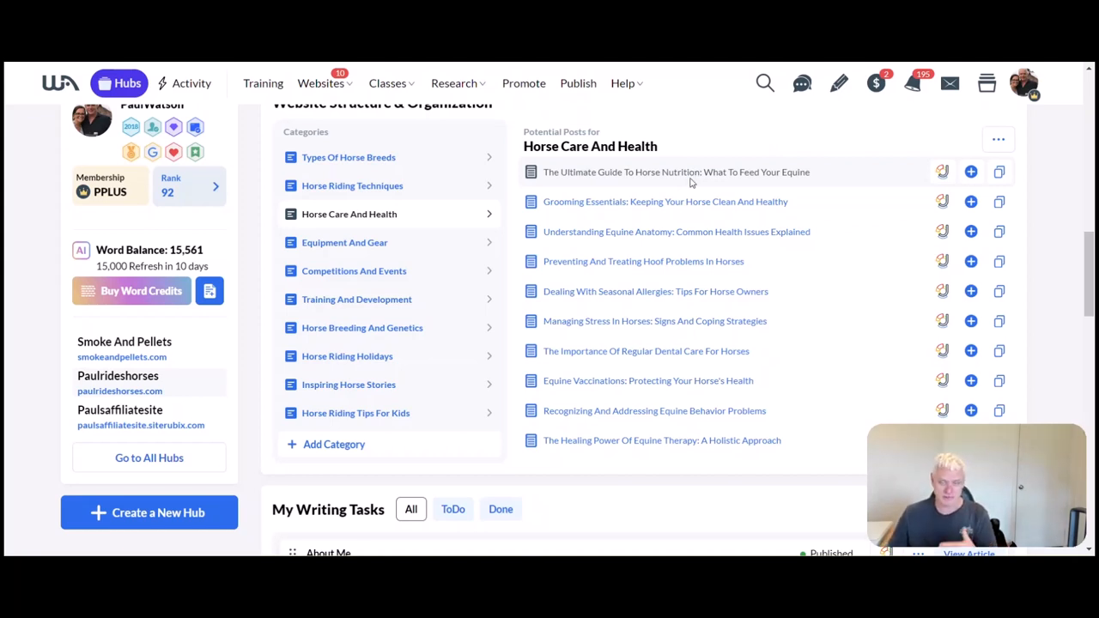
pyautogui.moveTo(728, 227)
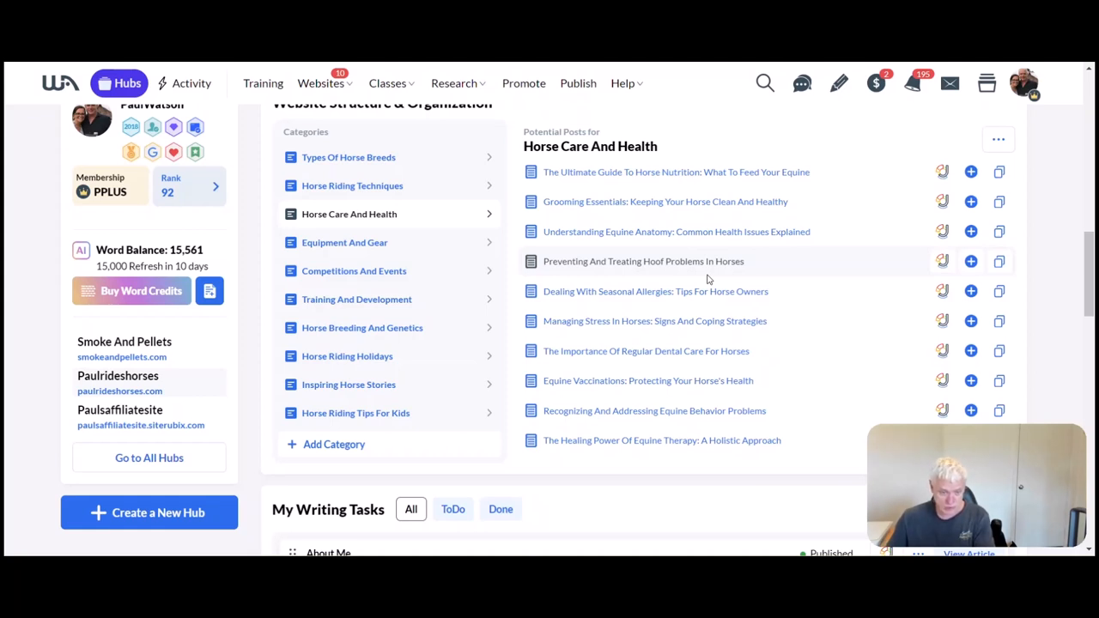
pyautogui.click(343, 242)
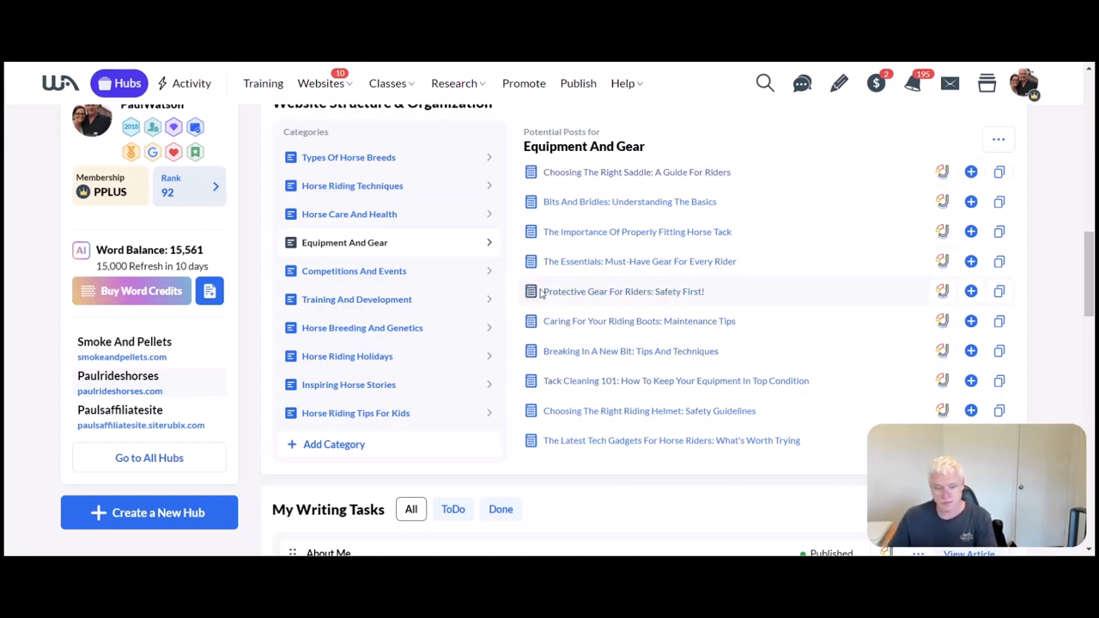
pyautogui.moveTo(364, 430)
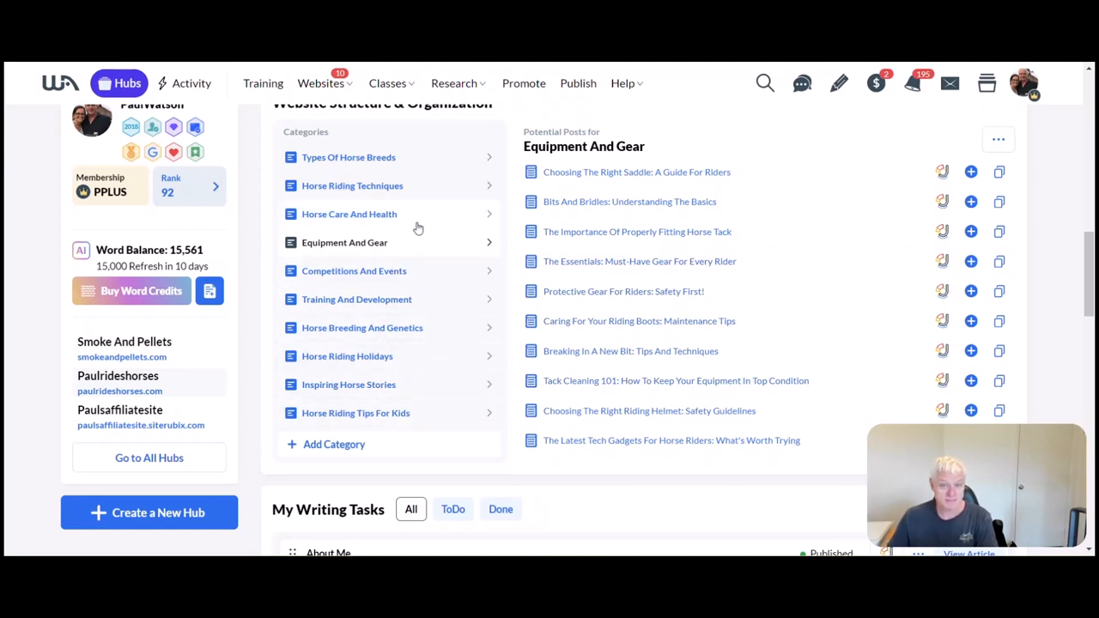
# - Scroll the hub page down to the Niche Research Content Ideas and Strategies cards
pyautogui.scroll(-3)
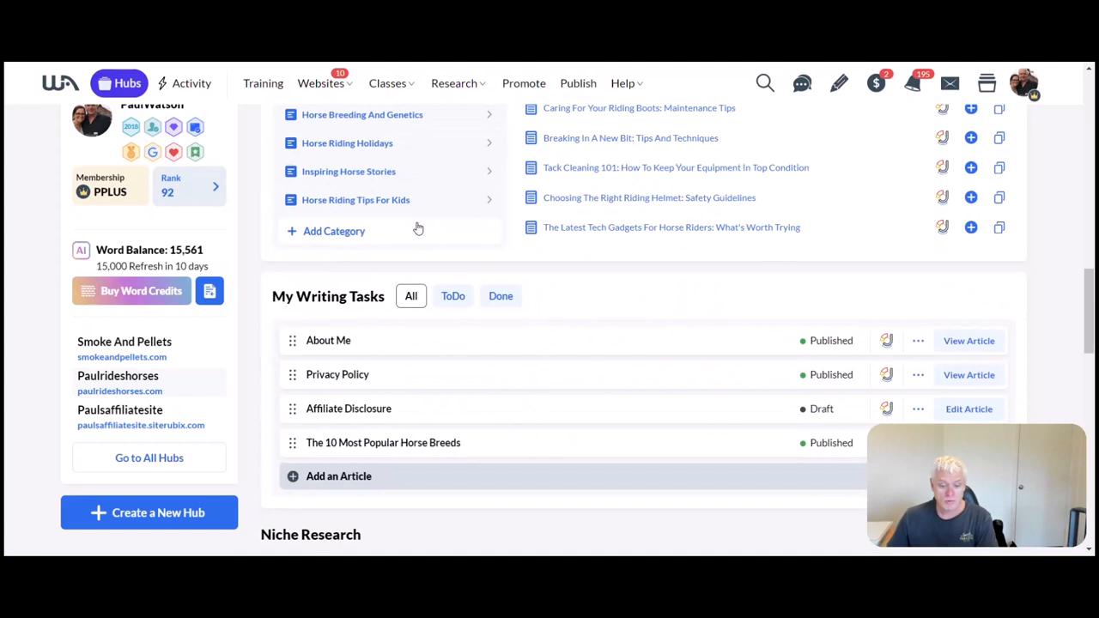
pyautogui.scroll(-3)
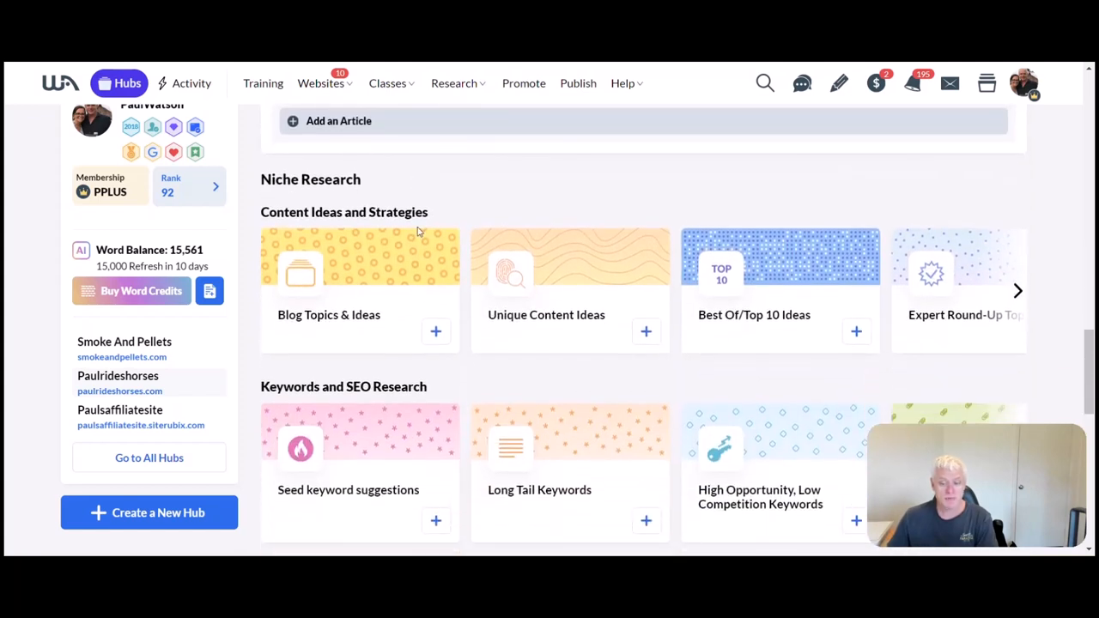
pyautogui.moveTo(1017, 180)
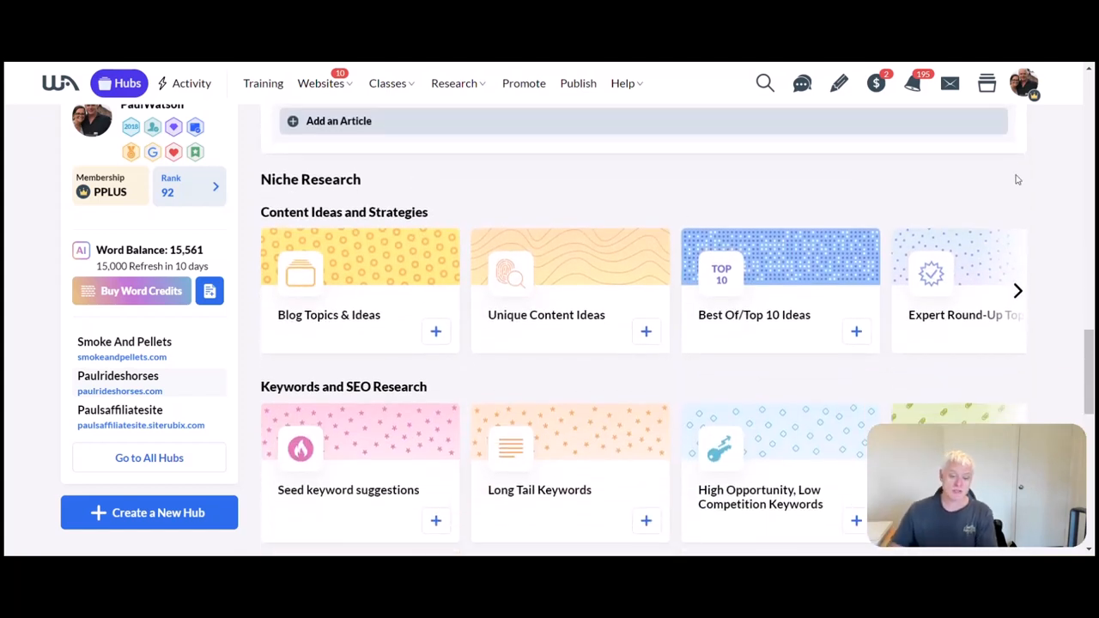
pyautogui.scroll(3)
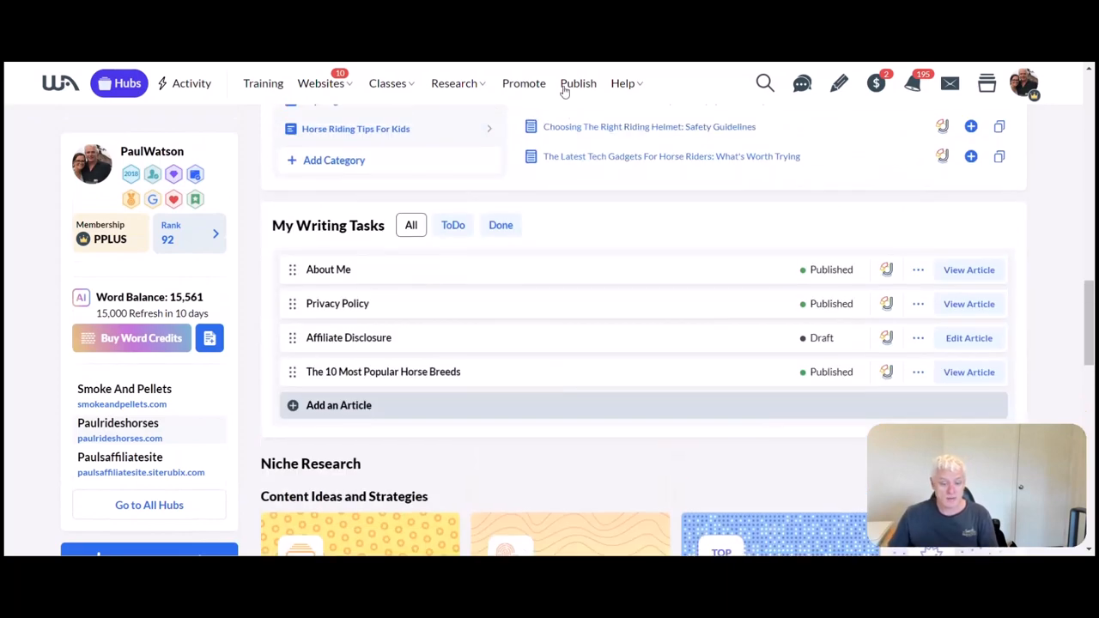
pyautogui.scroll(-3)
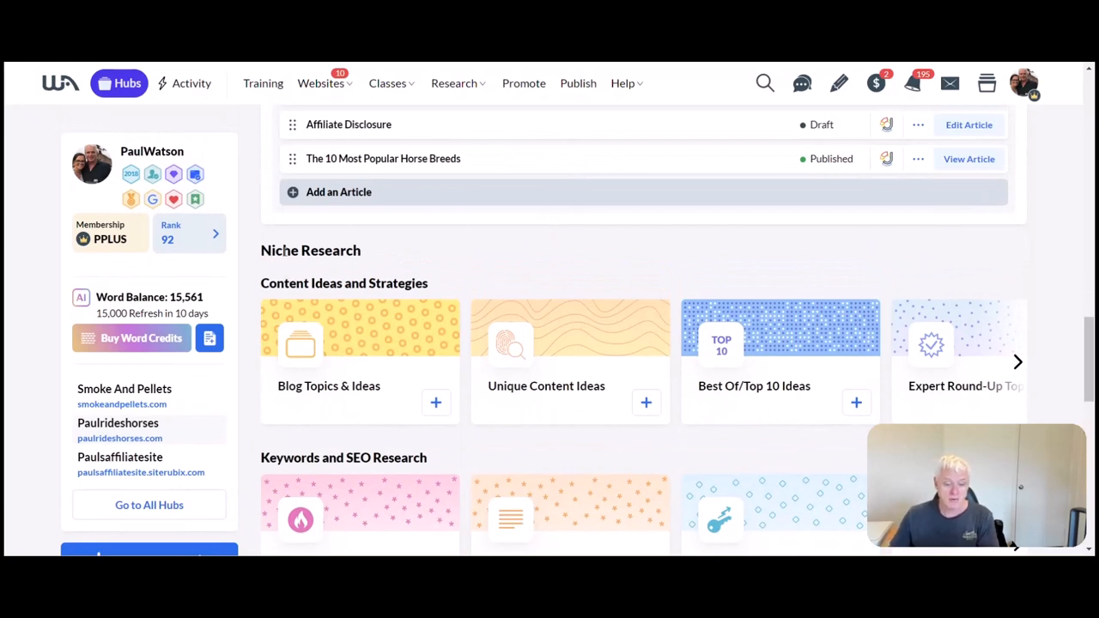
pyautogui.moveTo(409, 257)
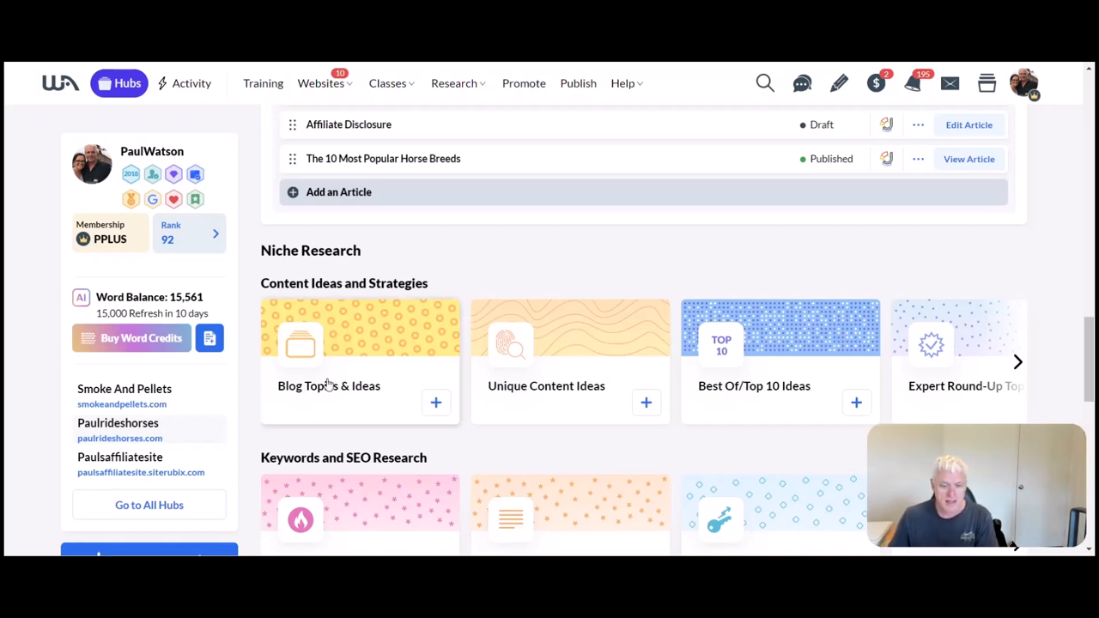
pyautogui.moveTo(324, 301)
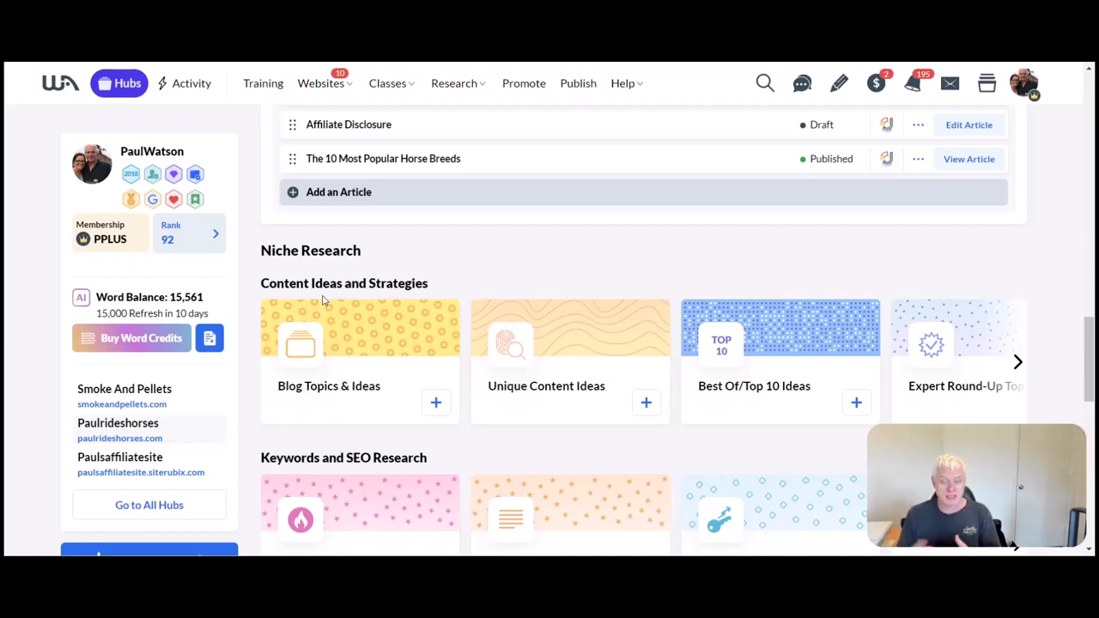
pyautogui.moveTo(450, 347)
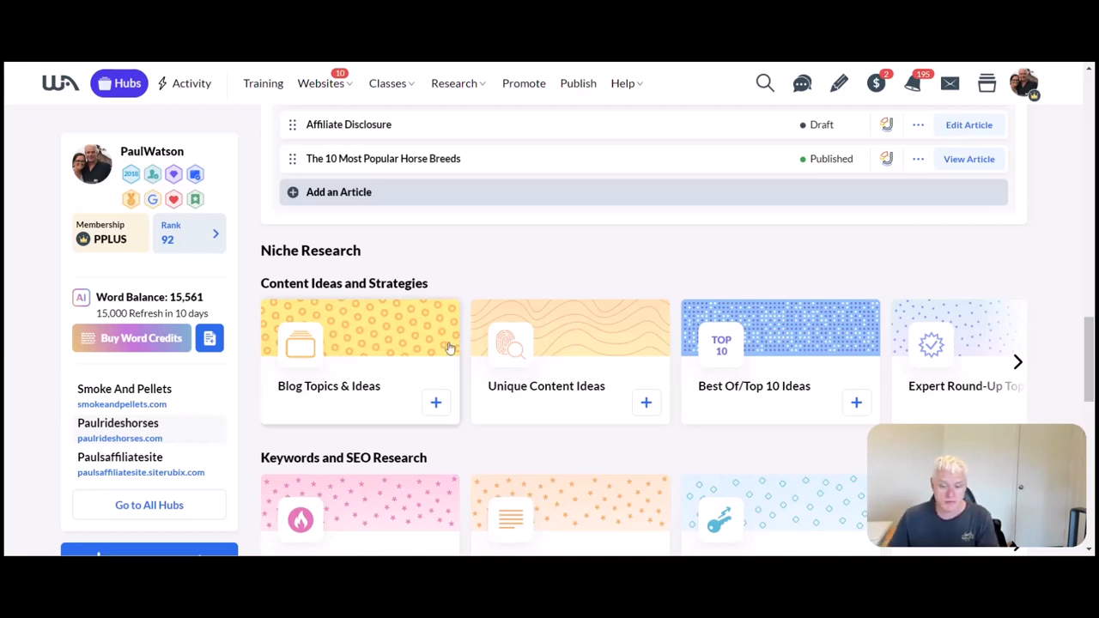
pyautogui.moveTo(787, 361)
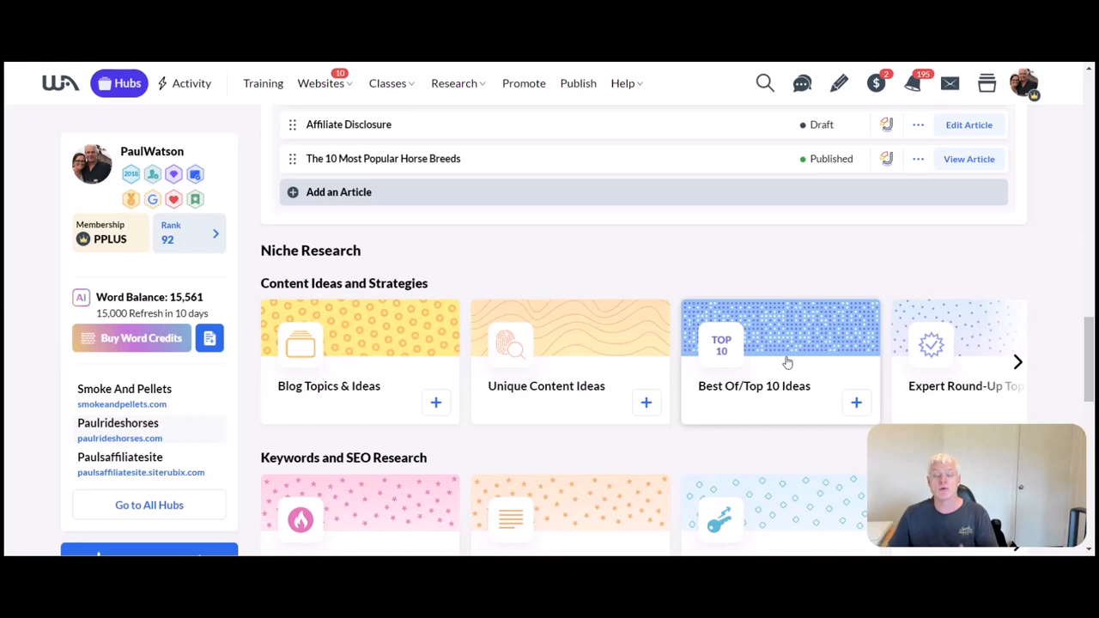
pyautogui.moveTo(405, 344)
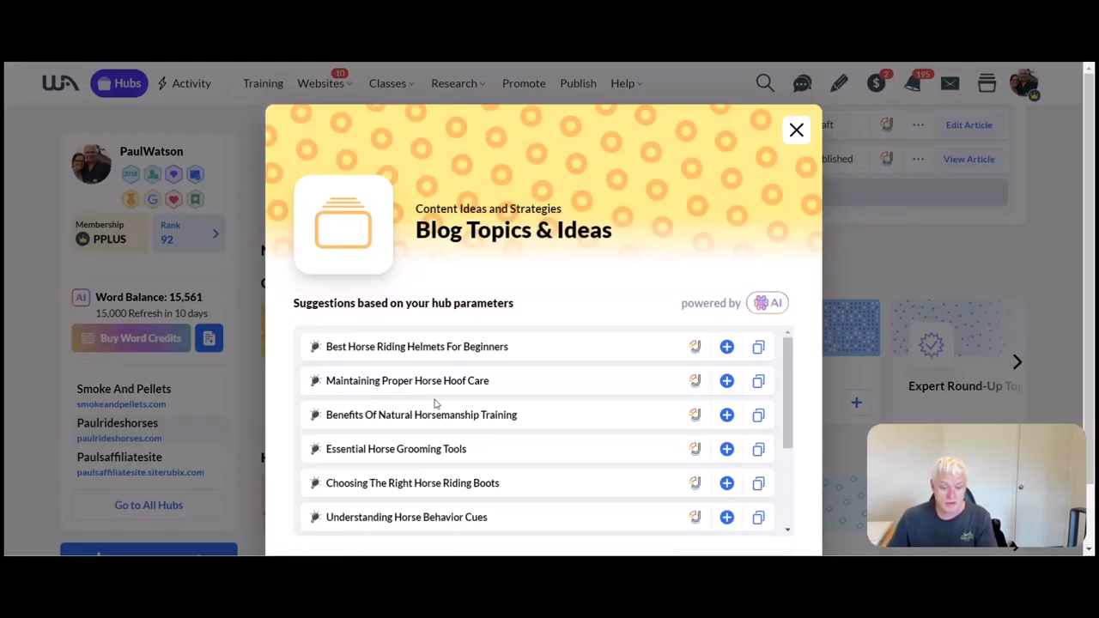
pyautogui.moveTo(553, 376)
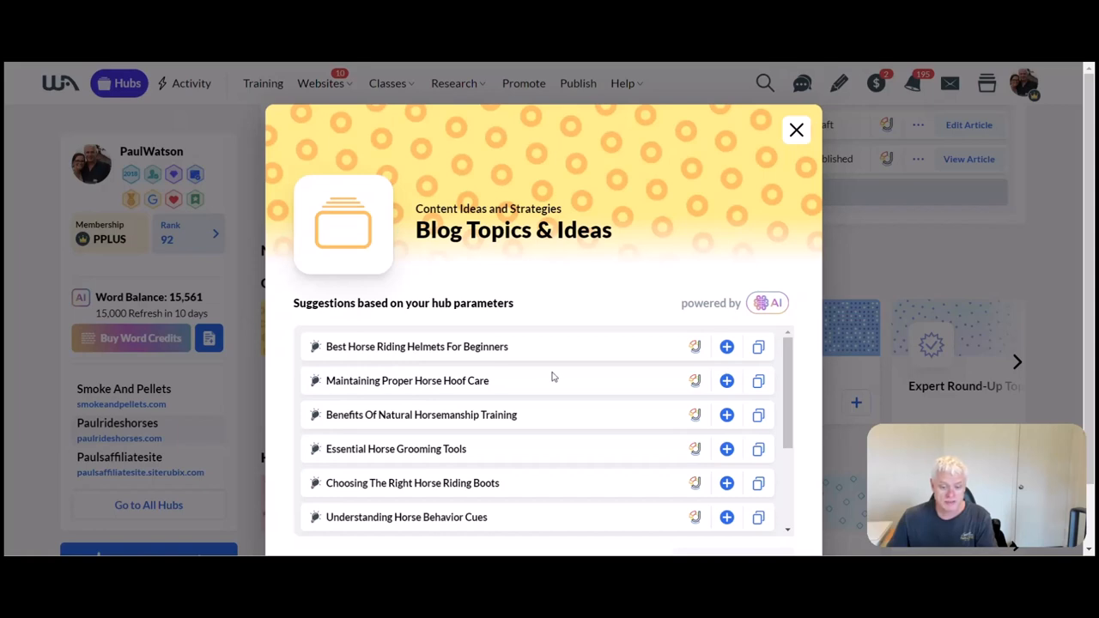
pyautogui.moveTo(489, 359)
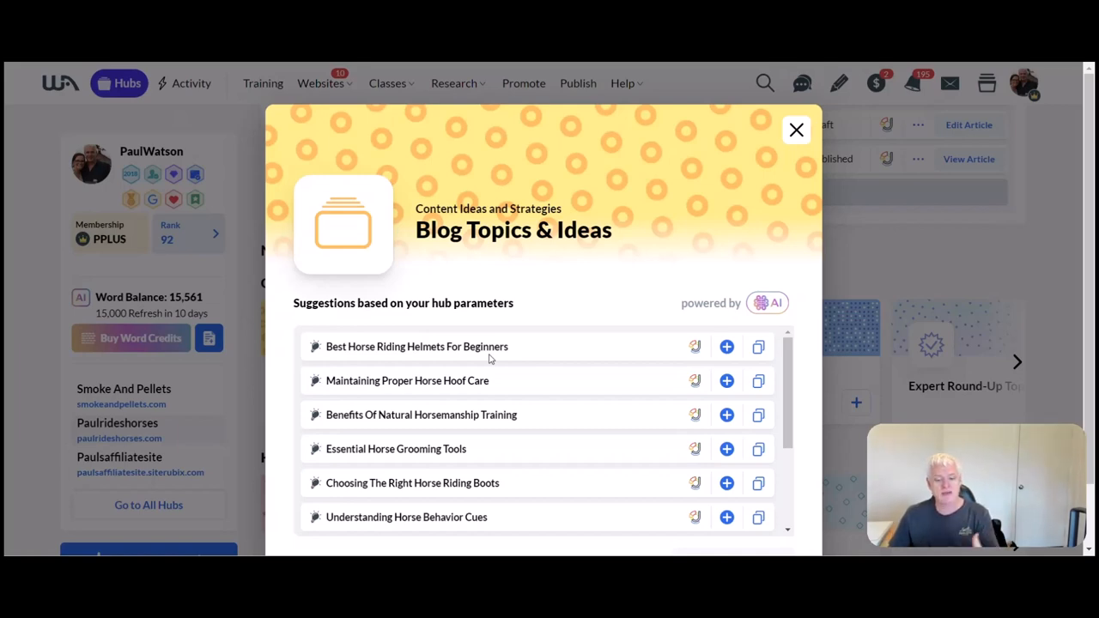
pyautogui.moveTo(306, 468)
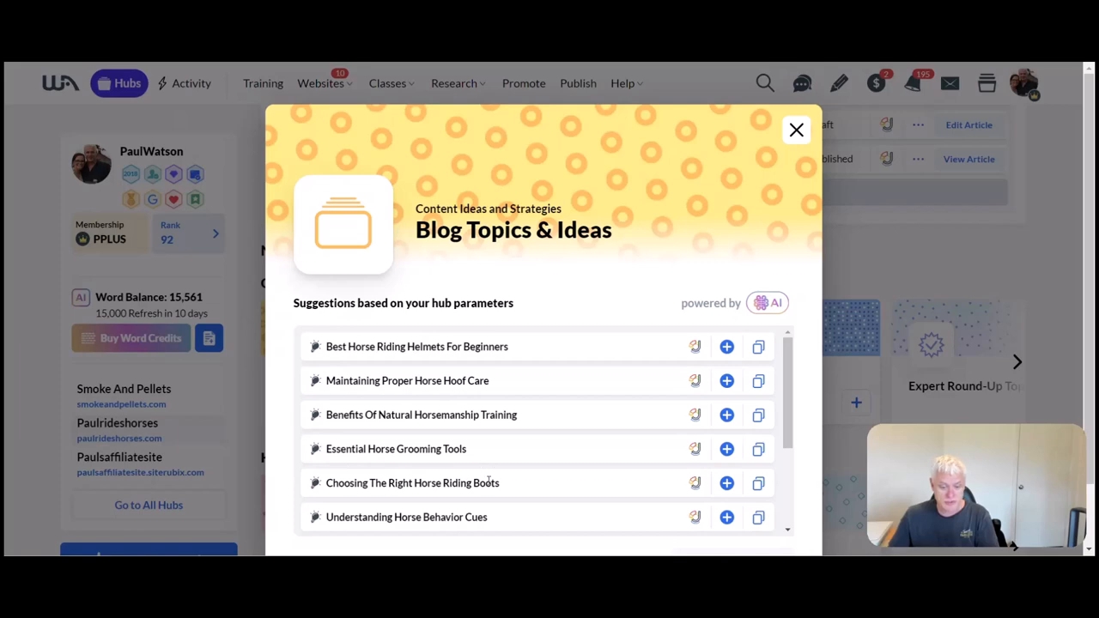
pyautogui.moveTo(513, 516)
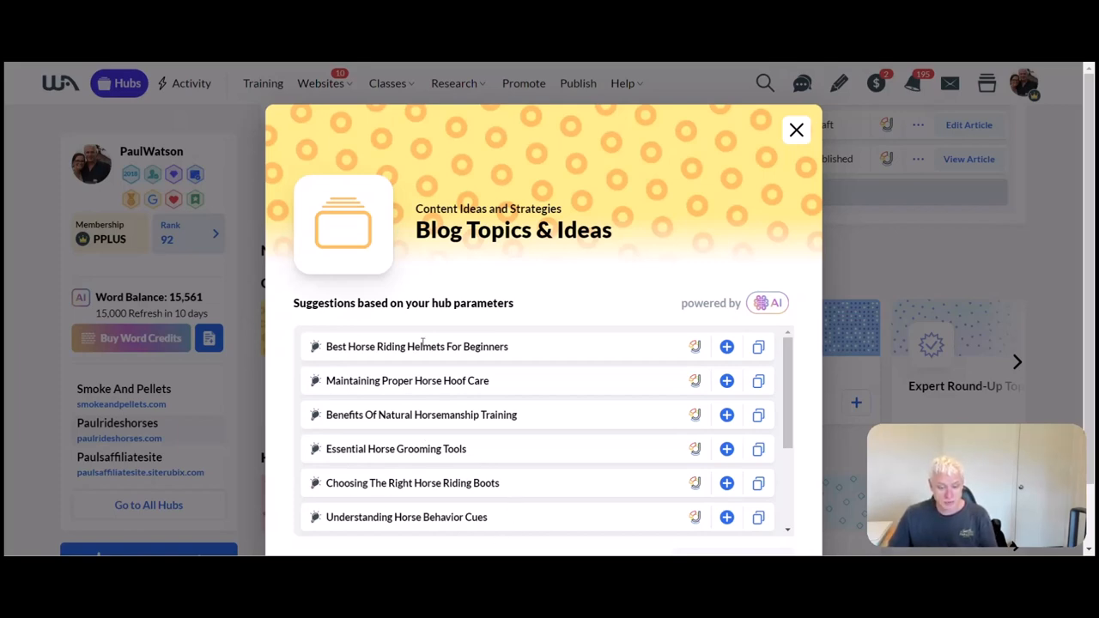
pyautogui.moveTo(421, 481)
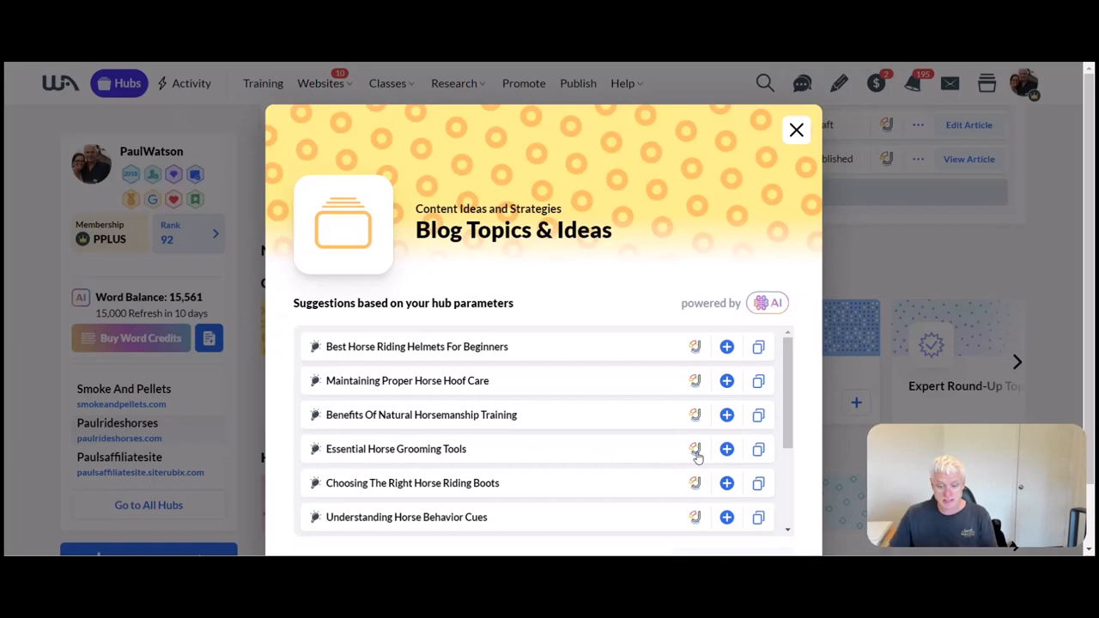
# - Send the Essential Horse Grooming Tools topic to Jaaxy keyword research
pyautogui.click(694, 451)
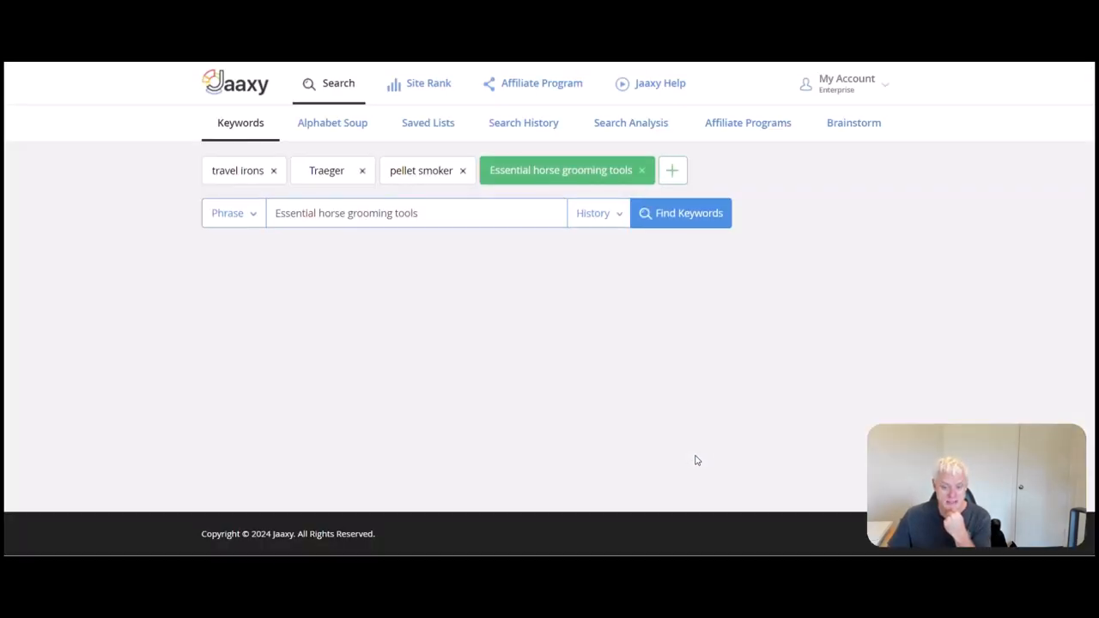
# - Run the Jaaxy keyword search for Essential horse grooming tools and review the results
pyautogui.click(680, 213)
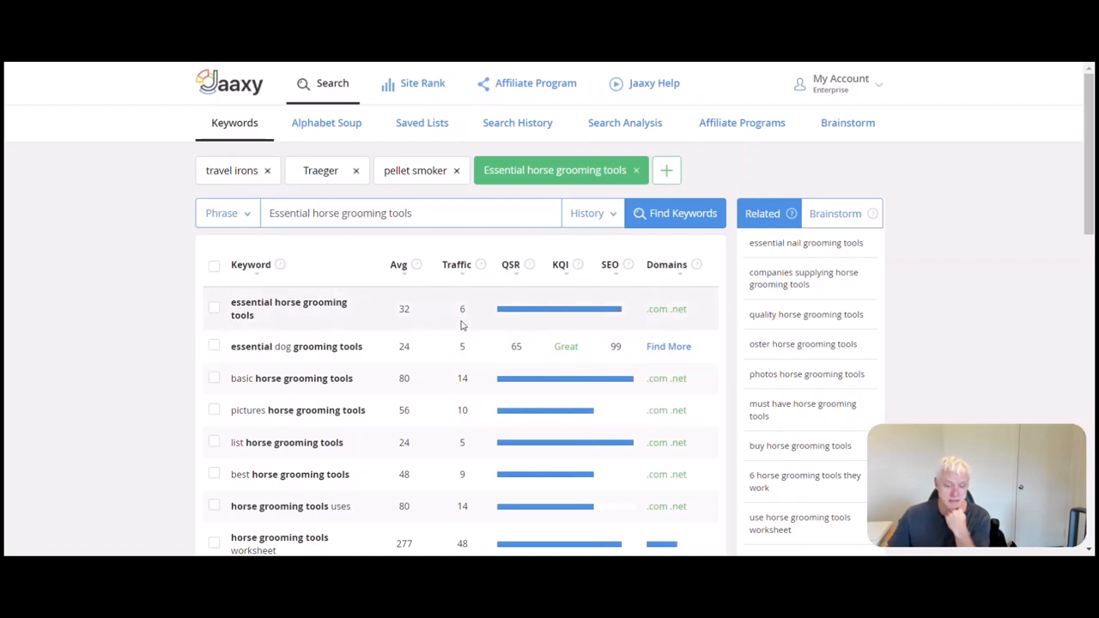
pyautogui.moveTo(415, 264)
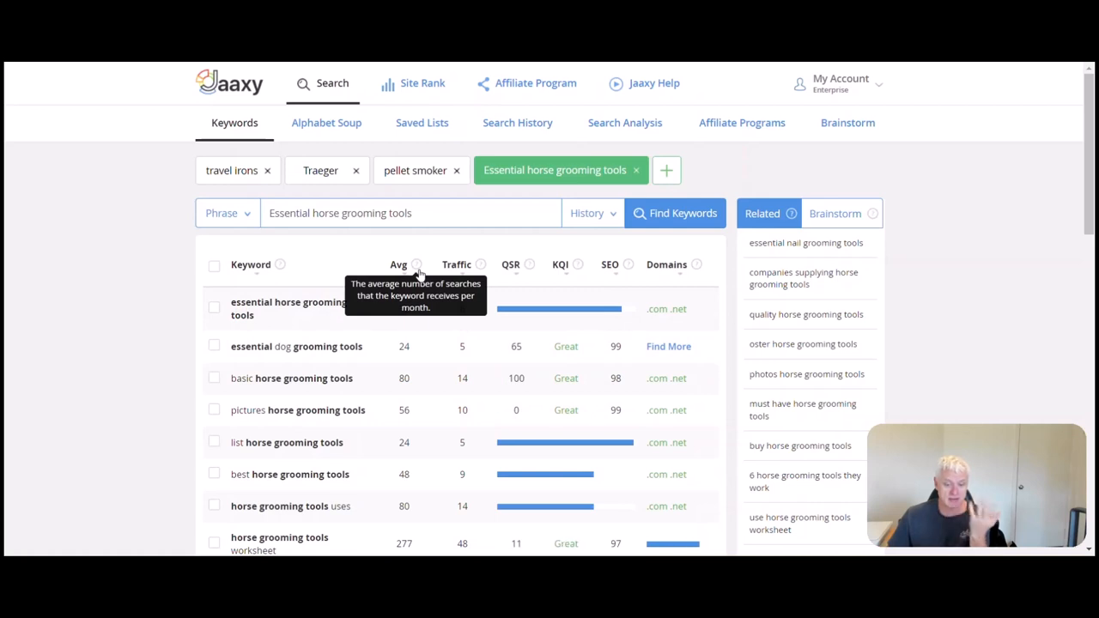
pyautogui.moveTo(392, 325)
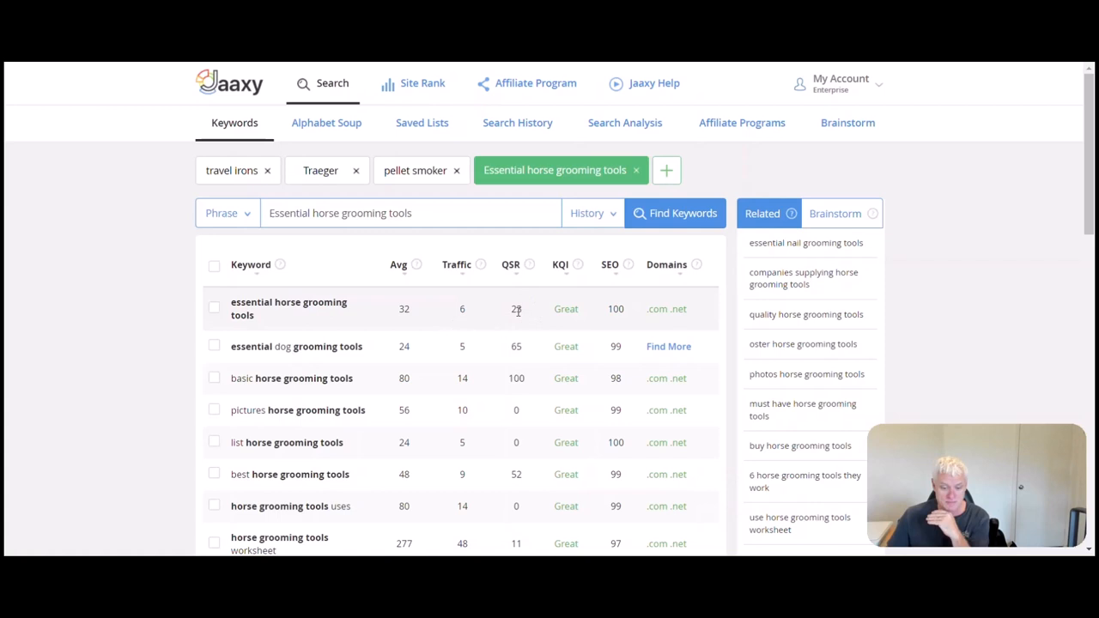
pyautogui.scroll(-3)
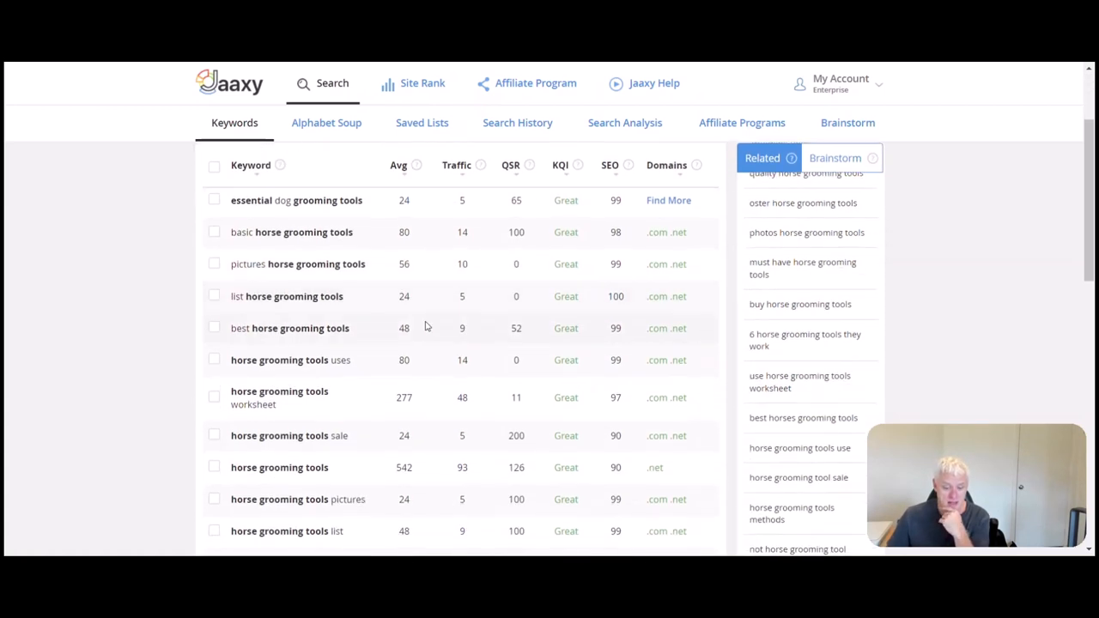
pyautogui.moveTo(325, 410)
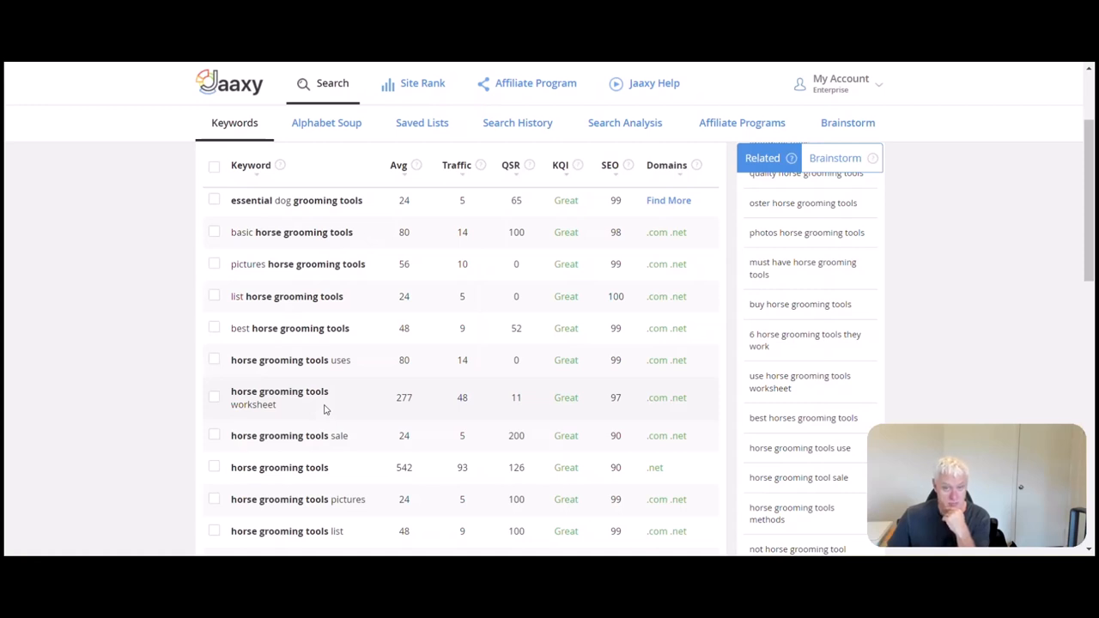
pyautogui.moveTo(329, 416)
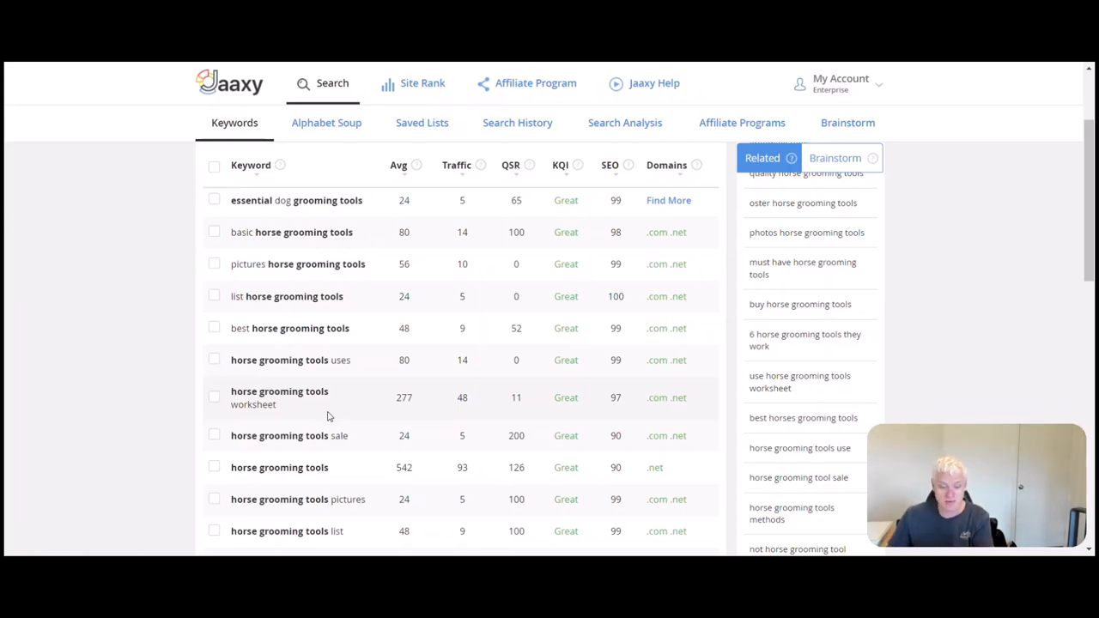
pyautogui.scroll(-3)
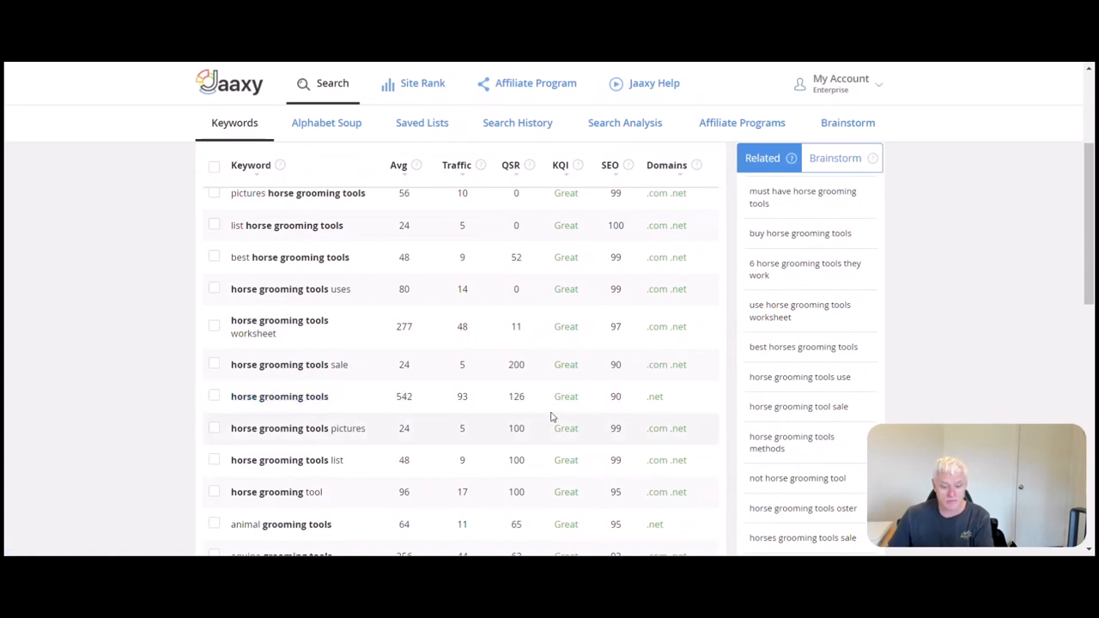
pyautogui.moveTo(371, 416)
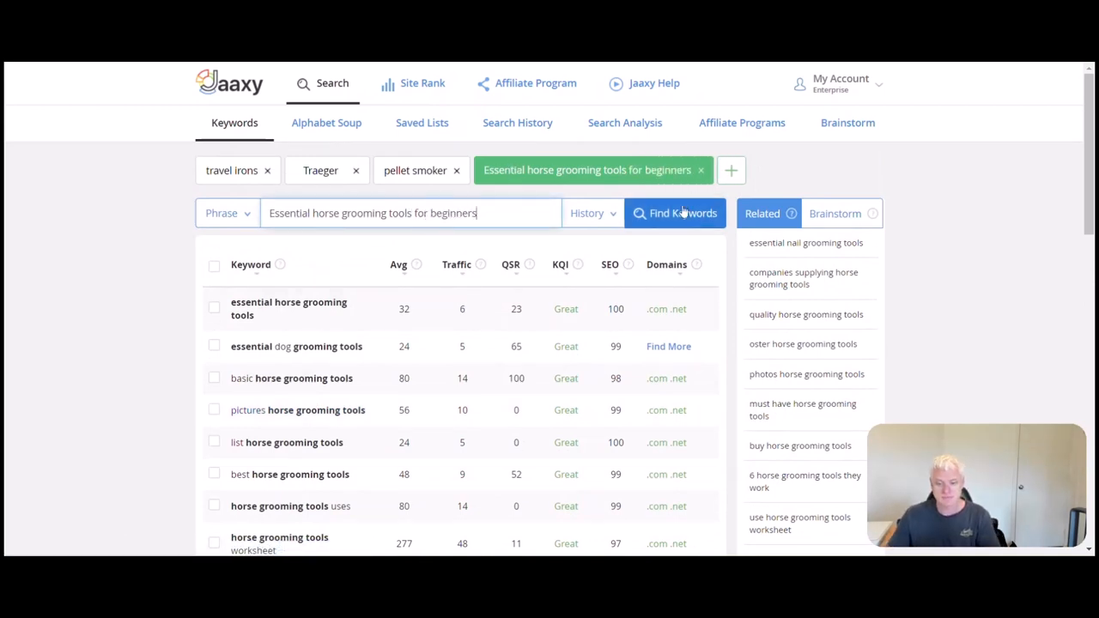
# - Search 'Essential horse grooming tools for beginners', retrying after the error
pyautogui.click(675, 213)
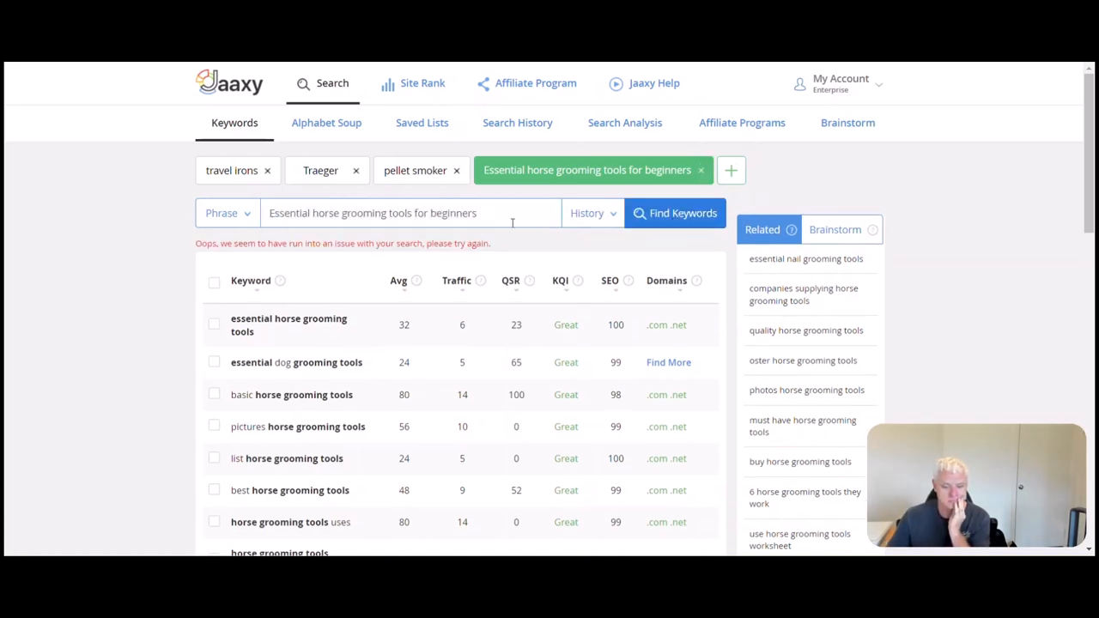
pyautogui.click(675, 213)
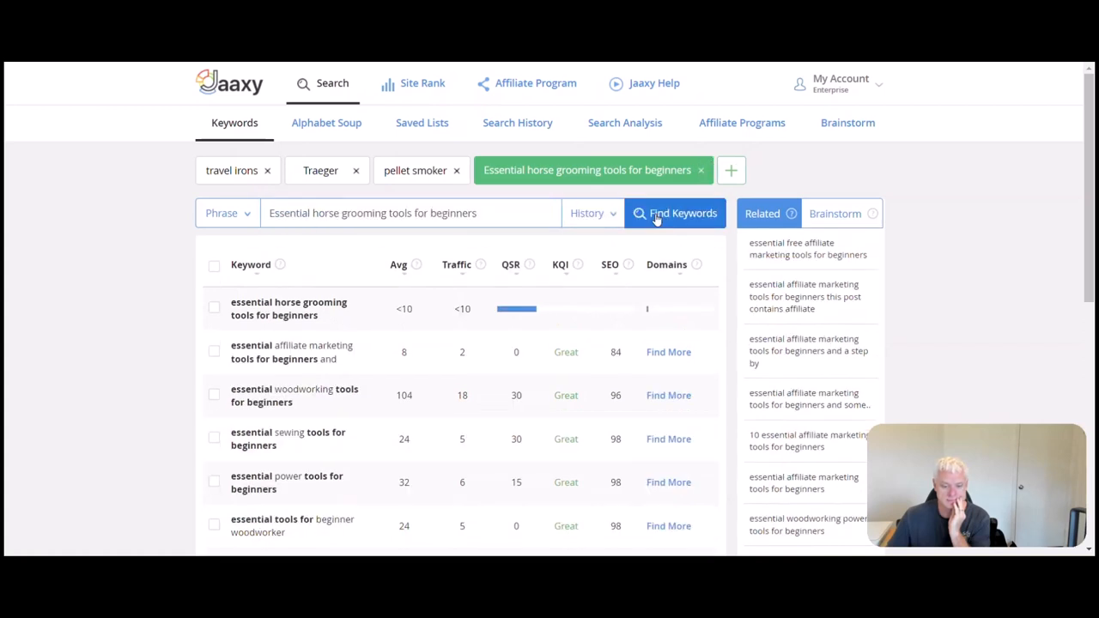
pyautogui.click(675, 213)
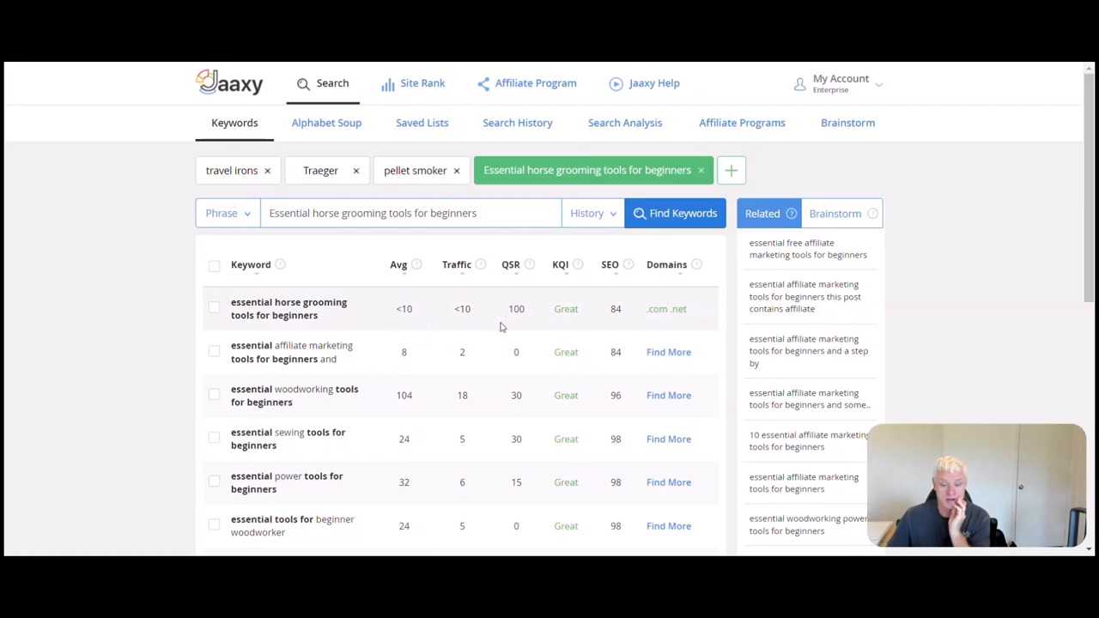
pyautogui.moveTo(509, 326)
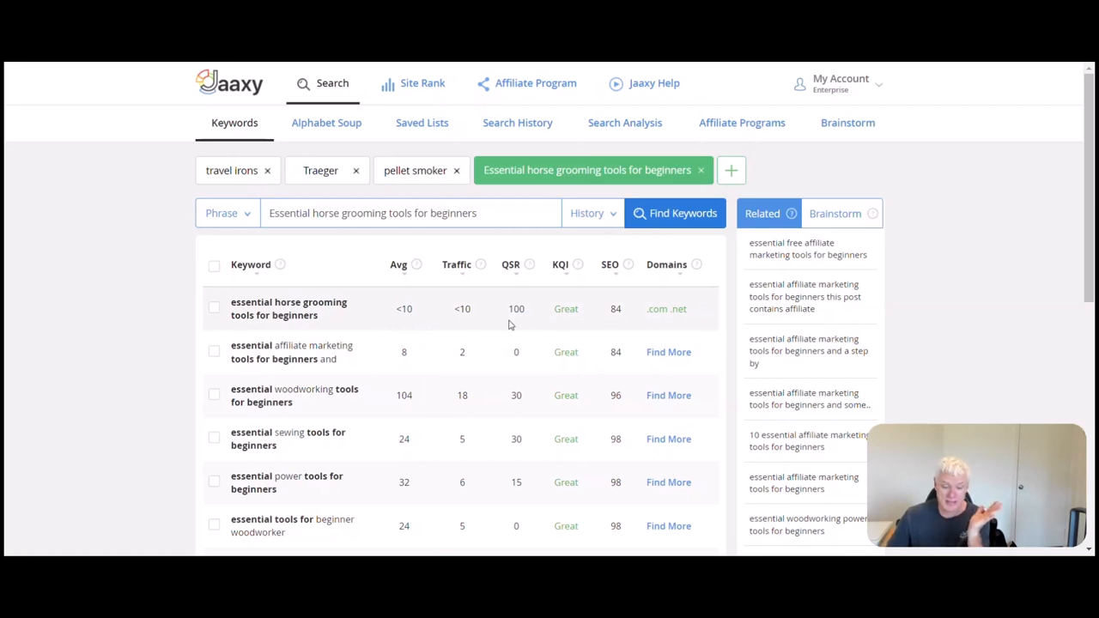
pyautogui.scroll(-3)
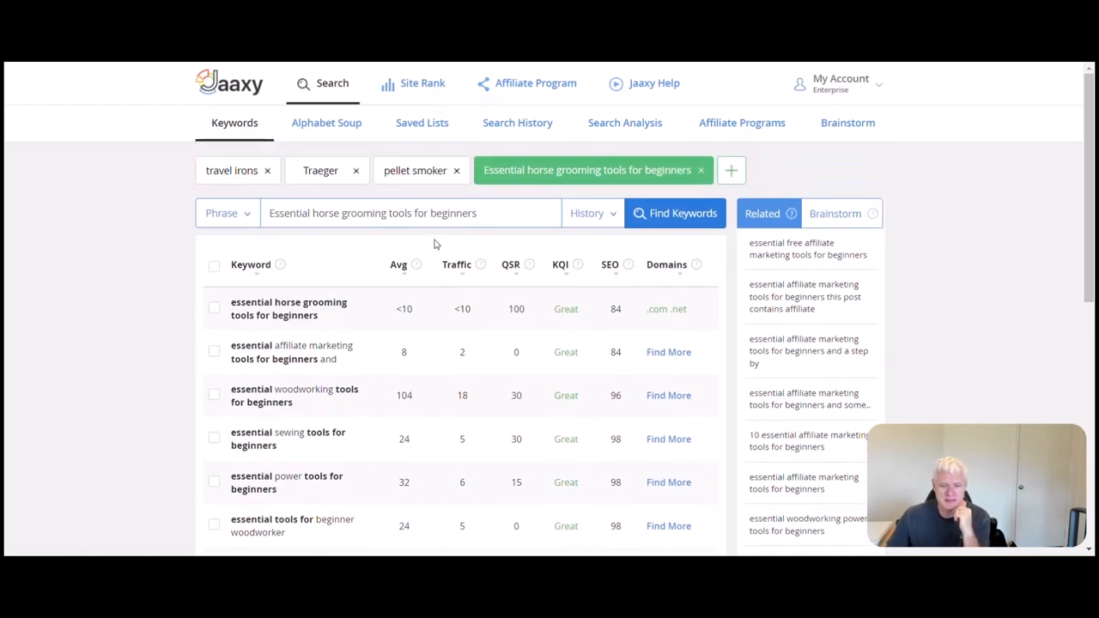
# - Change the phrase to 'Essential horse grooming tips' and search again
pyautogui.doubleClick(444, 213)
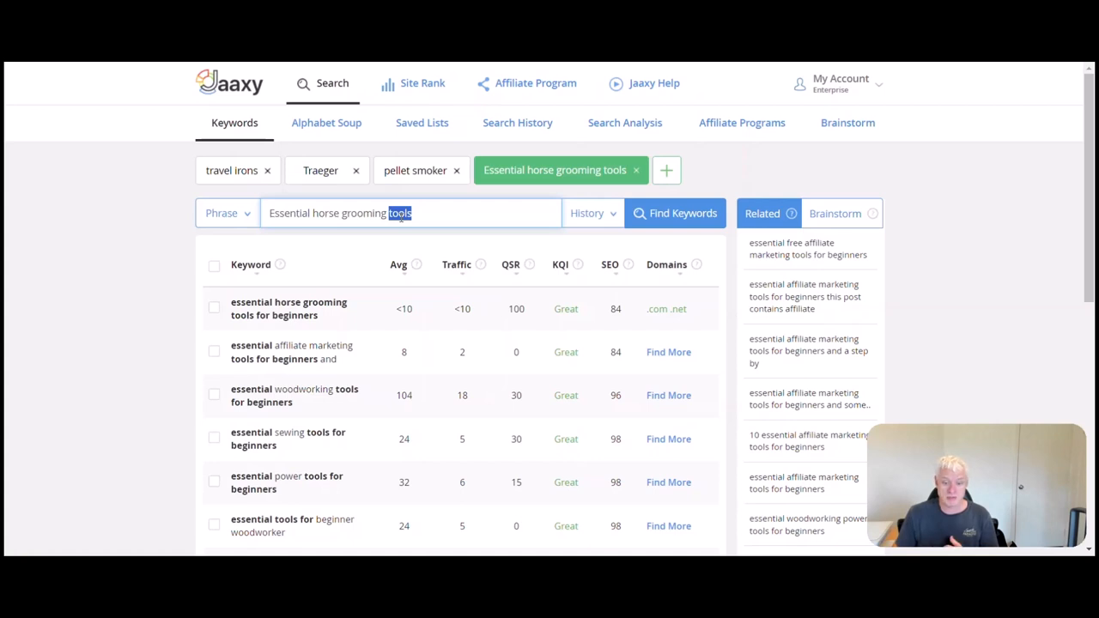
pyautogui.click(675, 213)
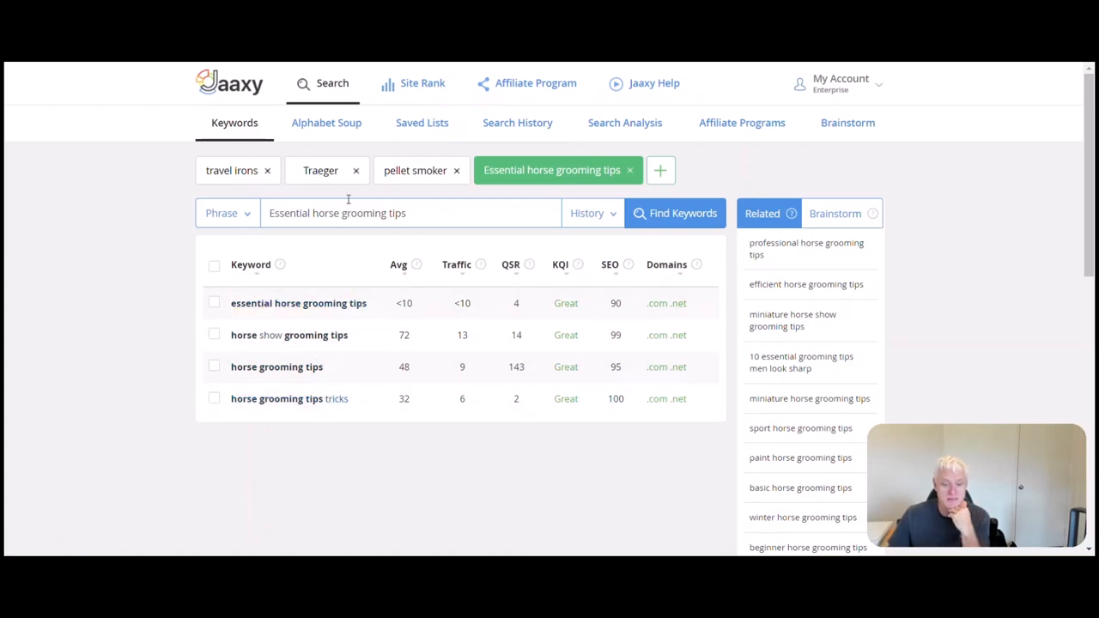
# - Search 'Essential horse grooming needs' and select the horse grooming tools keyword (542 searches)
pyautogui.press('backspace')
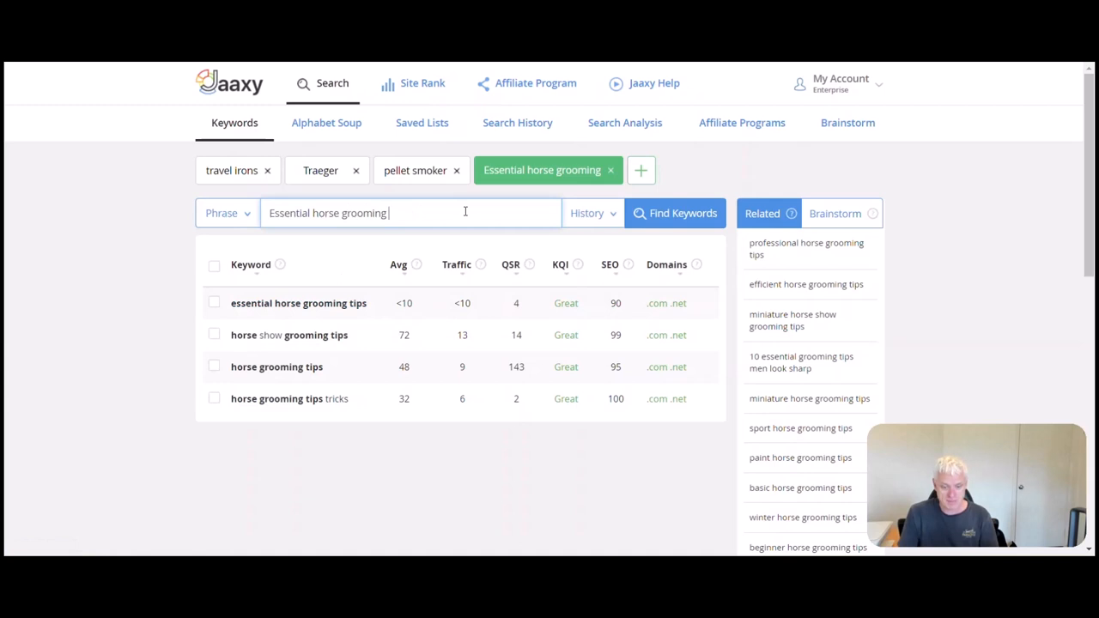
pyautogui.write('ne')
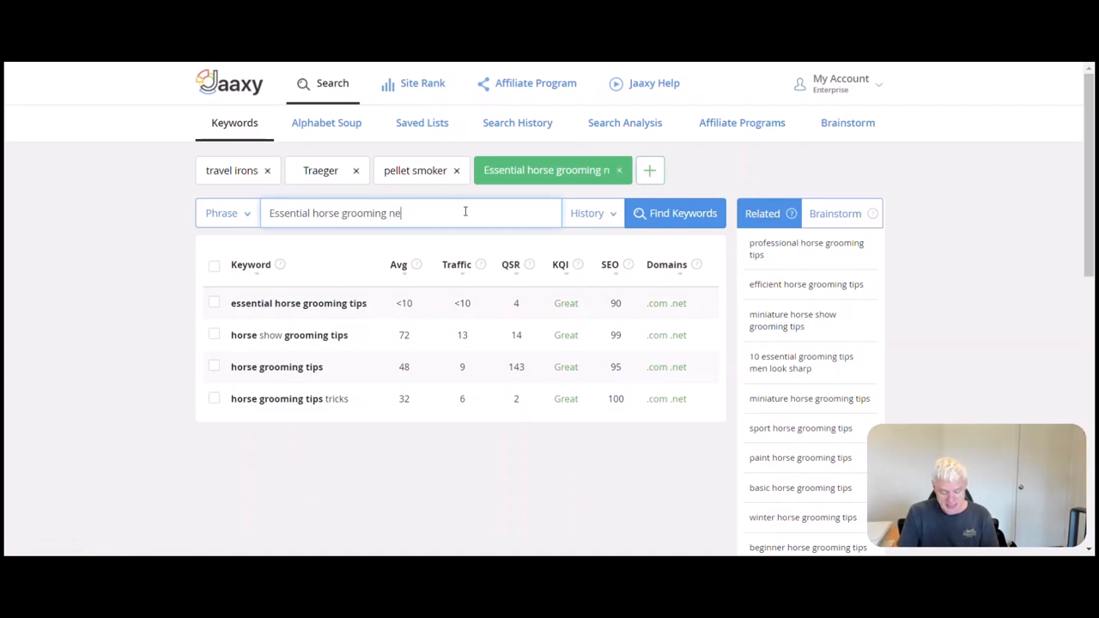
pyautogui.click(675, 213)
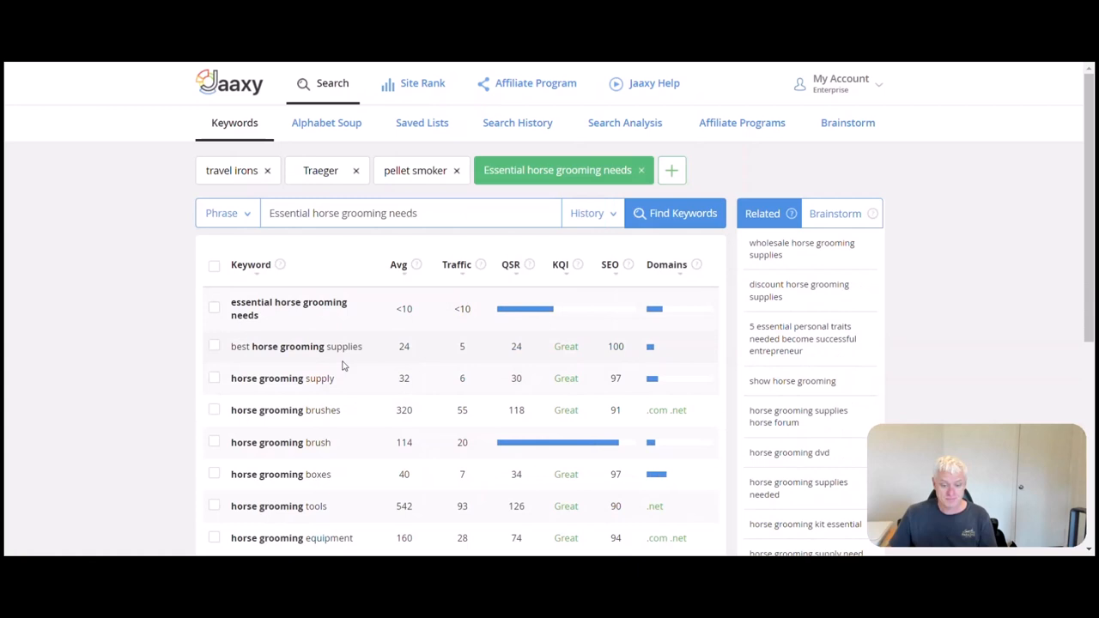
pyautogui.scroll(-3)
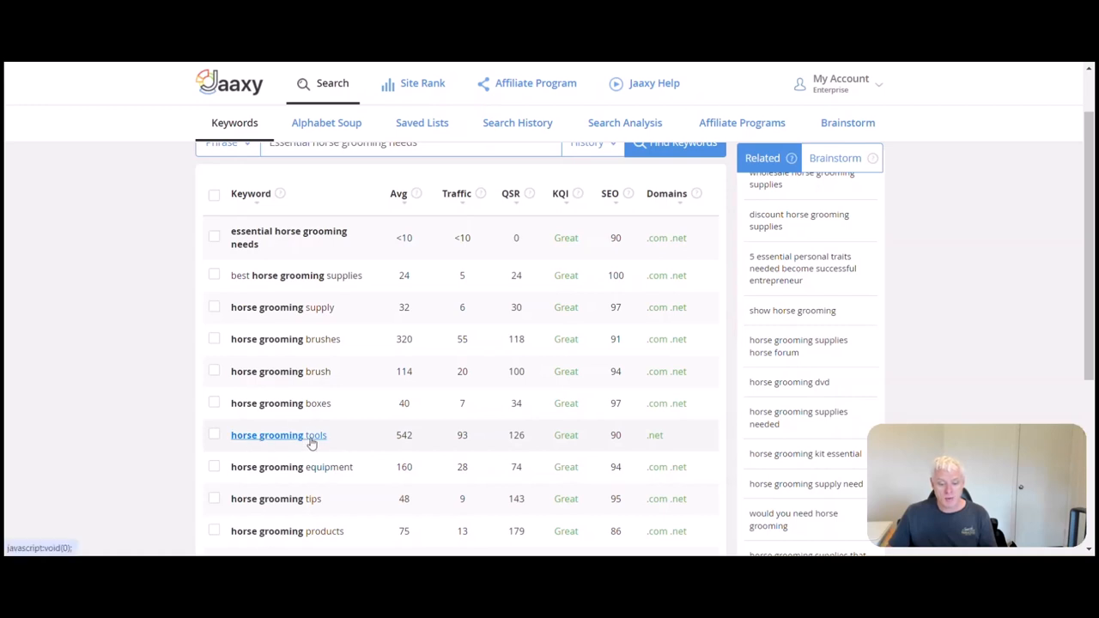
pyautogui.moveTo(374, 453)
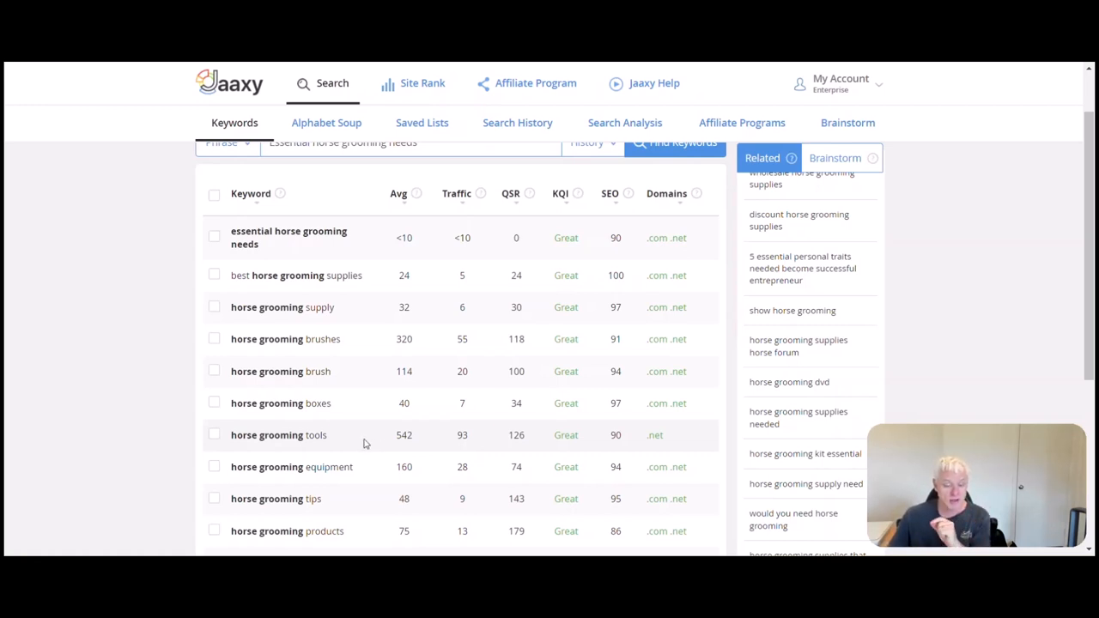
pyautogui.doubleClick(266, 437)
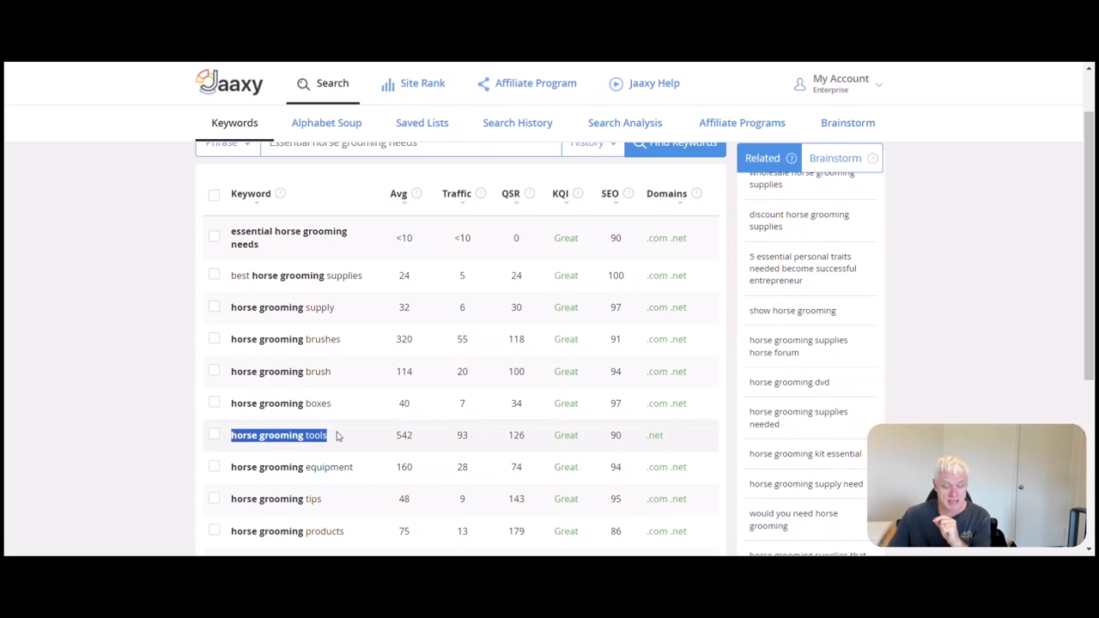
pyautogui.moveTo(335, 431)
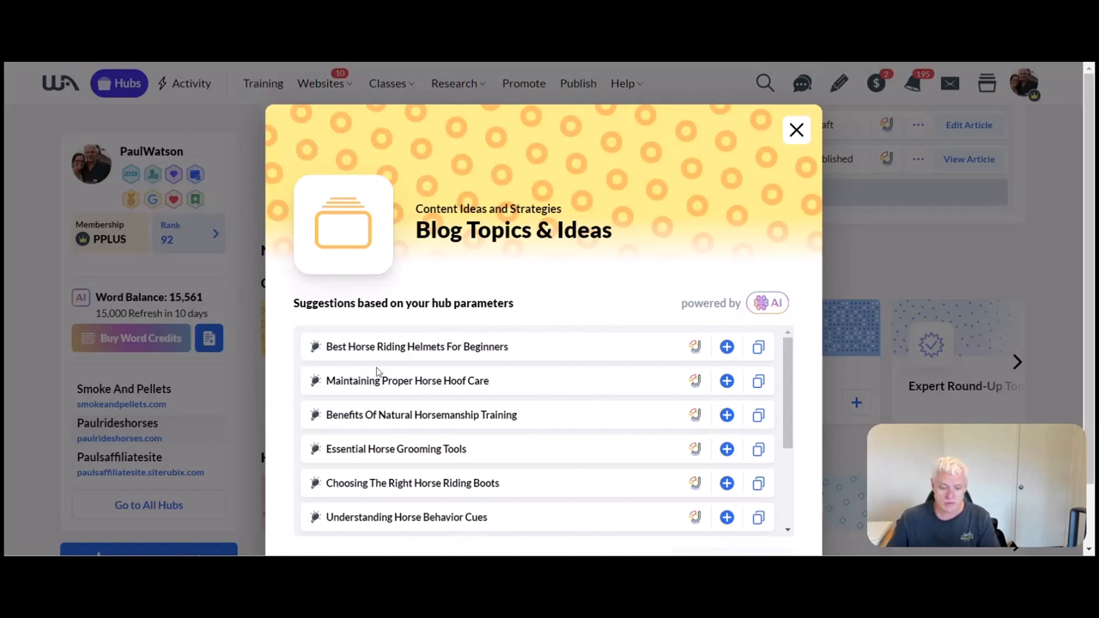
pyautogui.moveTo(505, 412)
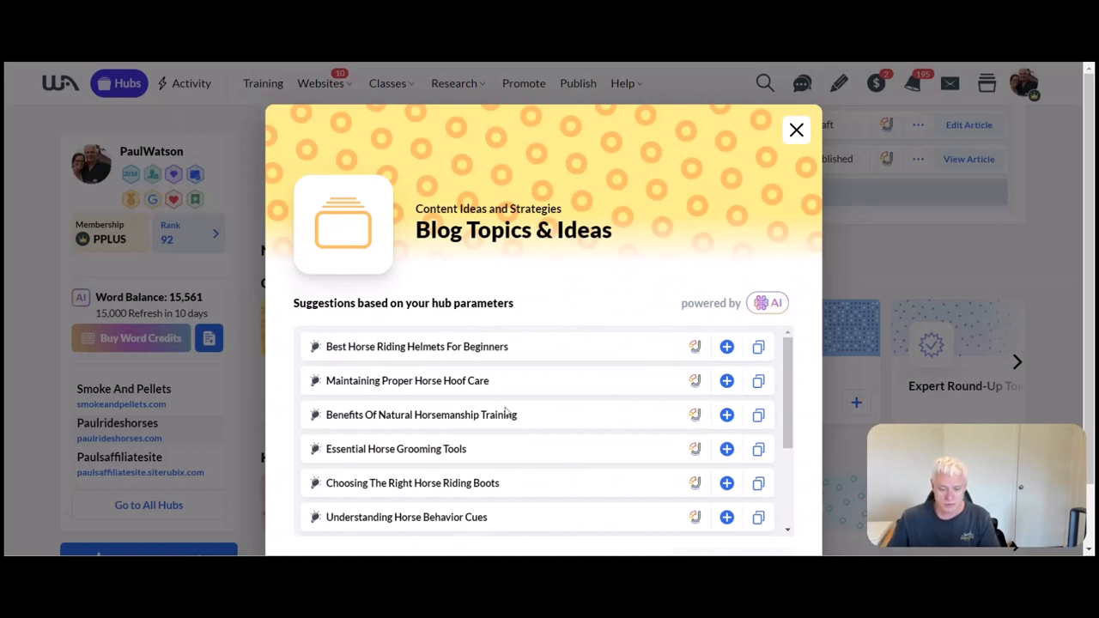
# - Close the Blog Topics & Ideas list, then review and close the Unique Content Ideas suggestions
pyautogui.scroll(-3)
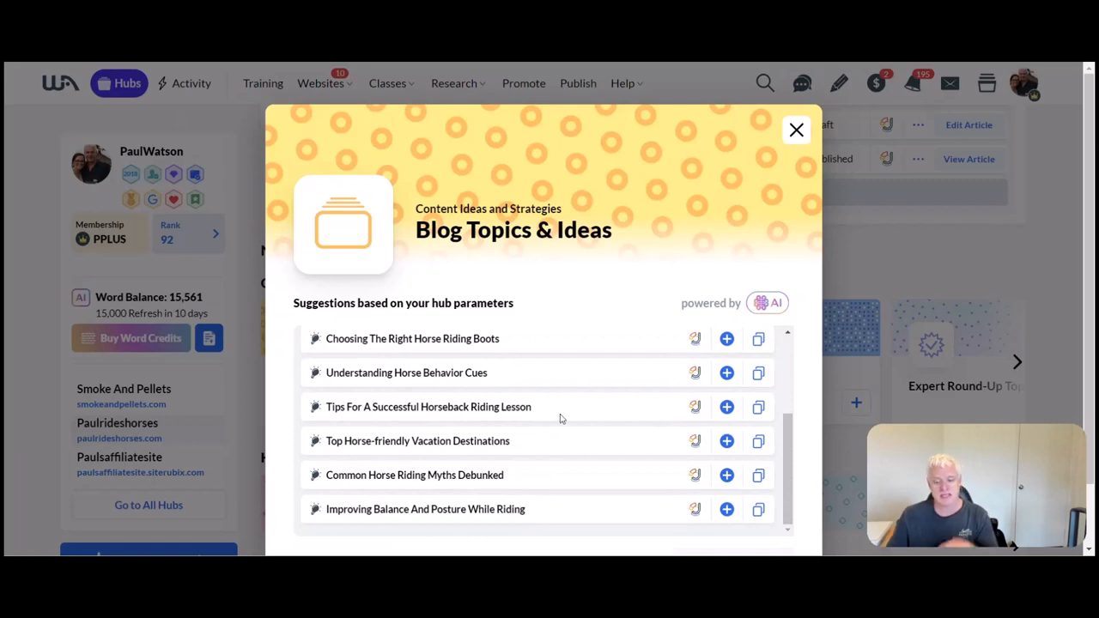
pyautogui.moveTo(667, 321)
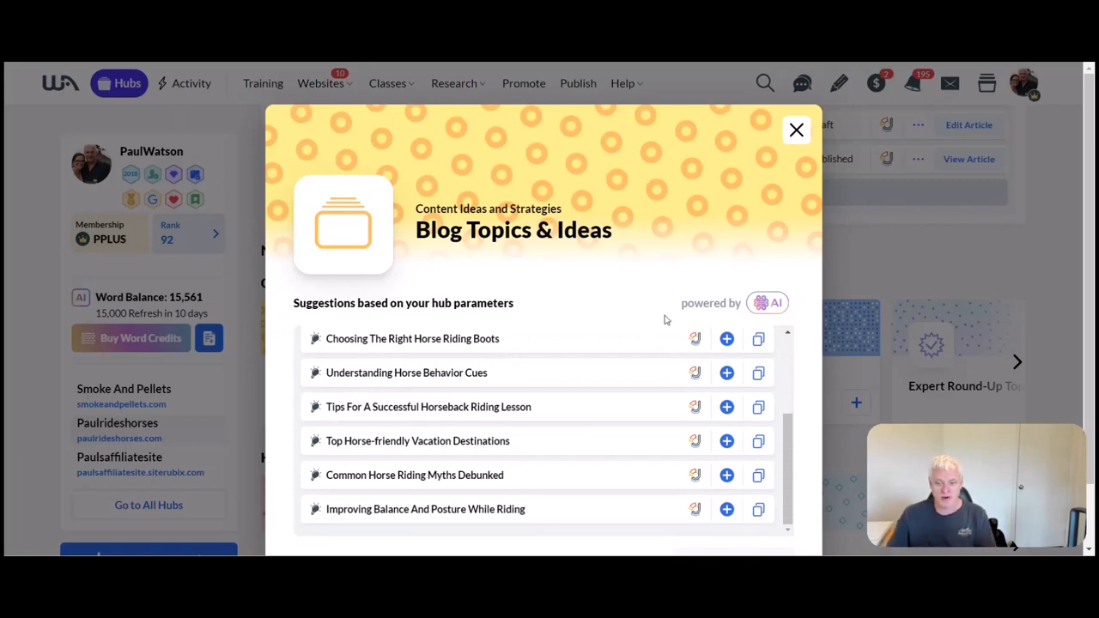
pyautogui.click(795, 131)
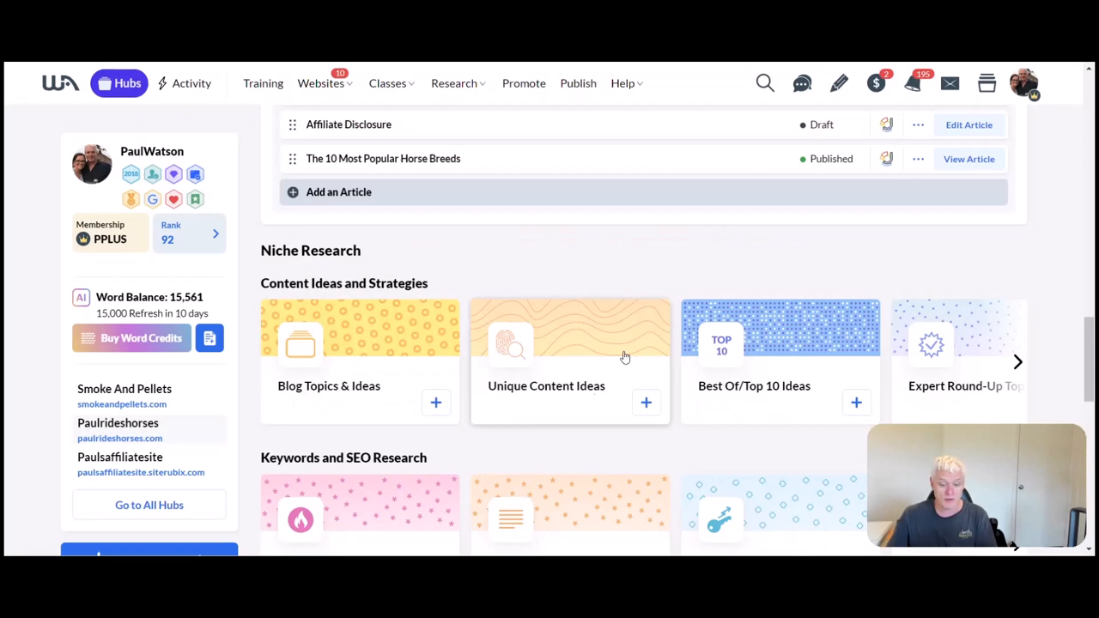
pyautogui.moveTo(646, 411)
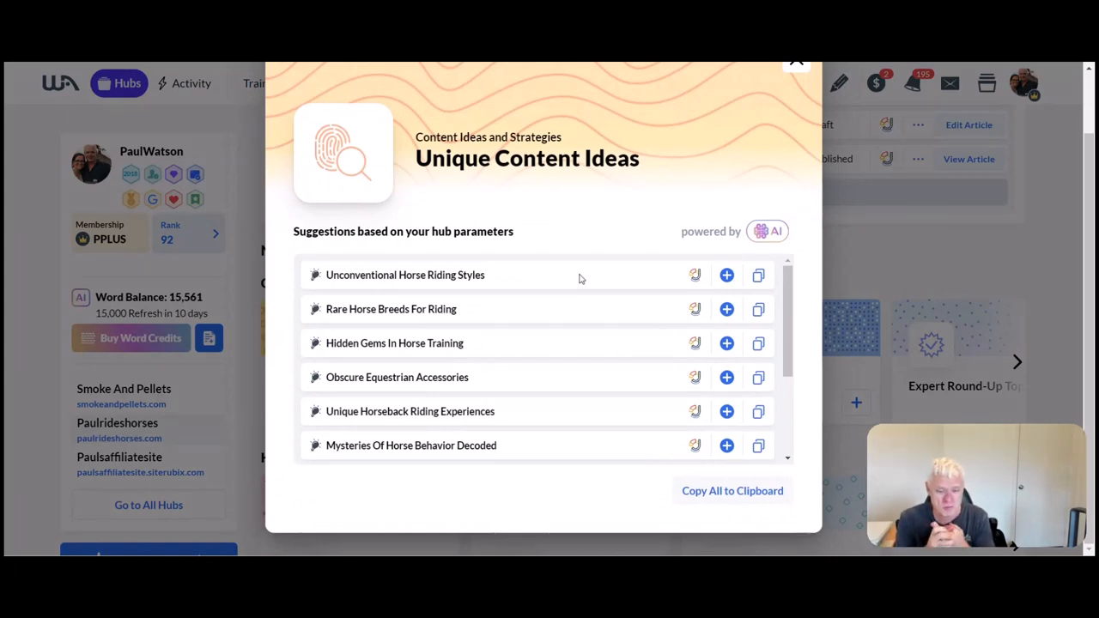
pyautogui.moveTo(533, 282)
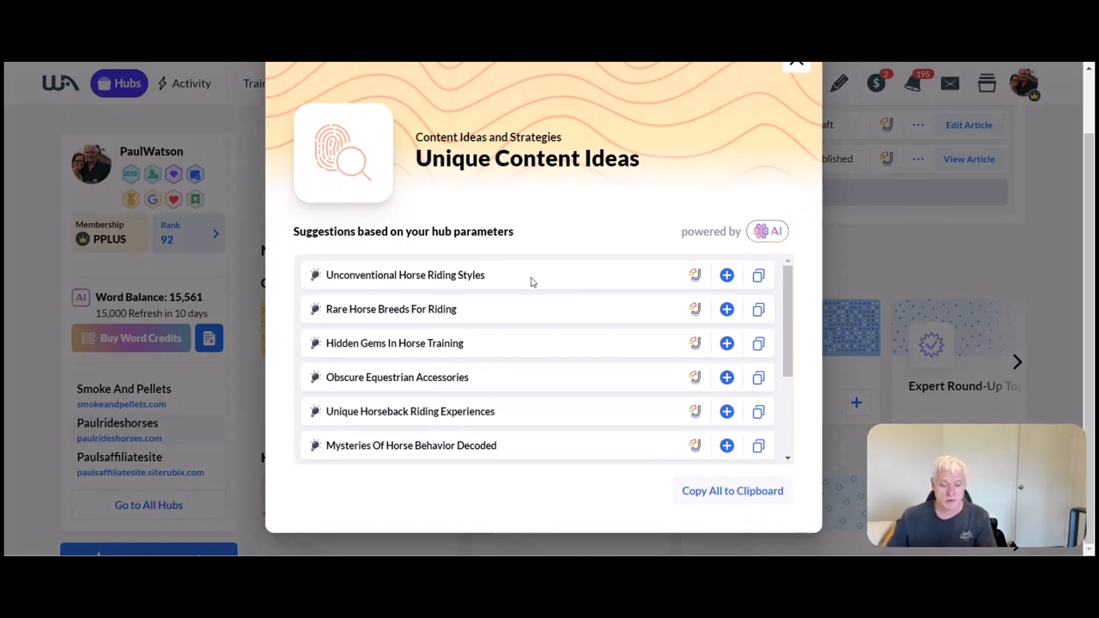
pyautogui.moveTo(491, 321)
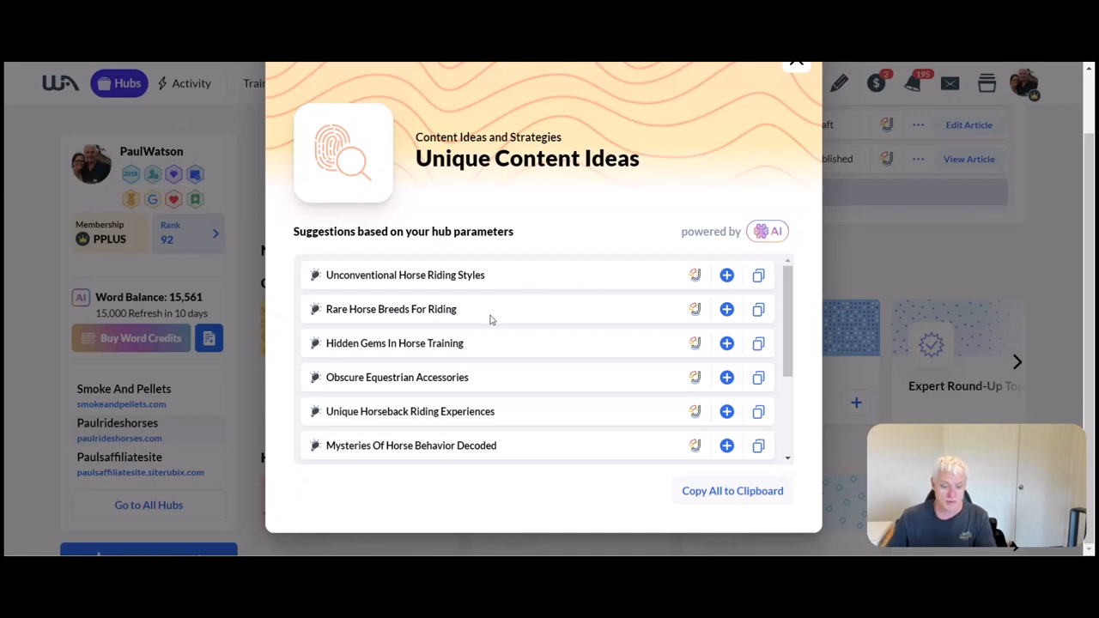
pyautogui.moveTo(488, 340)
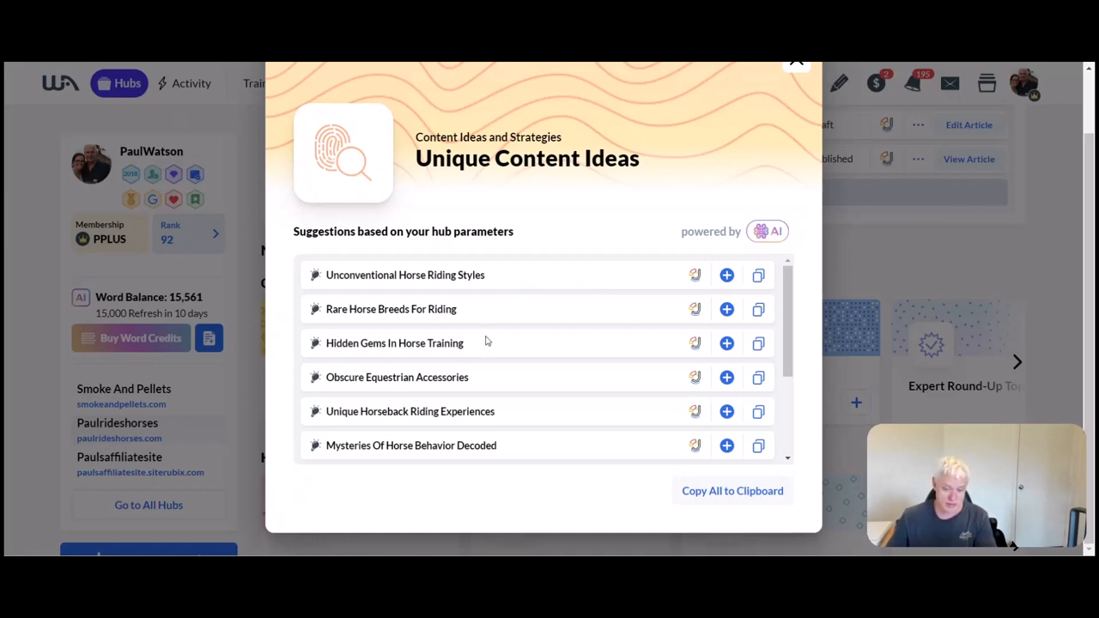
pyautogui.moveTo(498, 353)
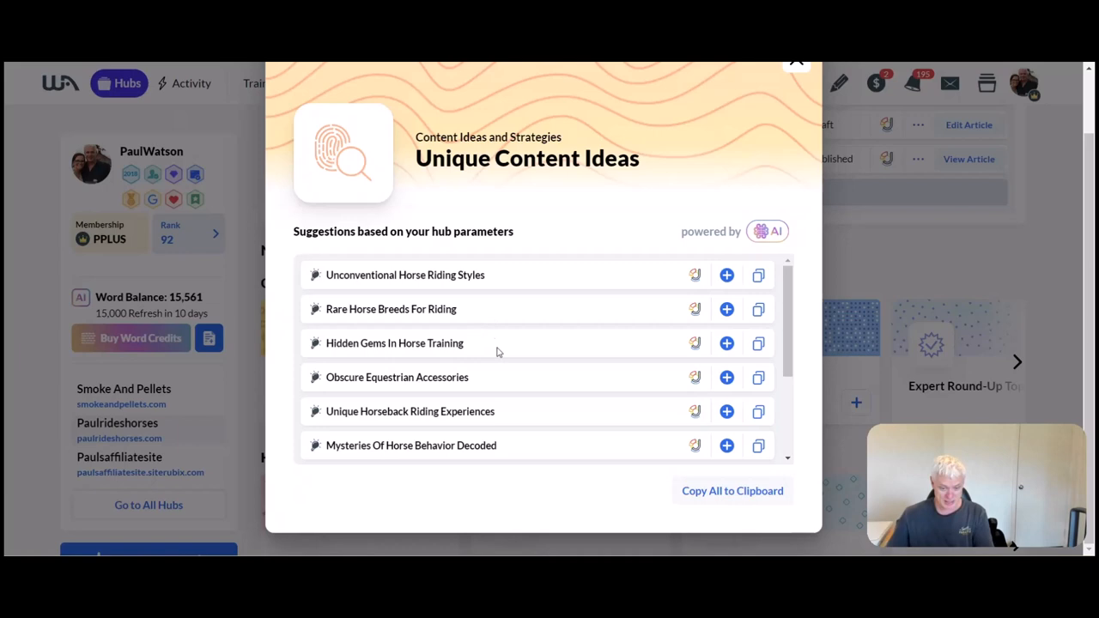
pyautogui.moveTo(501, 381)
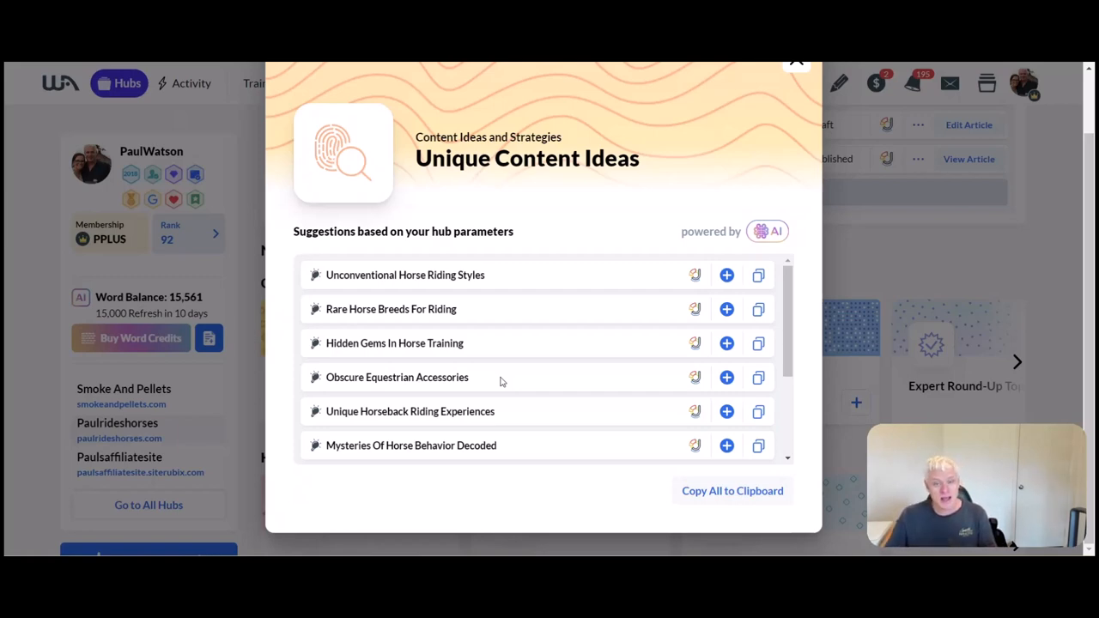
pyautogui.moveTo(477, 376)
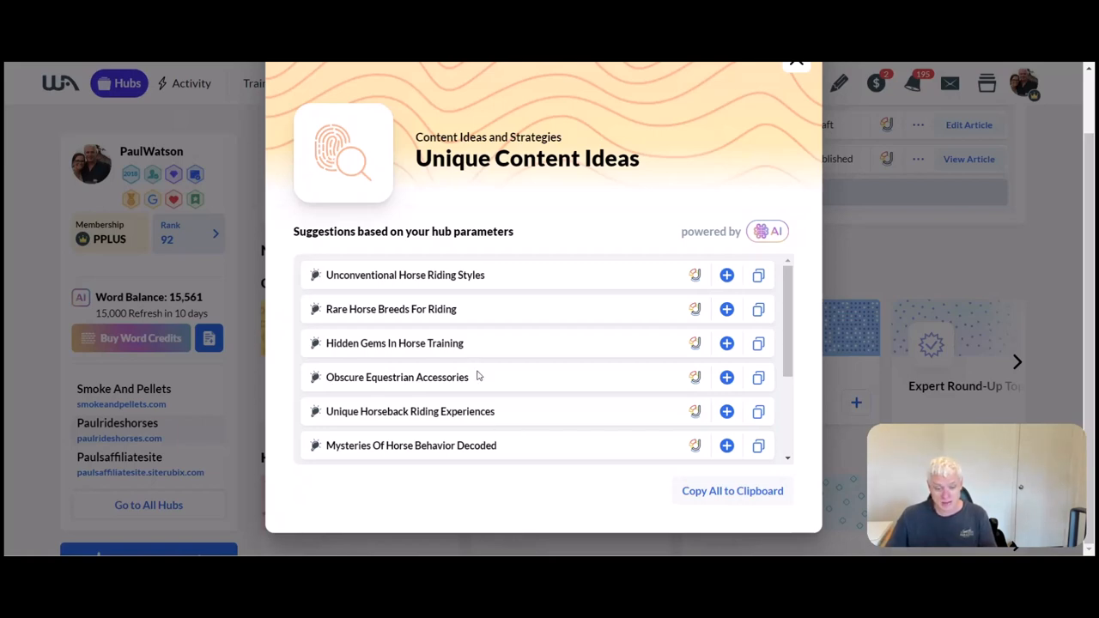
pyautogui.moveTo(381, 389)
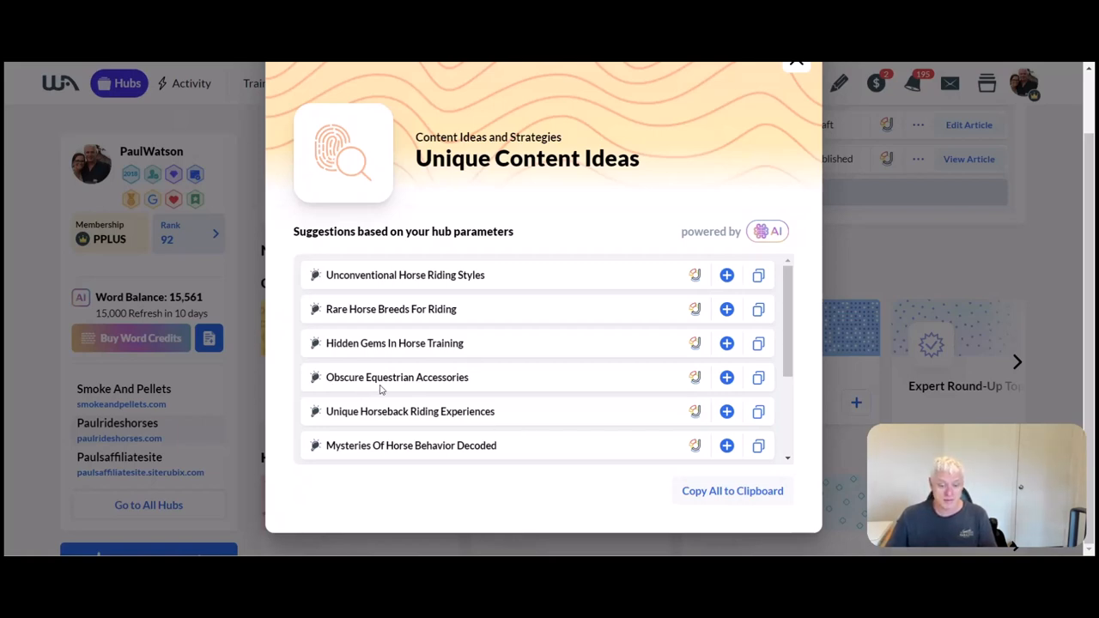
pyautogui.moveTo(659, 381)
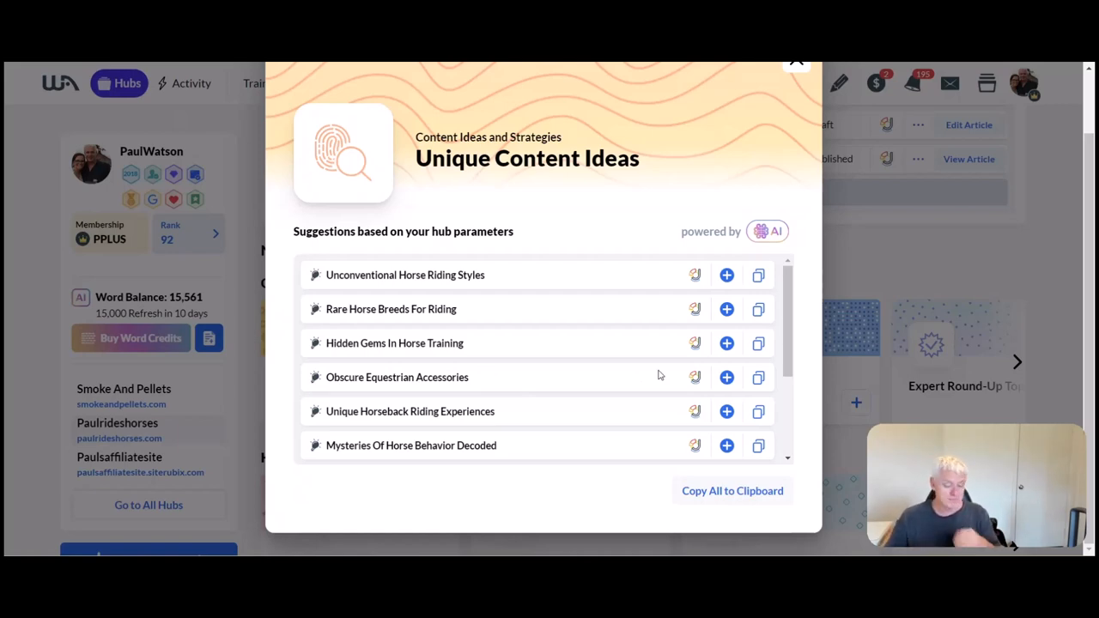
pyautogui.moveTo(553, 417)
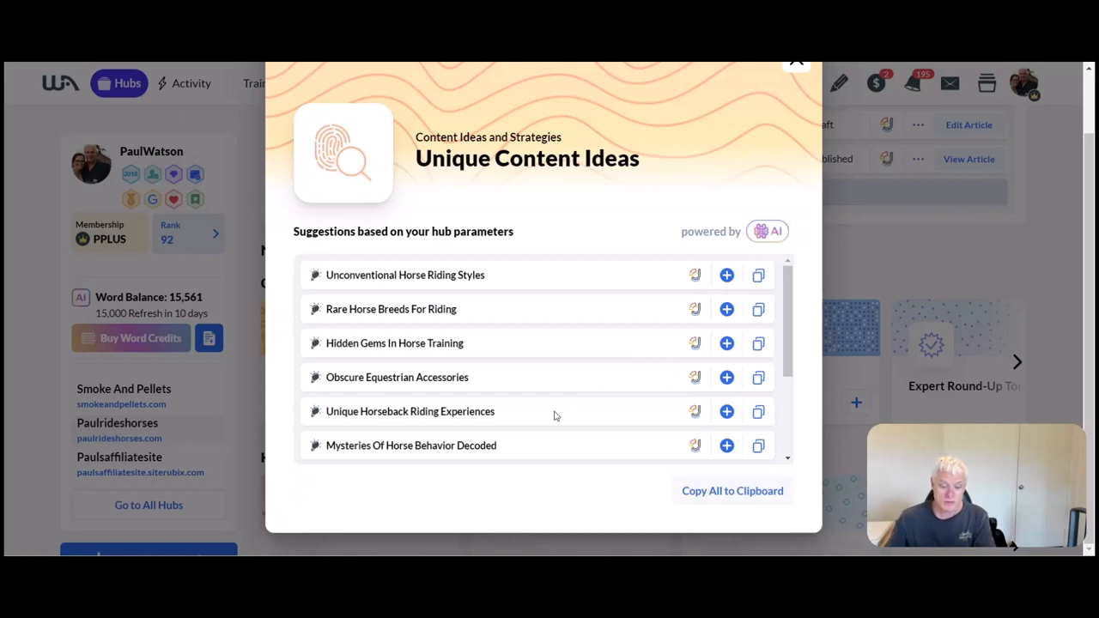
pyautogui.moveTo(550, 461)
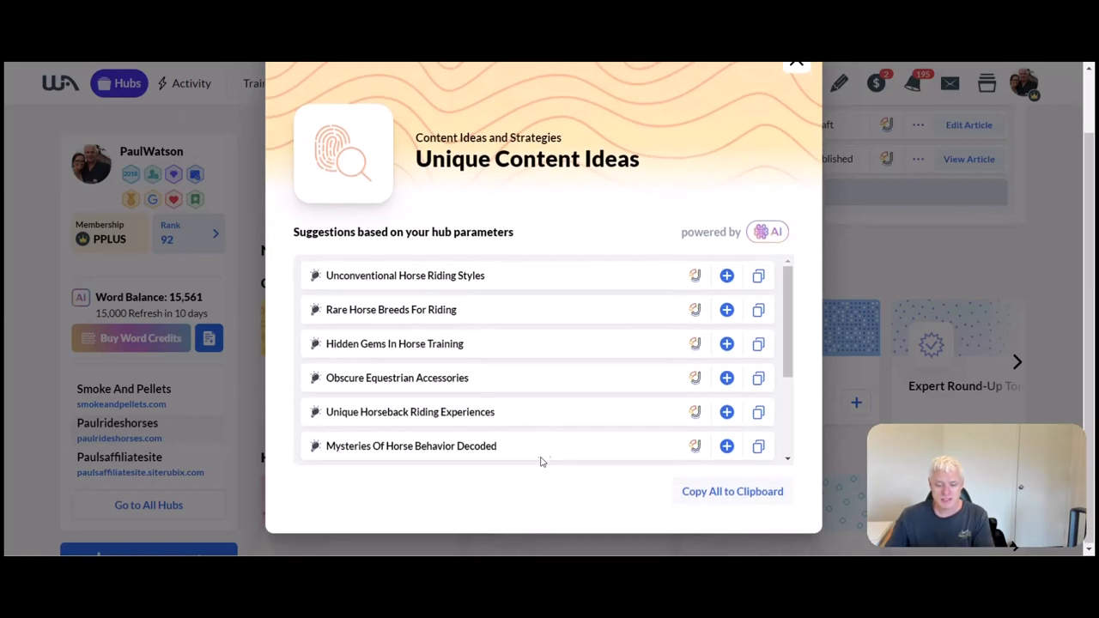
pyautogui.moveTo(478, 437)
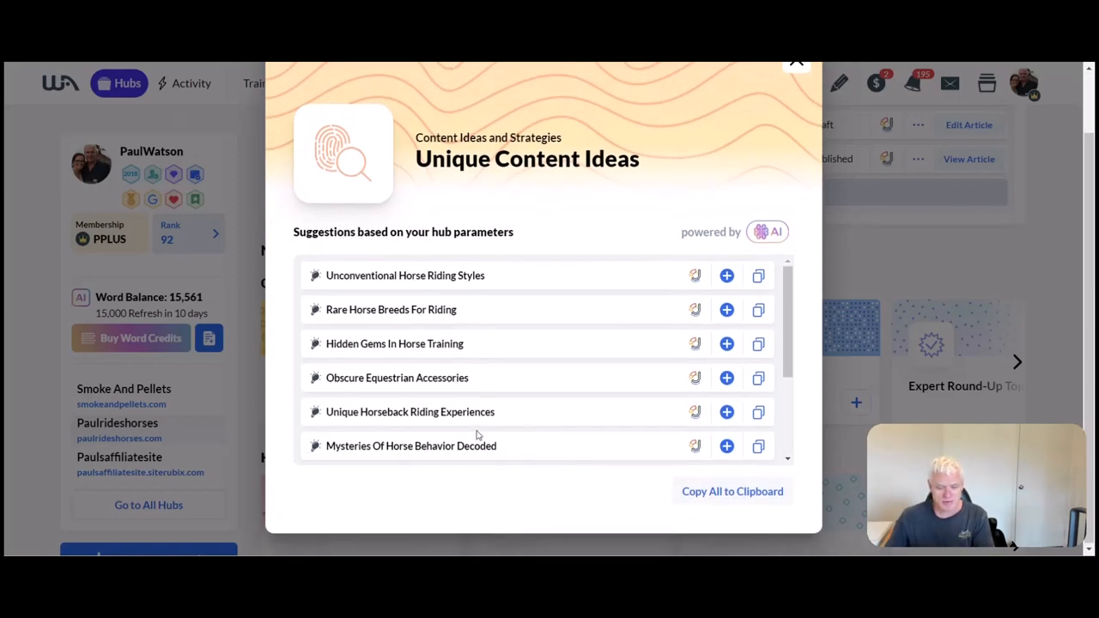
pyautogui.moveTo(543, 149)
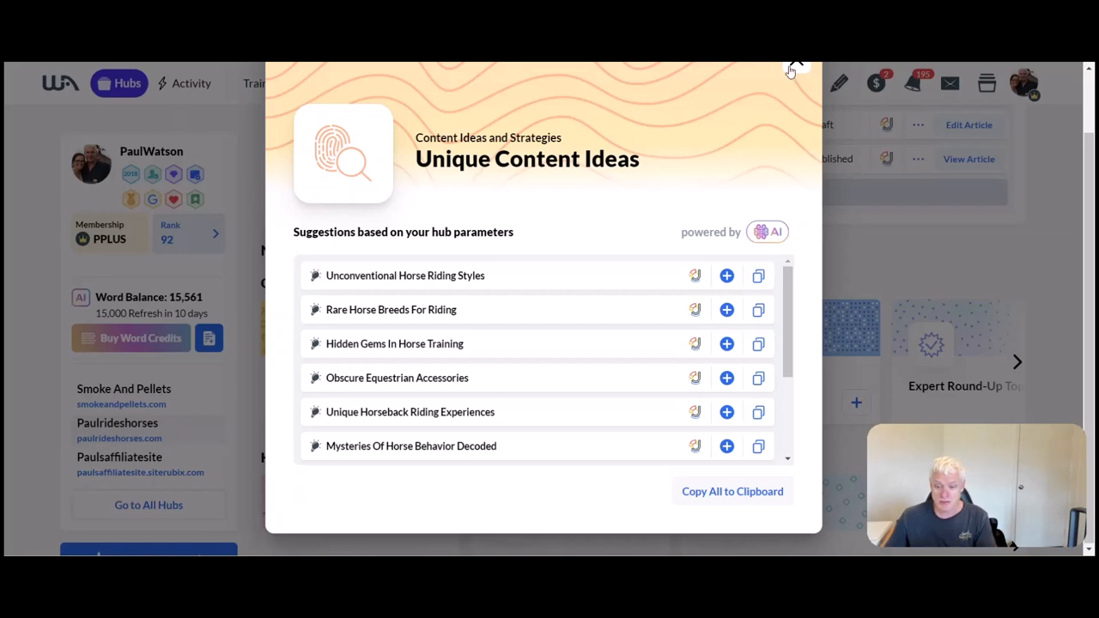
pyautogui.click(794, 68)
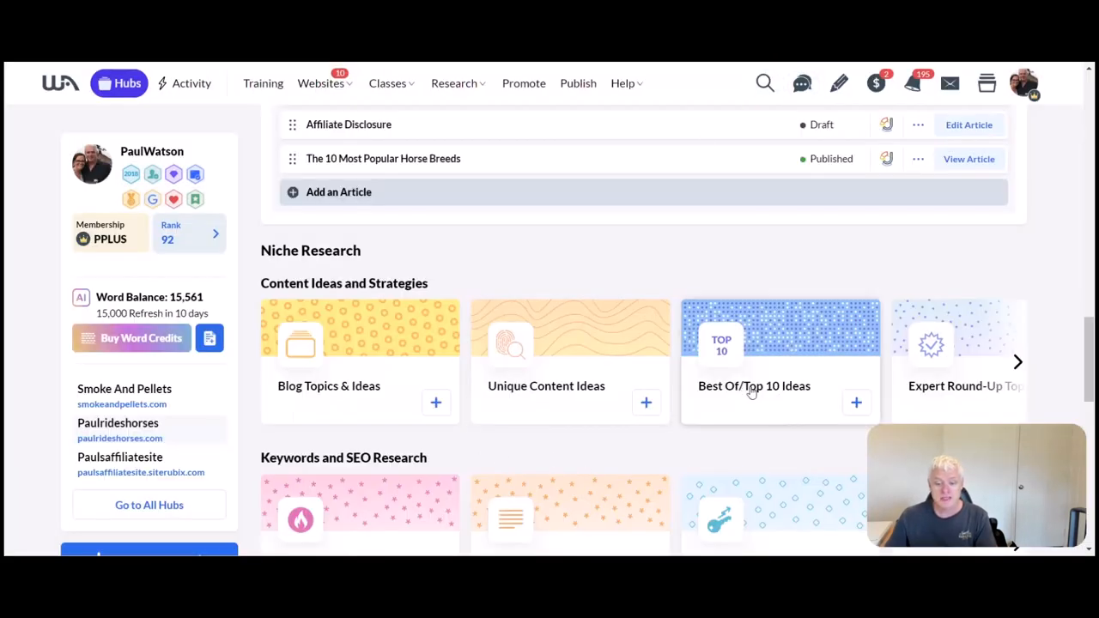
# - Review the Best Of/Top 10 Ideas suggestions for horses and close the dialog
pyautogui.click(755, 387)
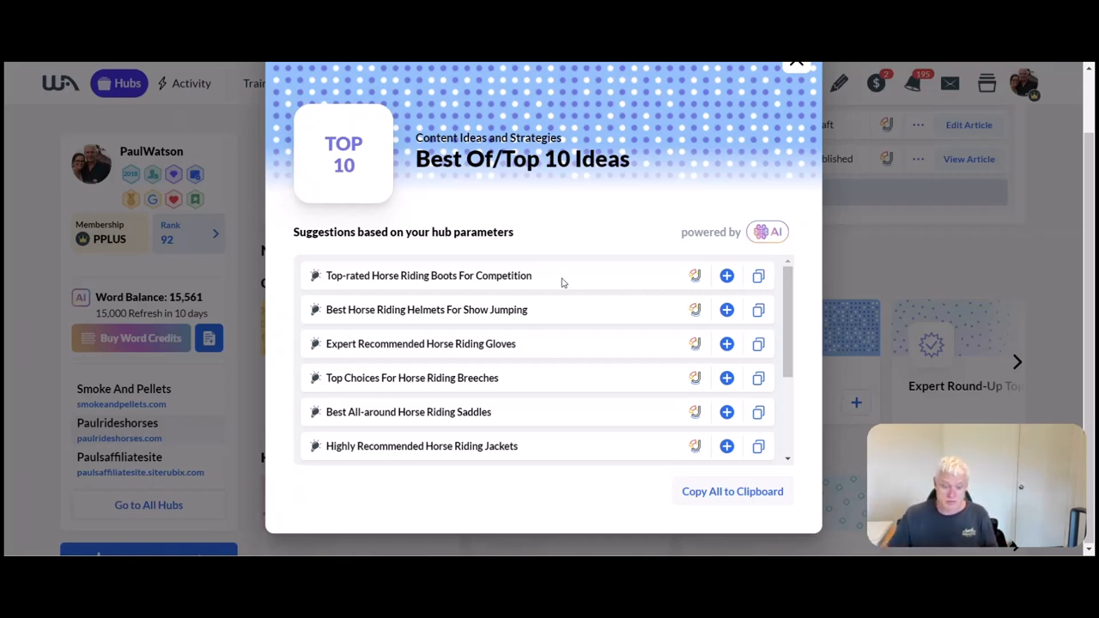
pyautogui.moveTo(450, 290)
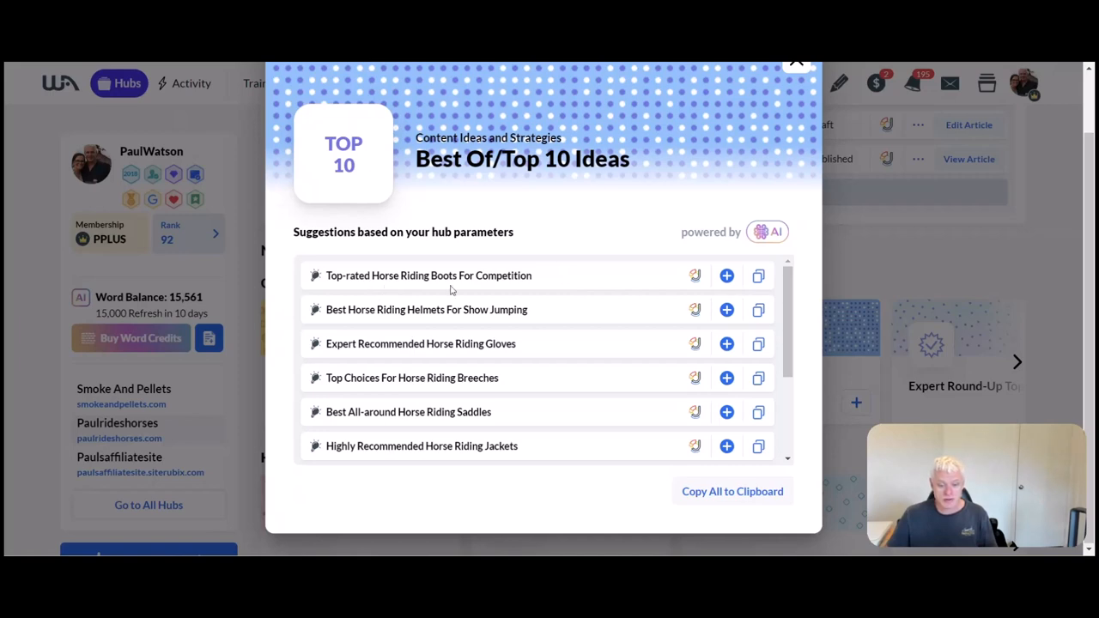
pyautogui.moveTo(415, 308)
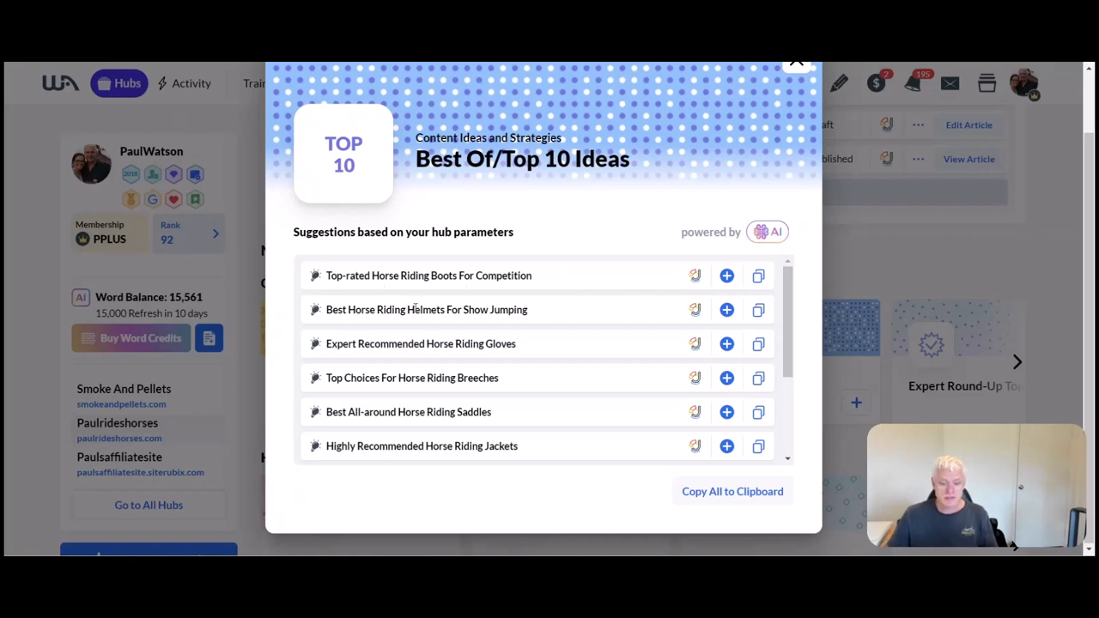
pyautogui.moveTo(367, 330)
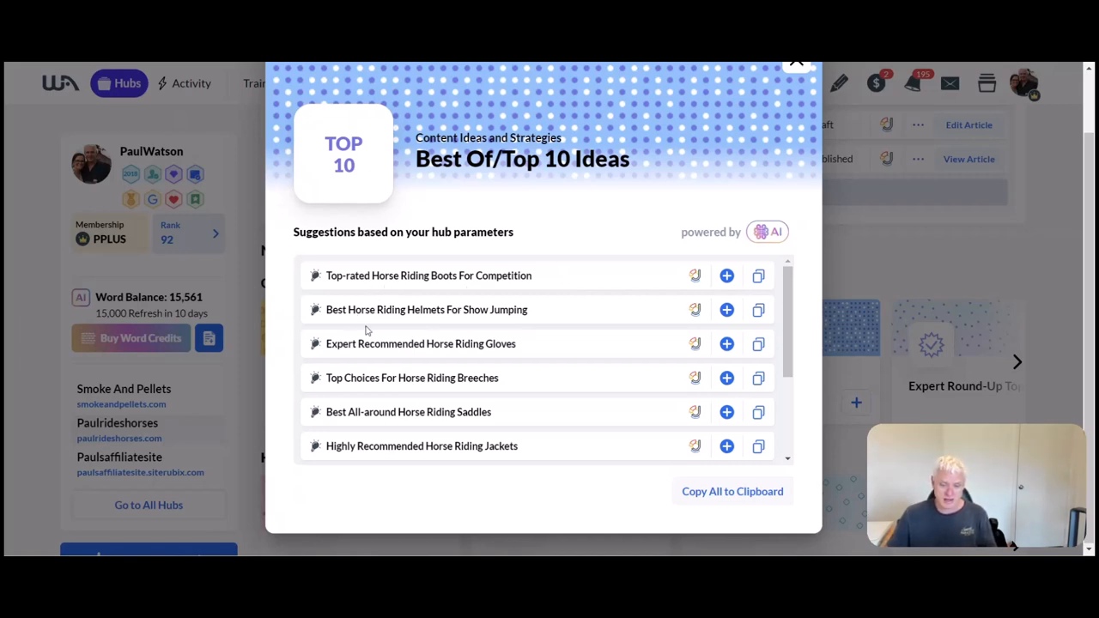
pyautogui.moveTo(488, 371)
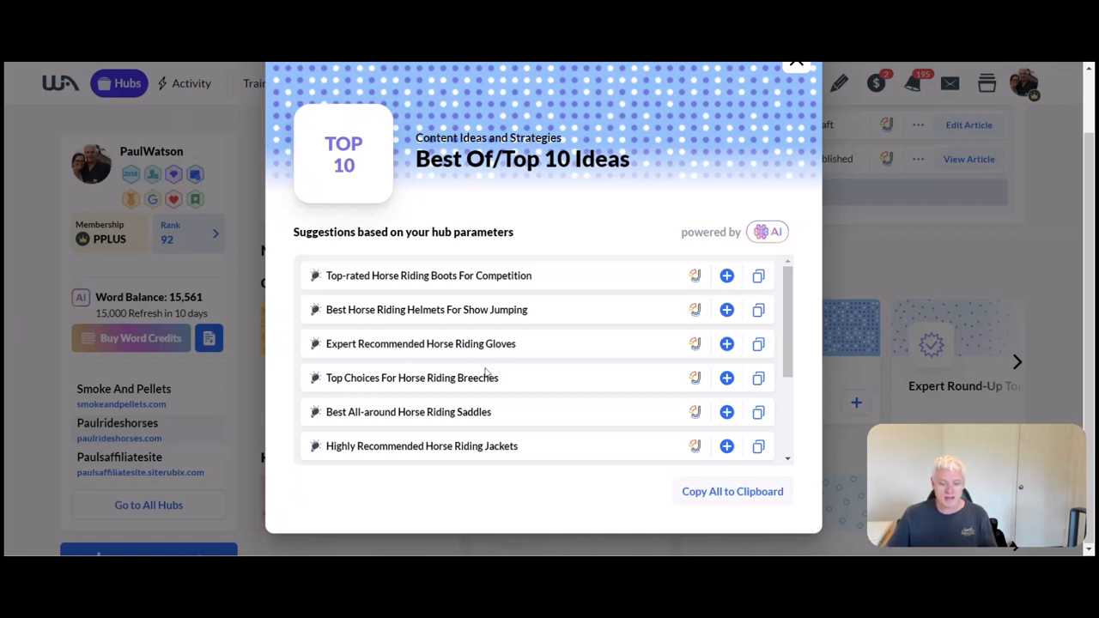
pyautogui.moveTo(494, 409)
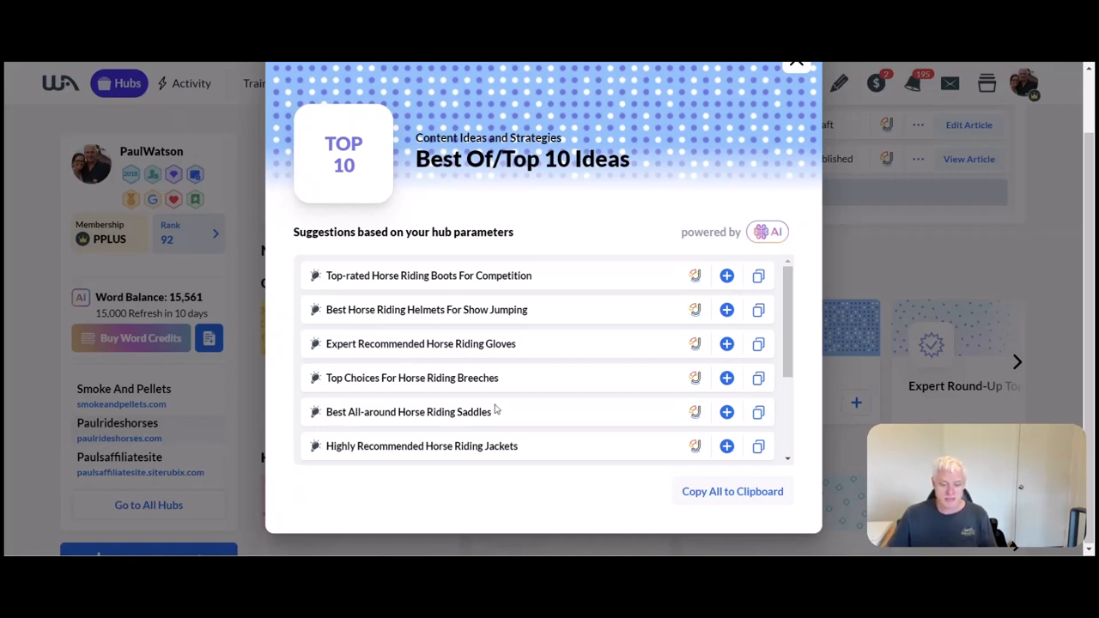
pyautogui.moveTo(529, 430)
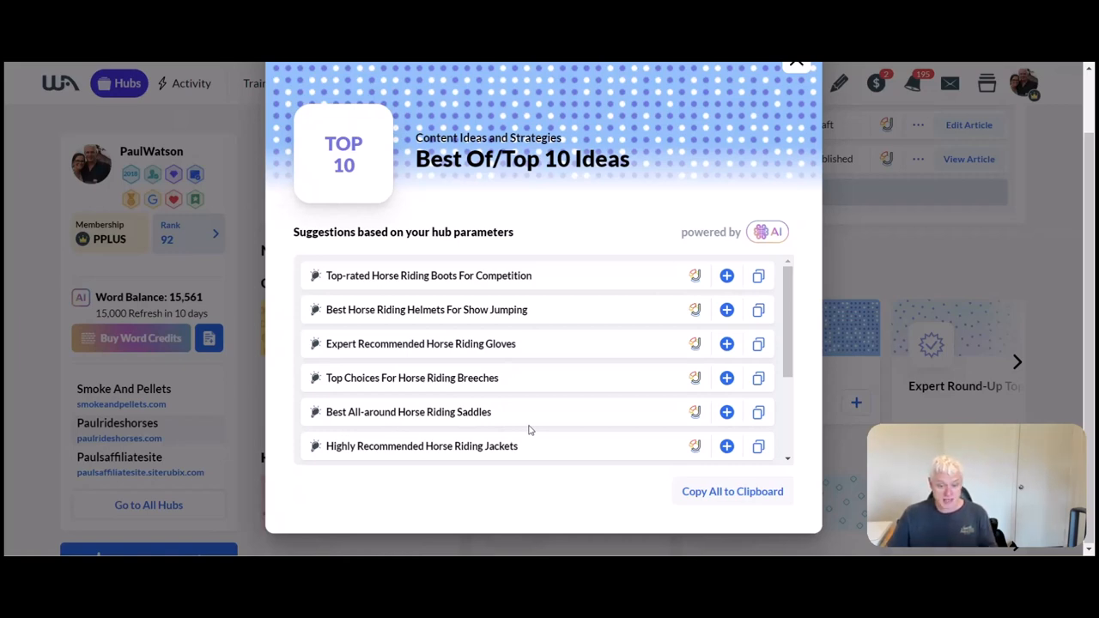
pyautogui.moveTo(450, 288)
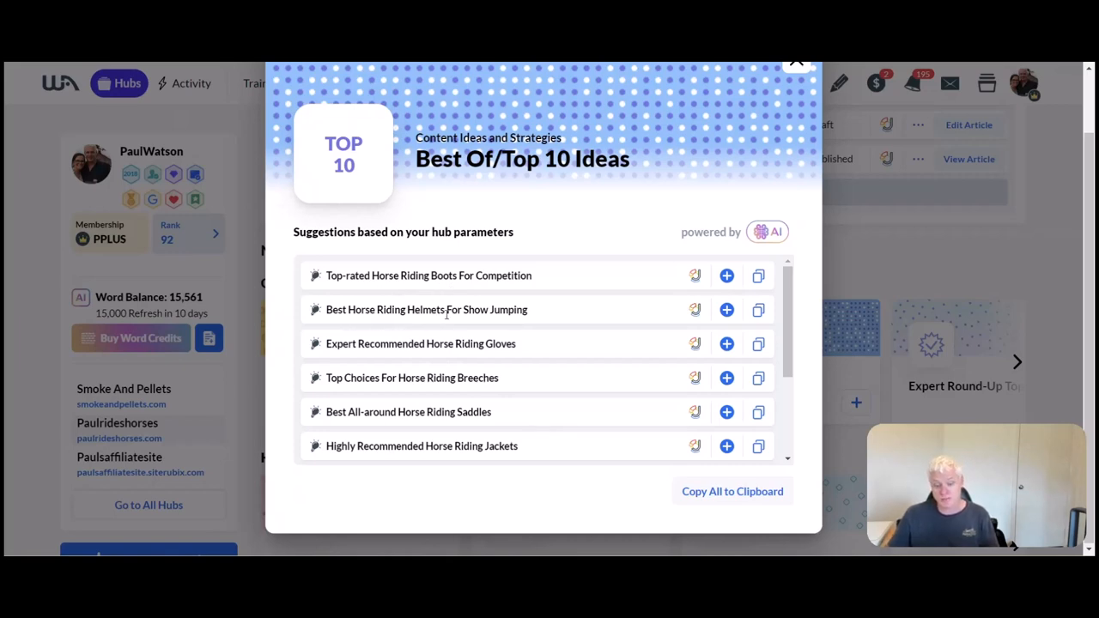
pyautogui.moveTo(574, 344)
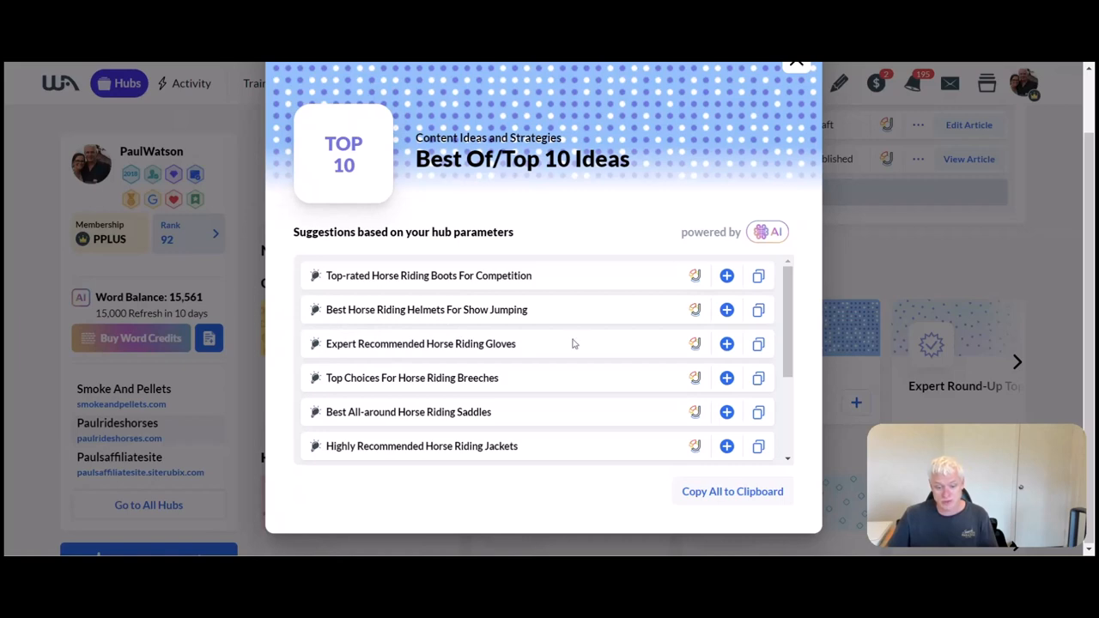
pyautogui.moveTo(577, 415)
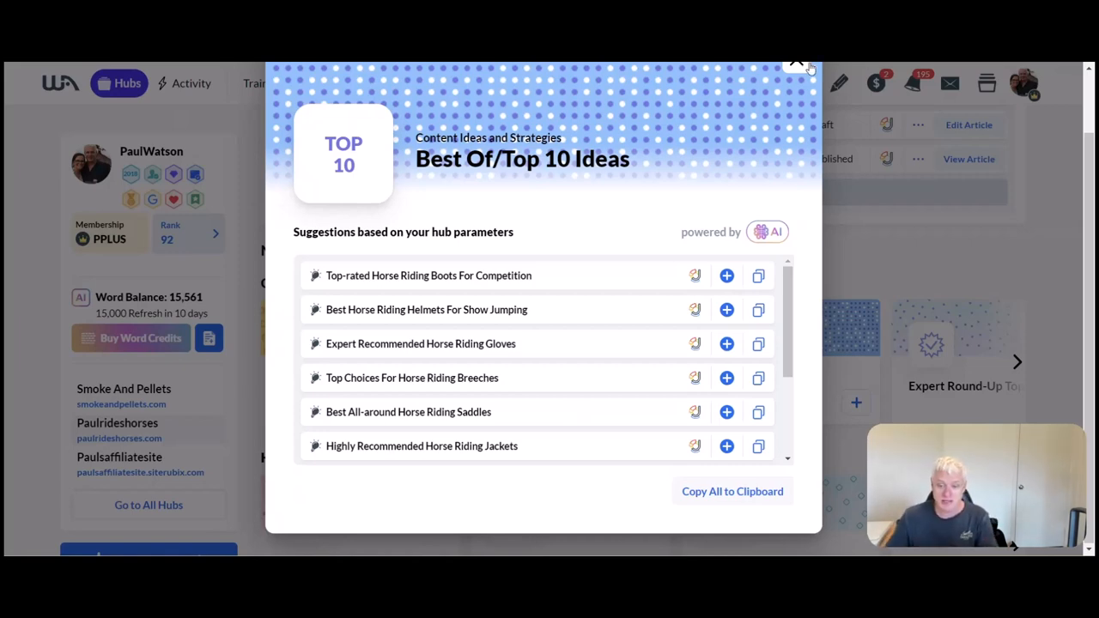
pyautogui.click(797, 65)
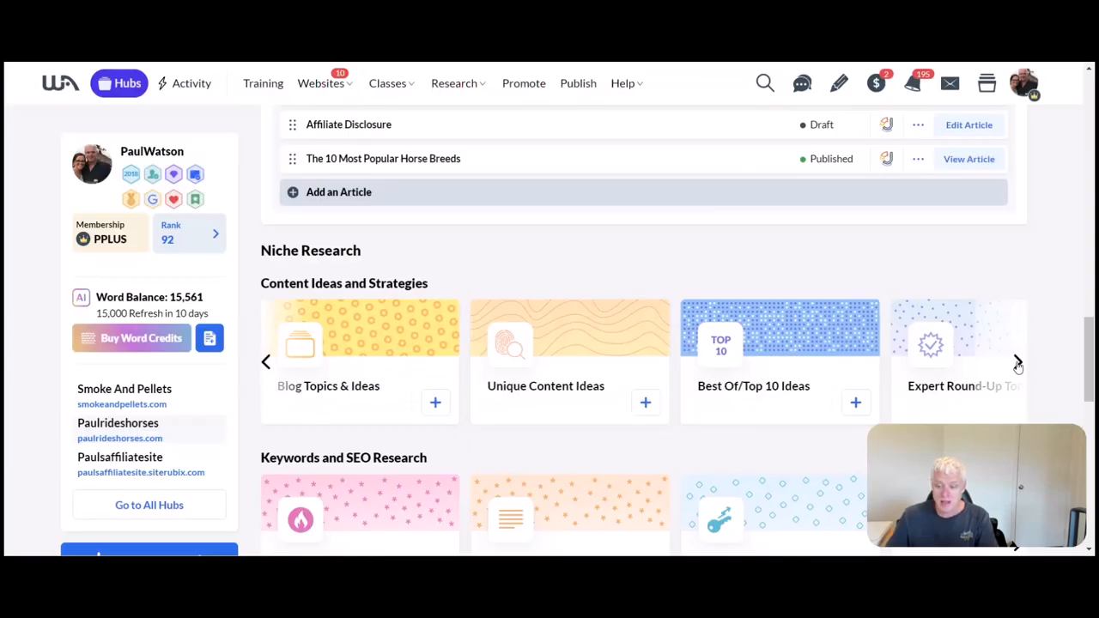
# - Open the Expert Round-Up Topics suggestions for the horse riding hub
pyautogui.click(959, 361)
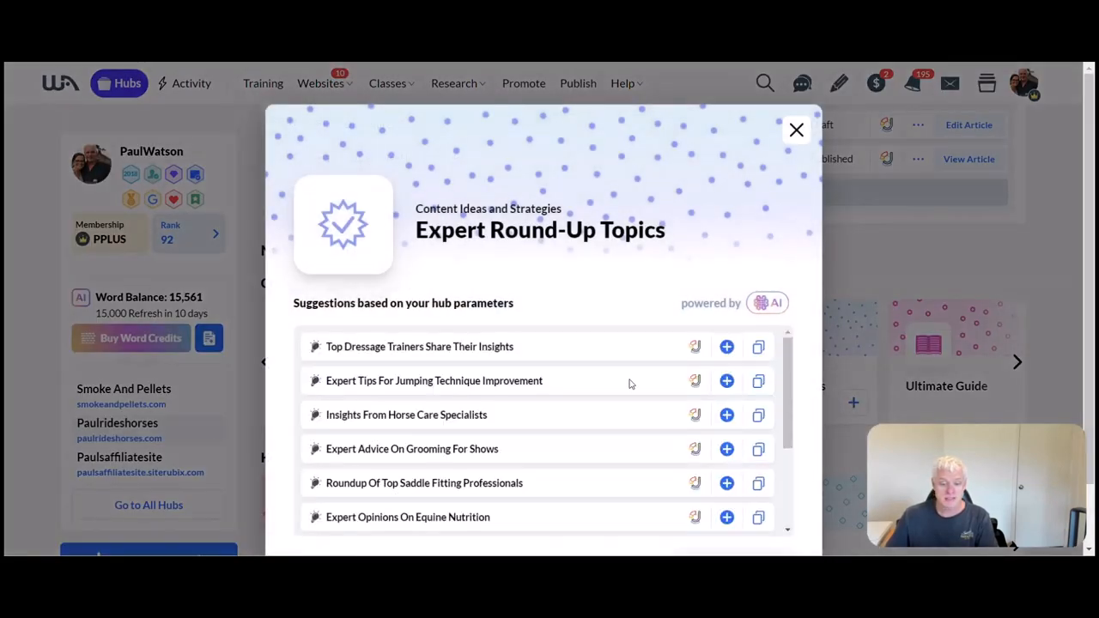
pyautogui.moveTo(555, 349)
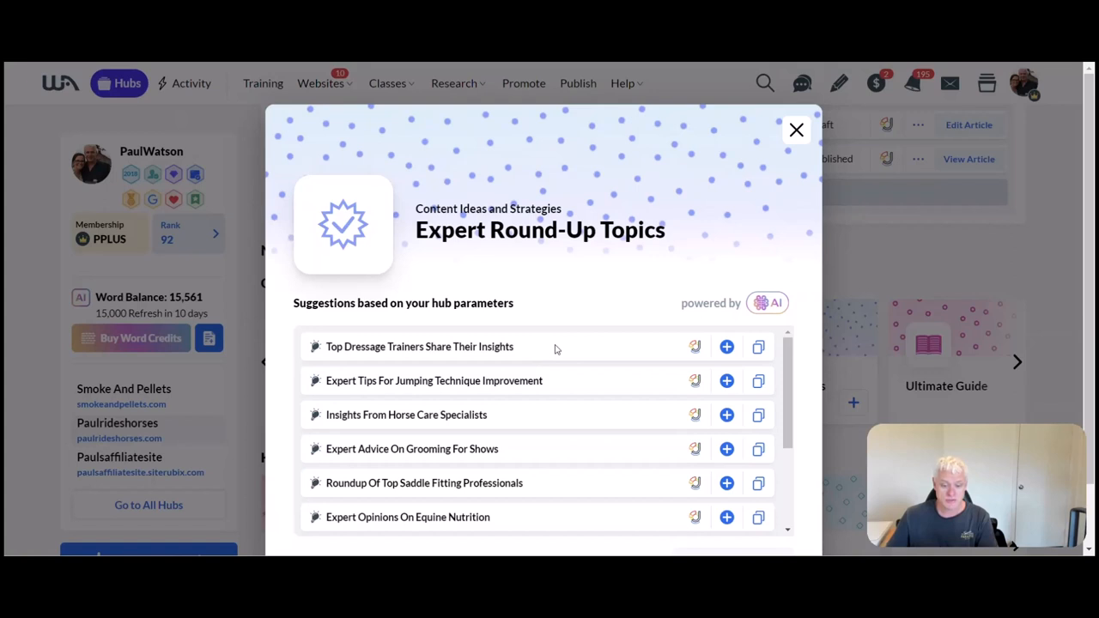
pyautogui.moveTo(505, 379)
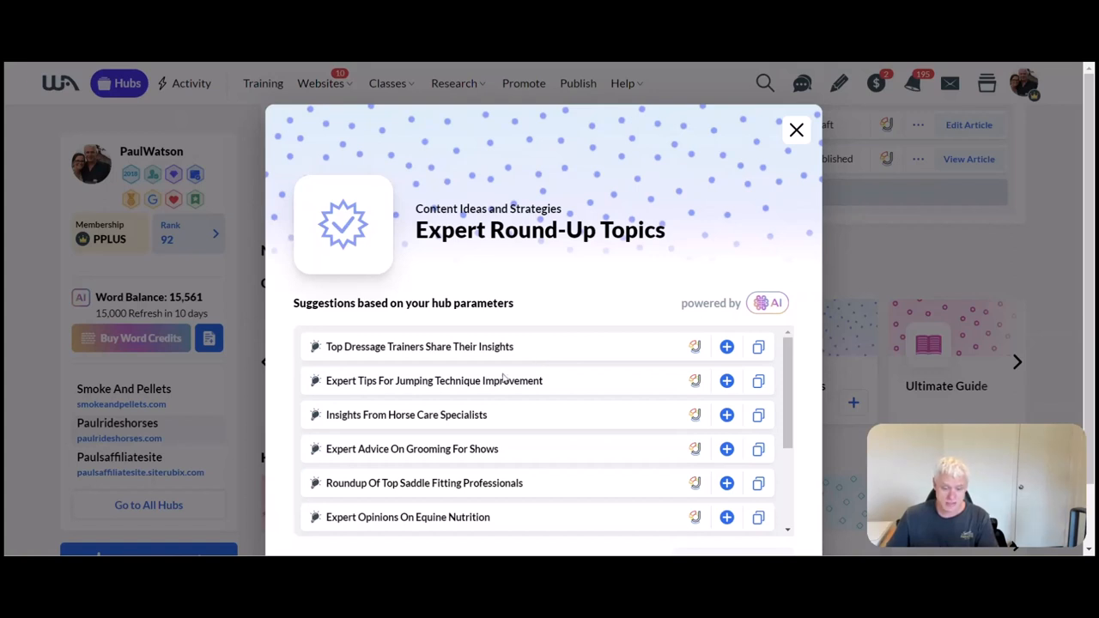
pyautogui.moveTo(426, 430)
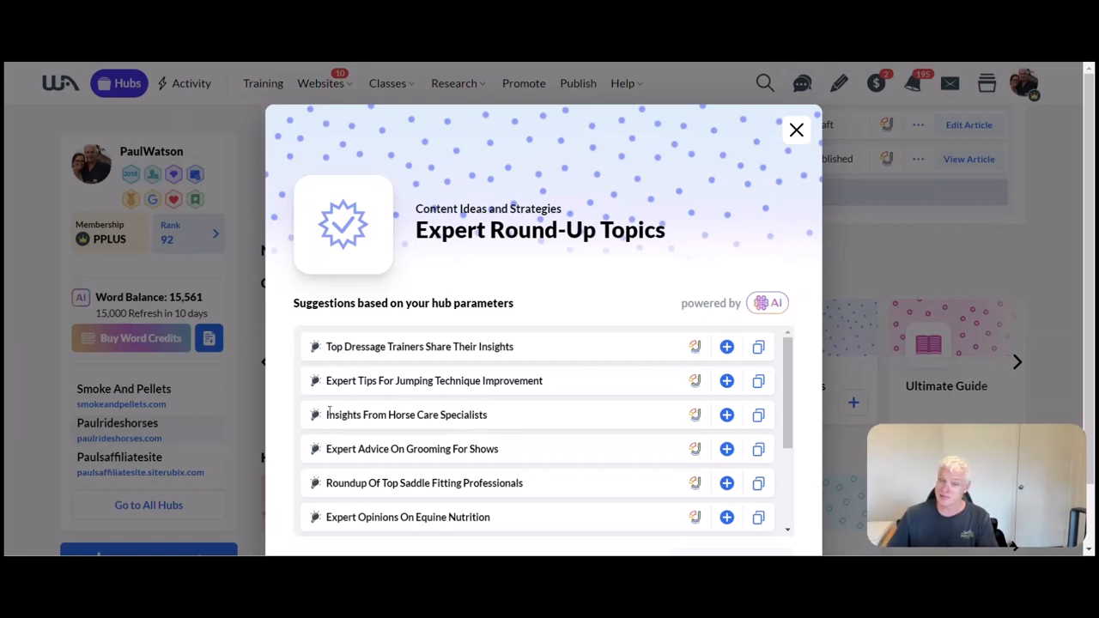
pyautogui.moveTo(482, 430)
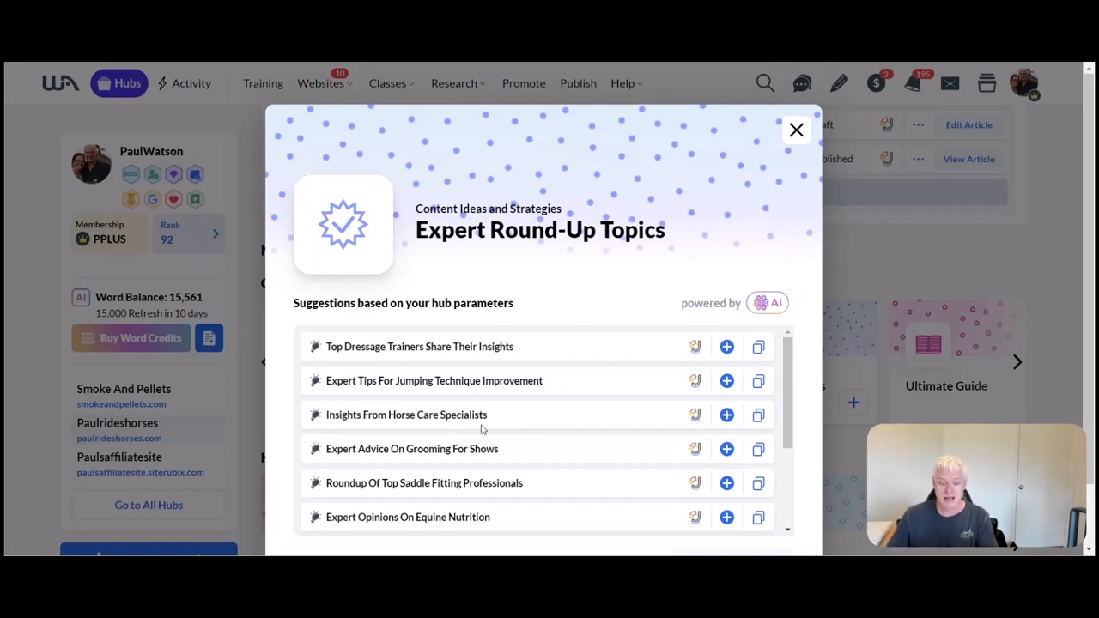
pyautogui.moveTo(541, 455)
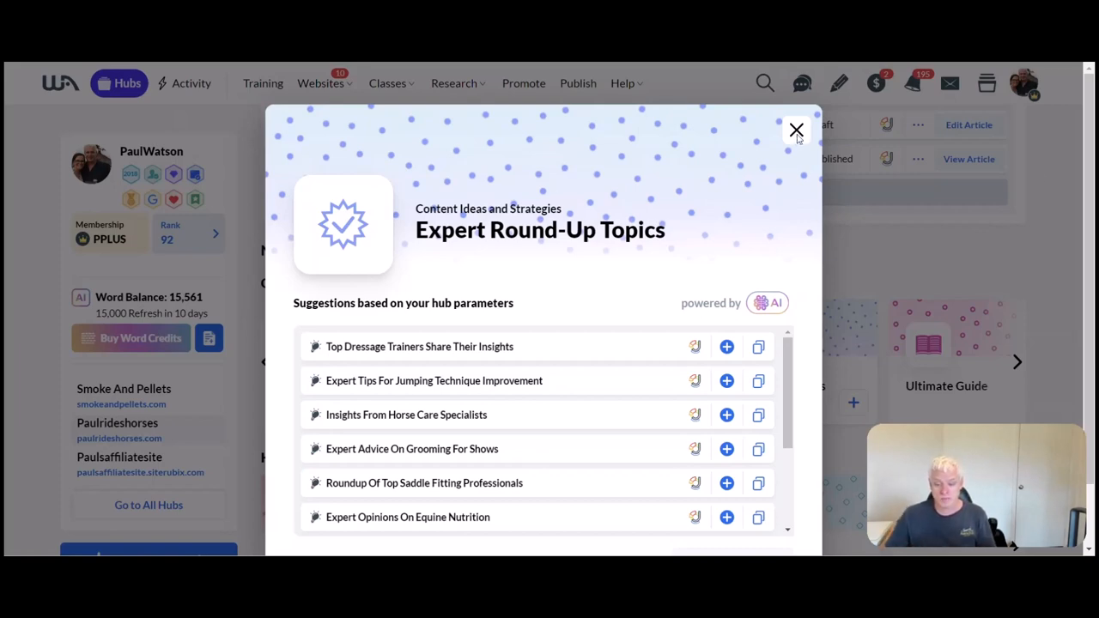
# - Close the Expert Round-Up Topics dialog, then review and close the Ultimate Guide ideas
pyautogui.click(797, 130)
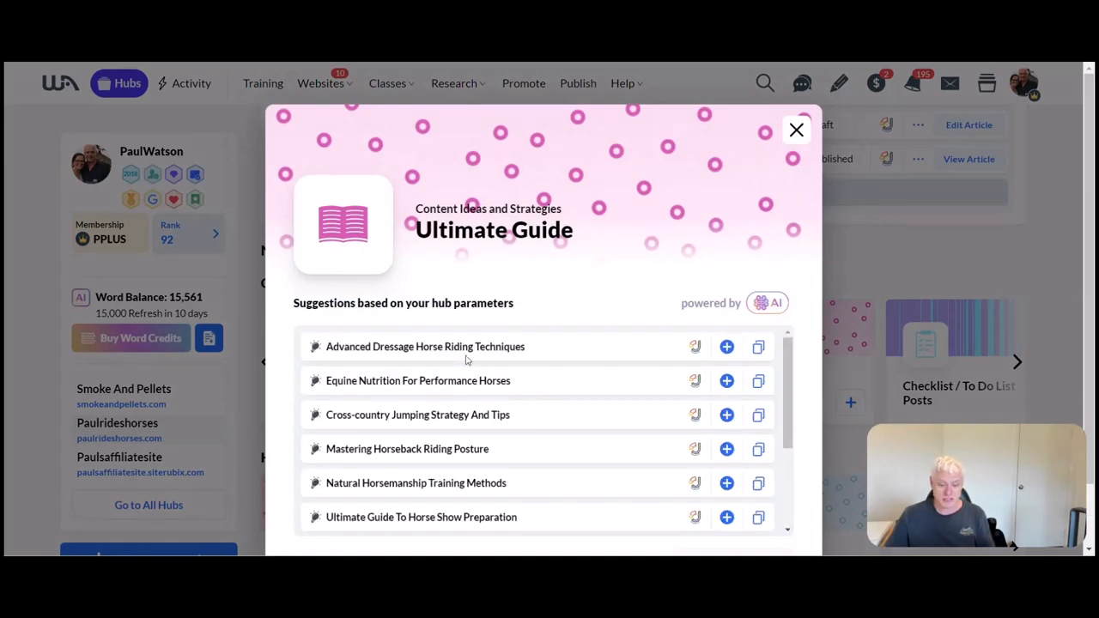
pyautogui.moveTo(532, 380)
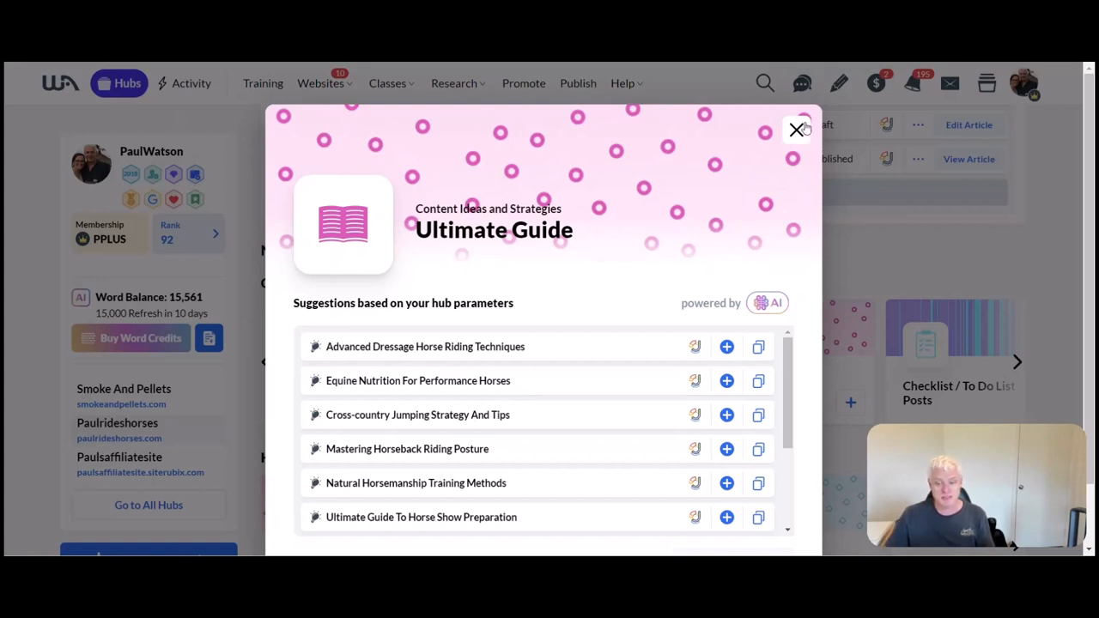
pyautogui.moveTo(545, 553)
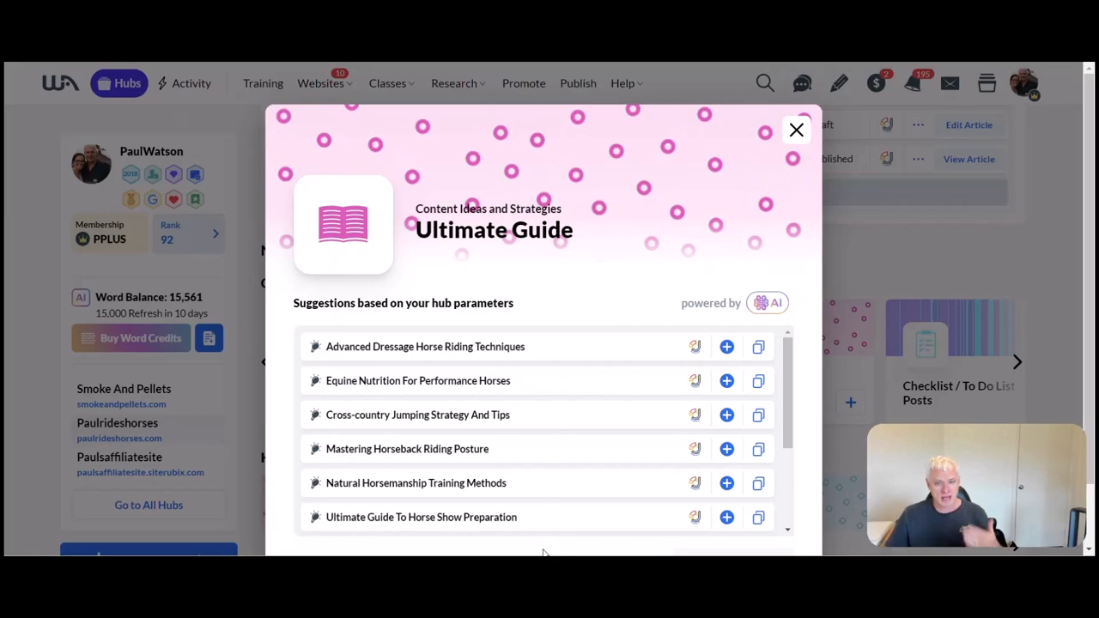
pyautogui.click(796, 130)
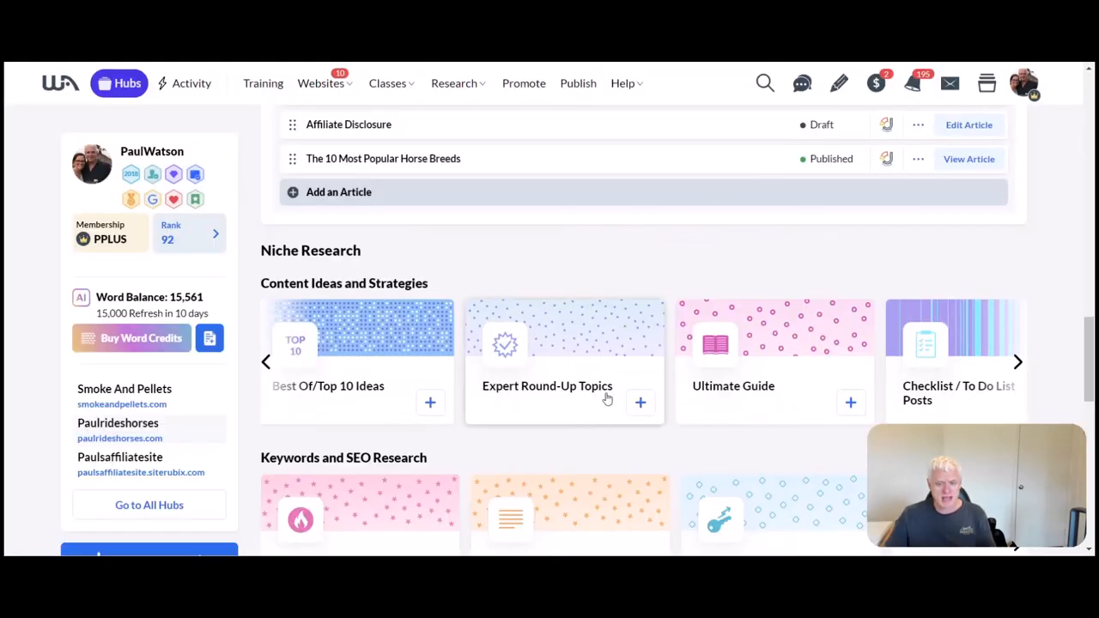
pyautogui.click(117, 422)
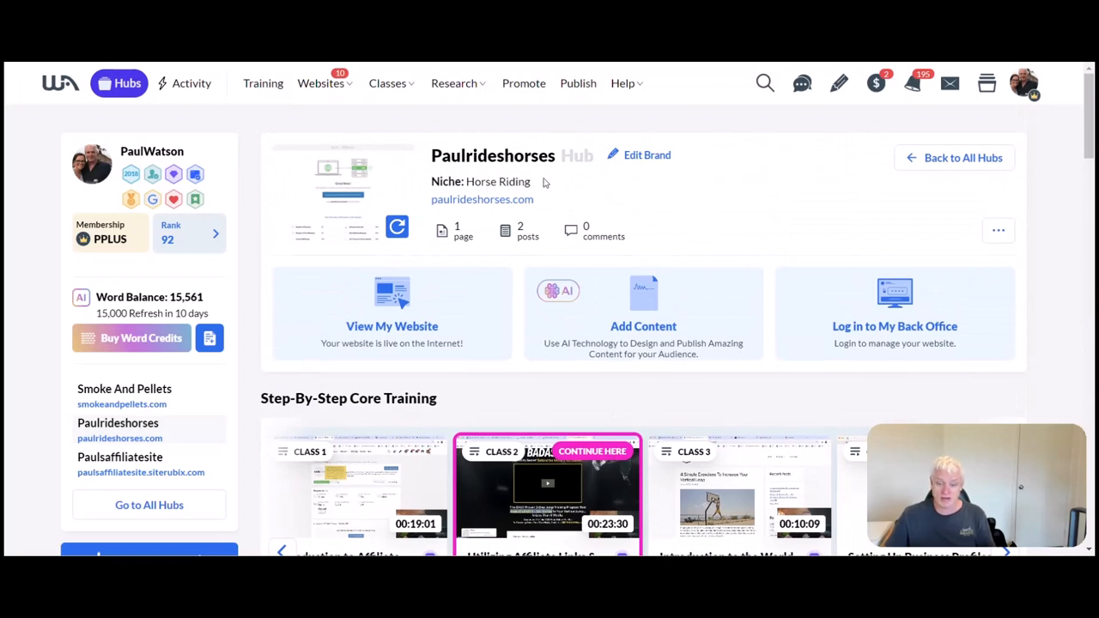
pyautogui.moveTo(493, 183)
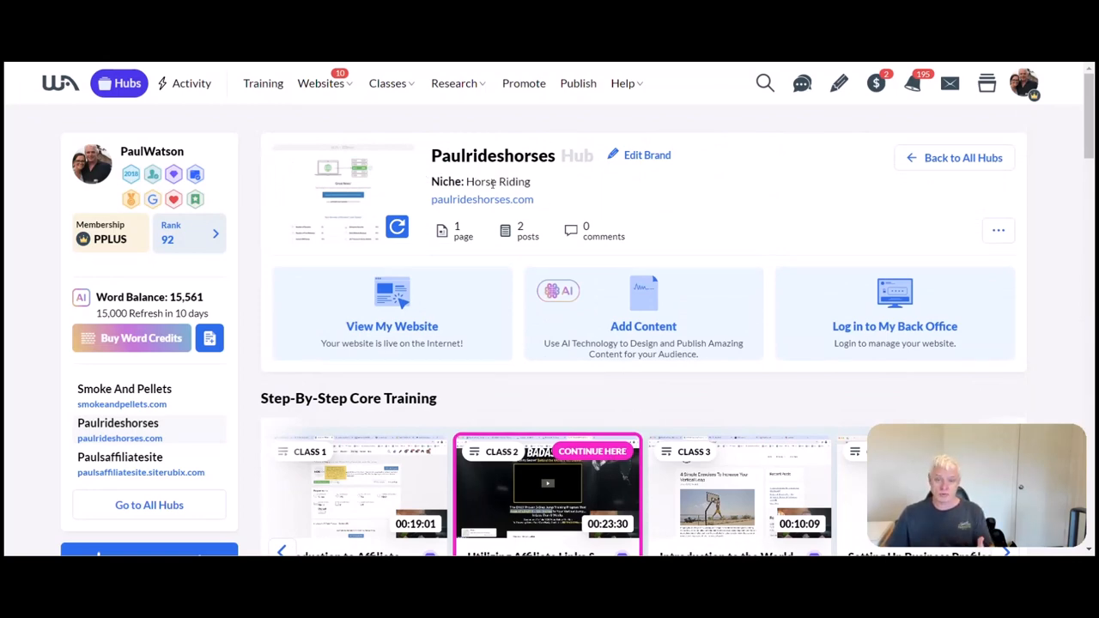
pyautogui.scroll(-3)
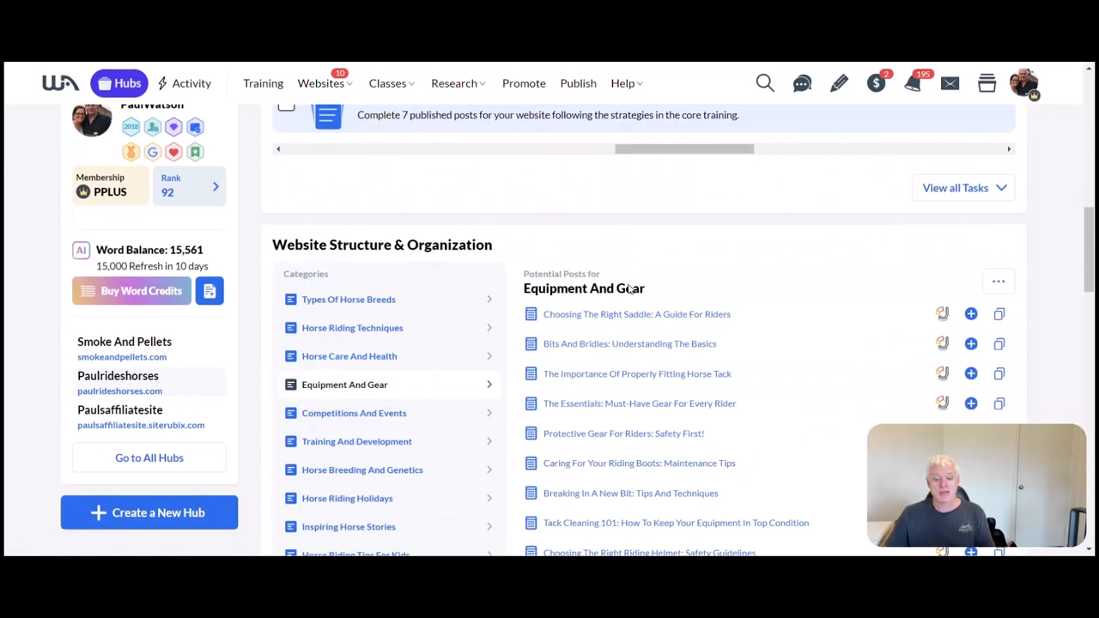
pyautogui.scroll(-3)
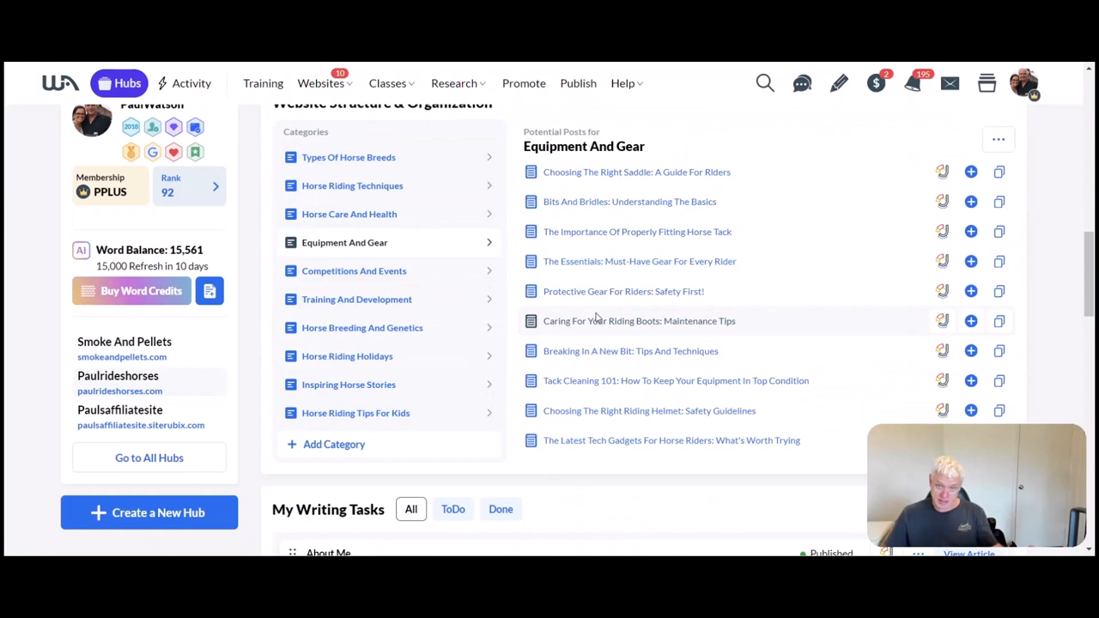
pyautogui.scroll(-3)
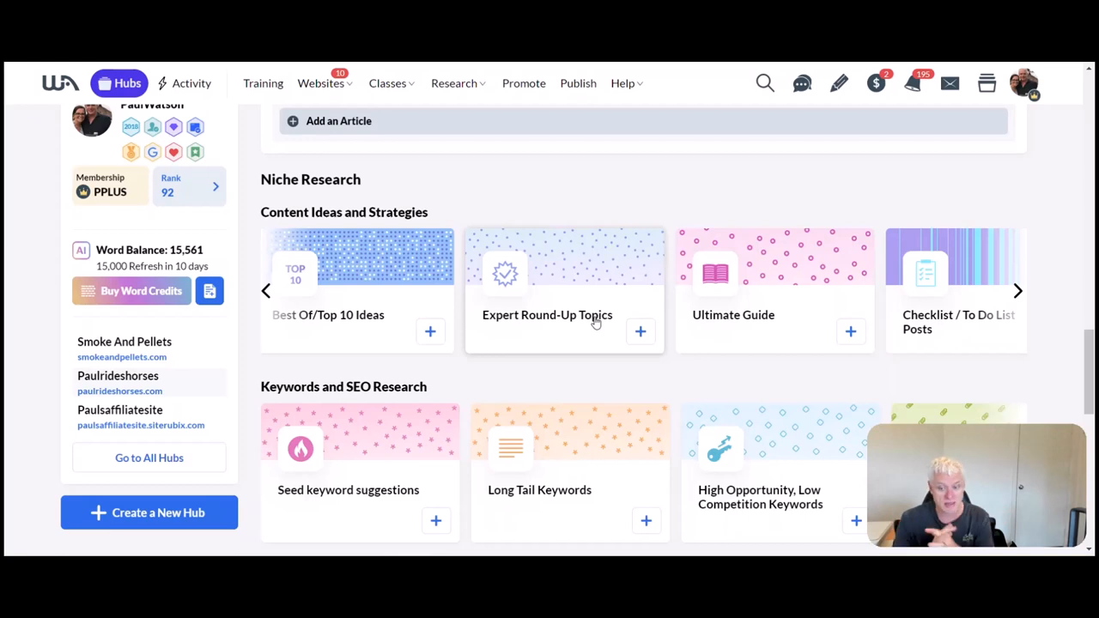
pyautogui.moveTo(1017, 291)
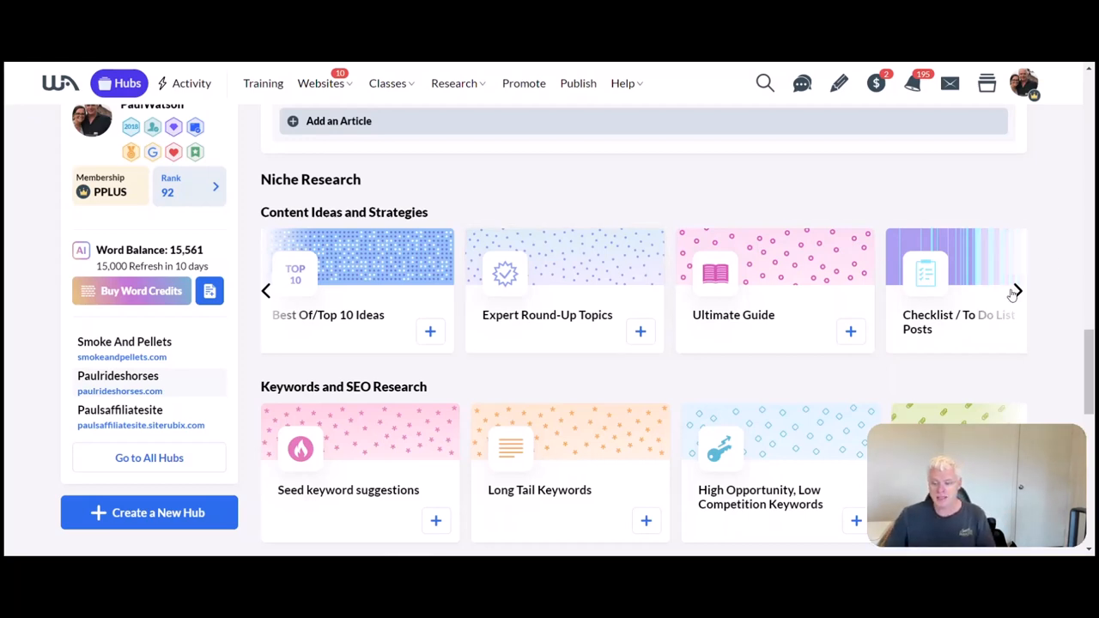
# - Advance the carousel and open the Checklist / To Do List Posts suggestions
pyautogui.click(1017, 290)
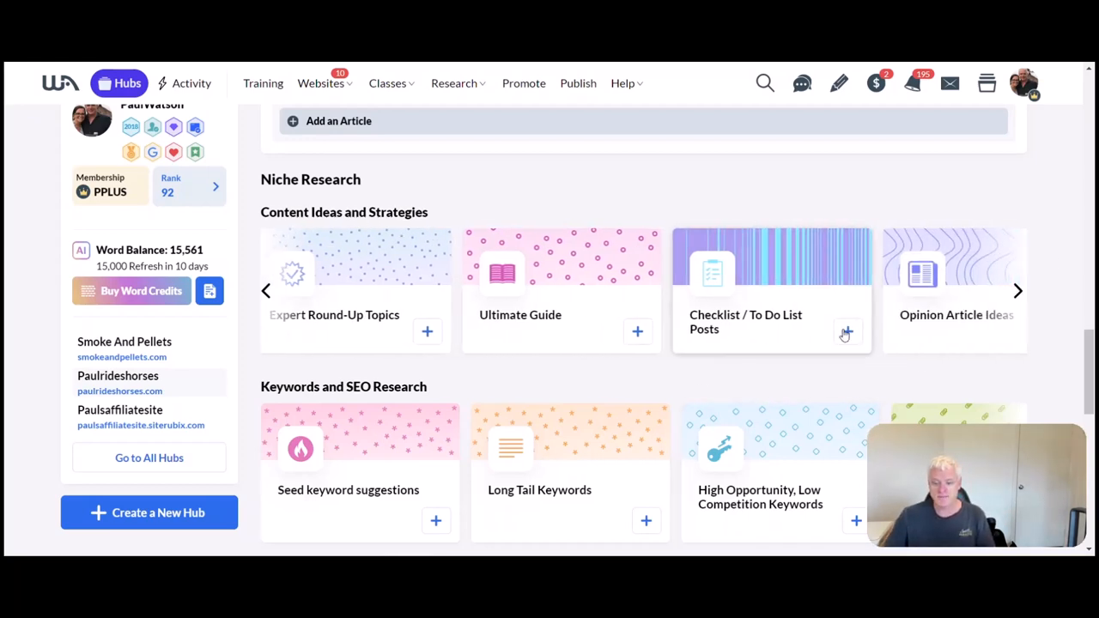
pyautogui.click(845, 333)
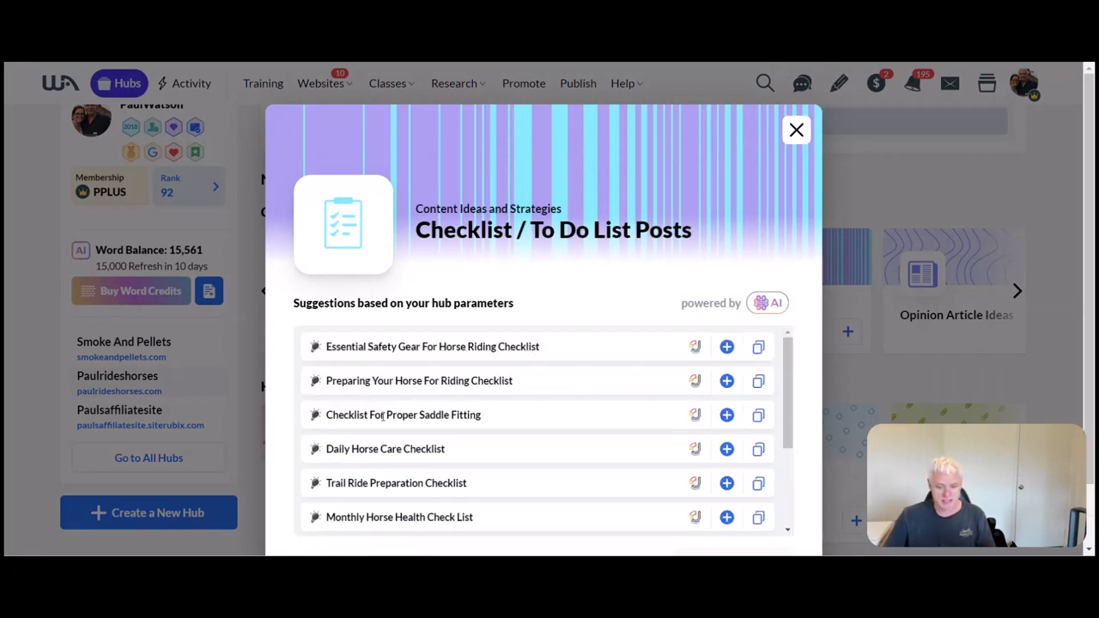
pyautogui.moveTo(502, 426)
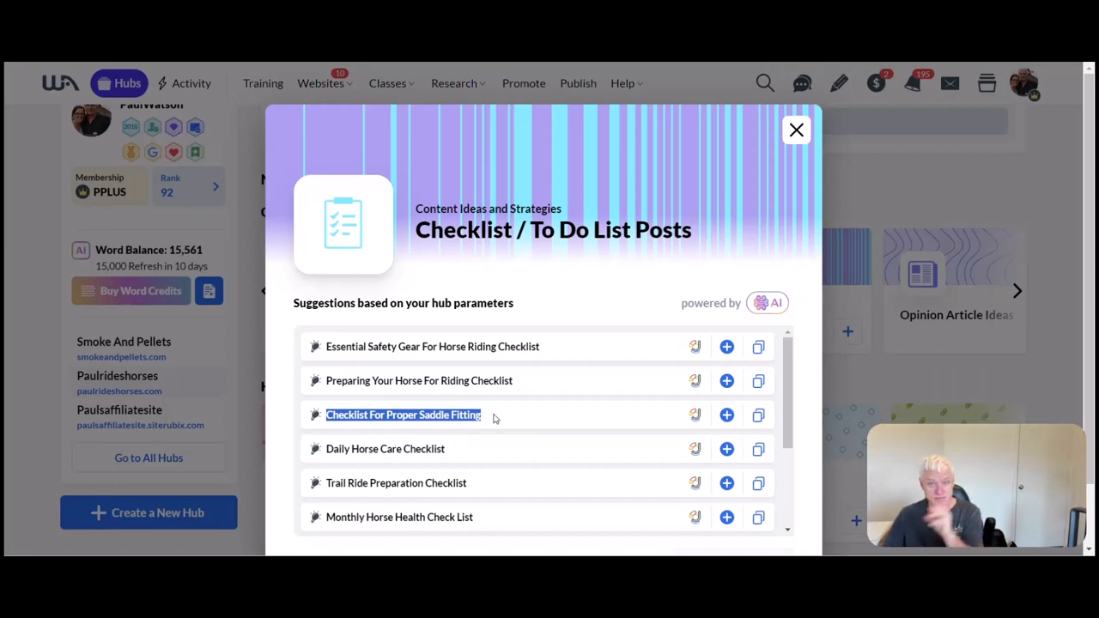
pyautogui.moveTo(310, 423)
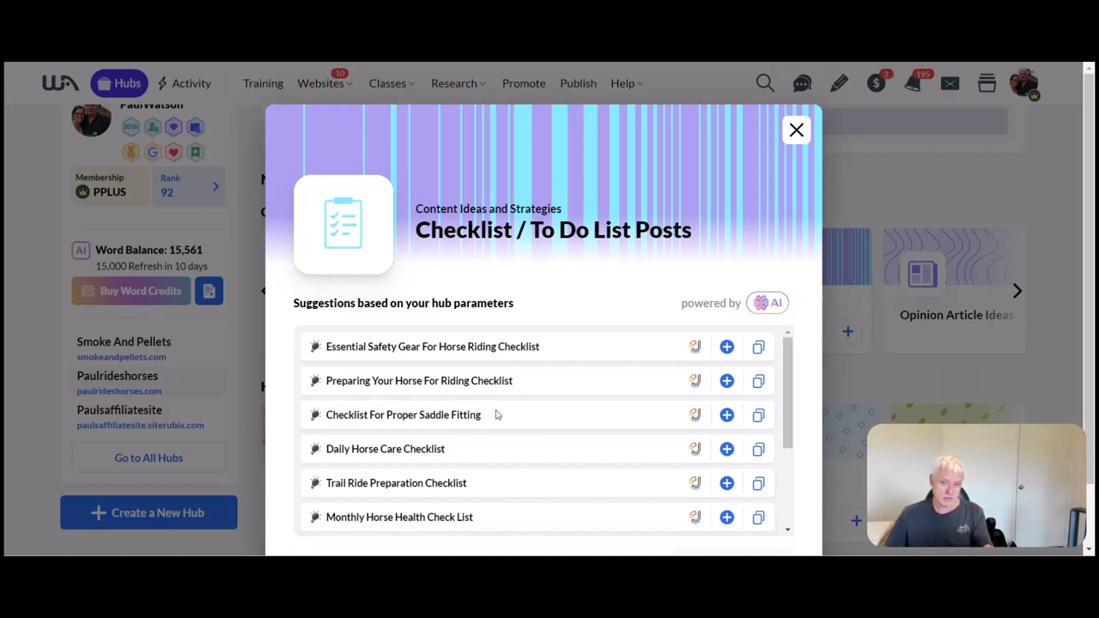
pyautogui.moveTo(517, 430)
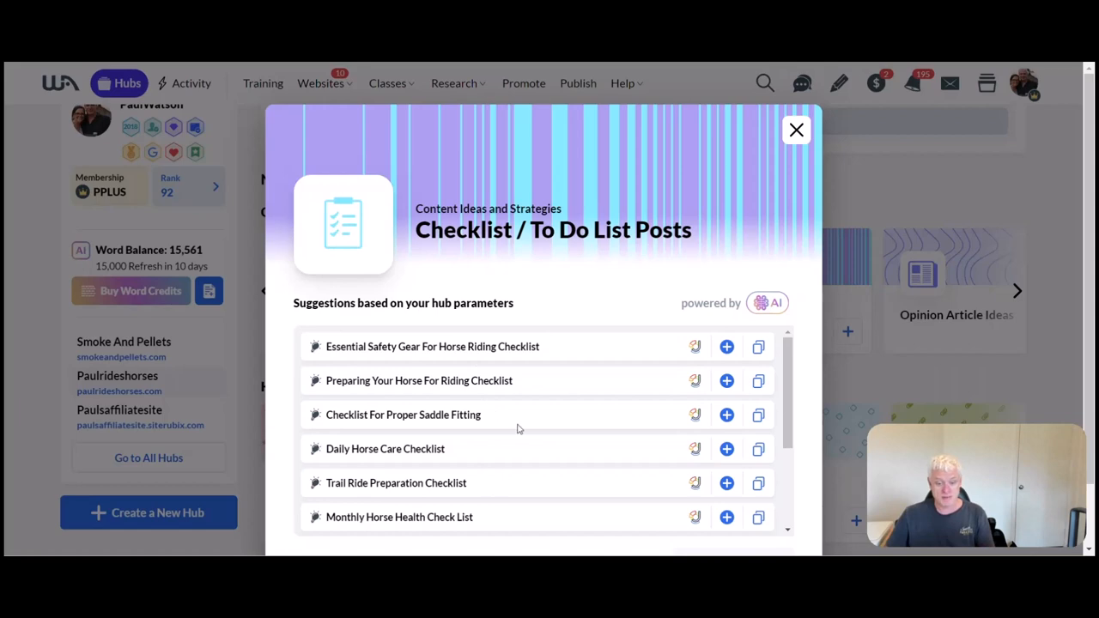
pyautogui.moveTo(821, 141)
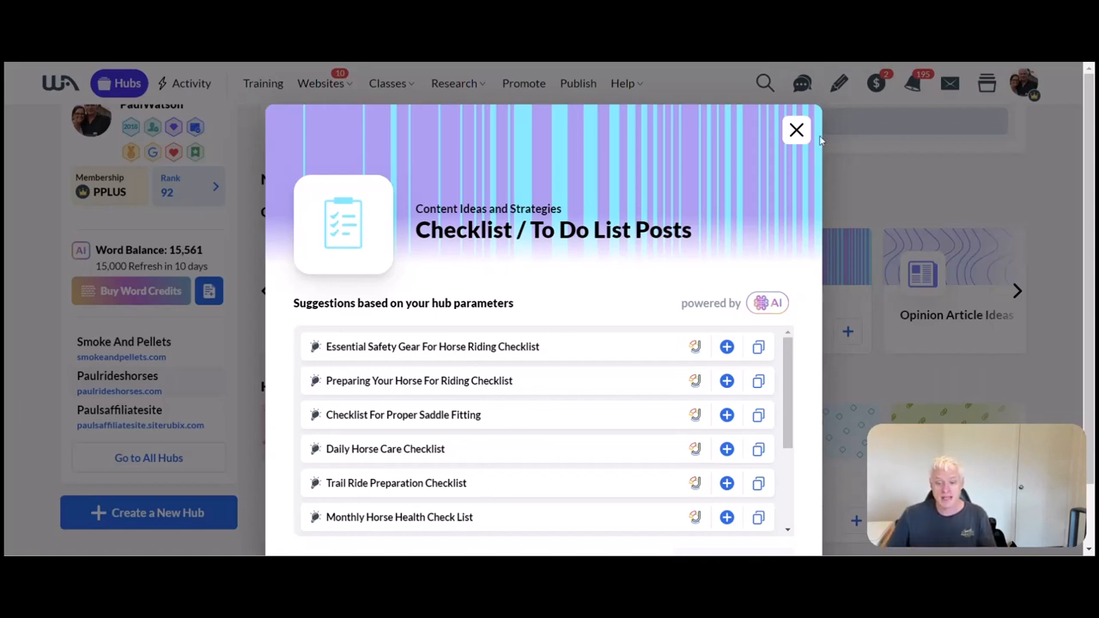
pyautogui.click(796, 131)
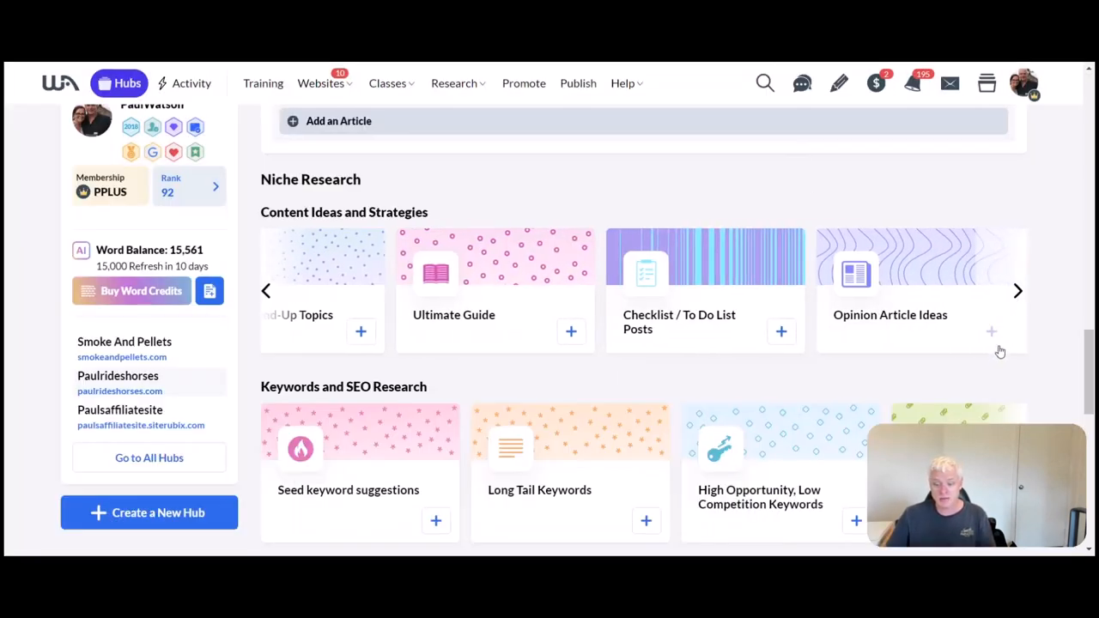
pyautogui.moveTo(1015, 300)
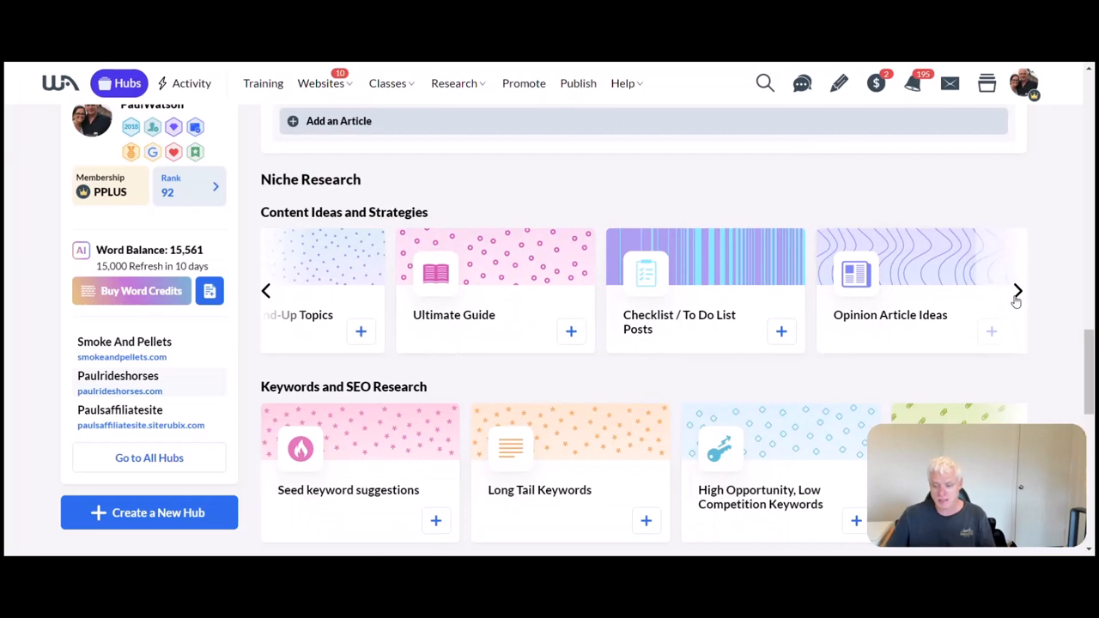
pyautogui.moveTo(931, 343)
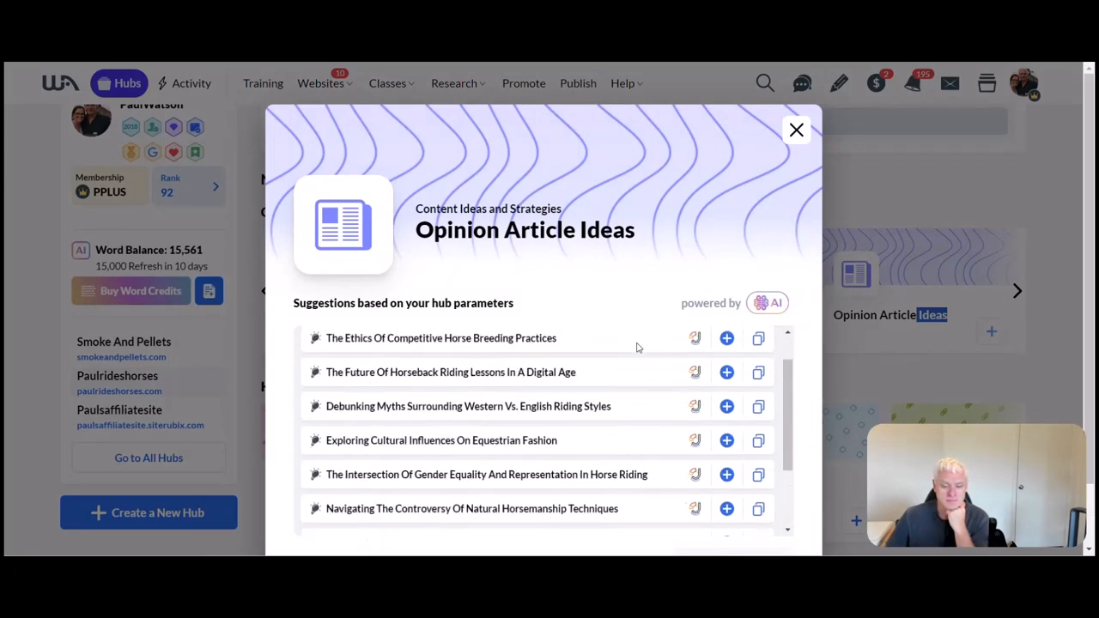
pyautogui.scroll(3)
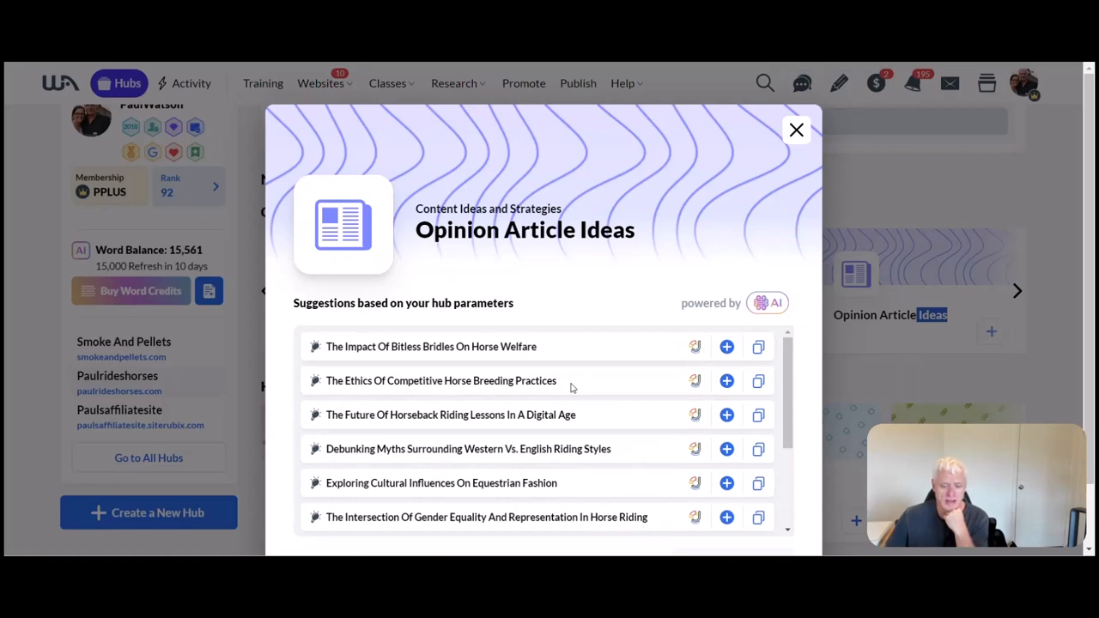
pyautogui.moveTo(489, 340)
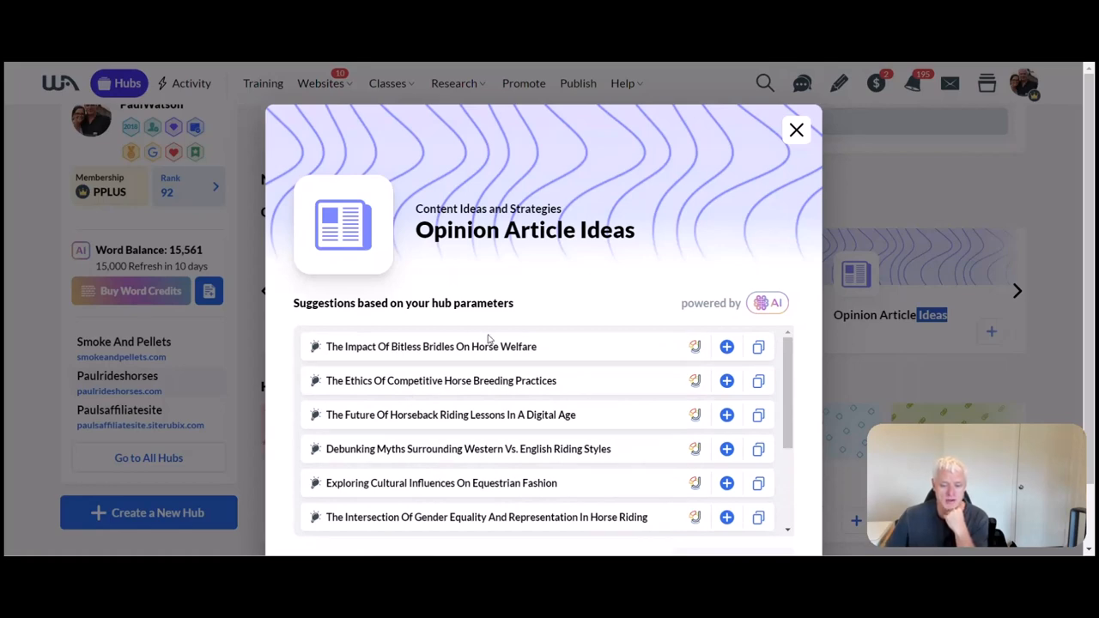
pyautogui.moveTo(553, 354)
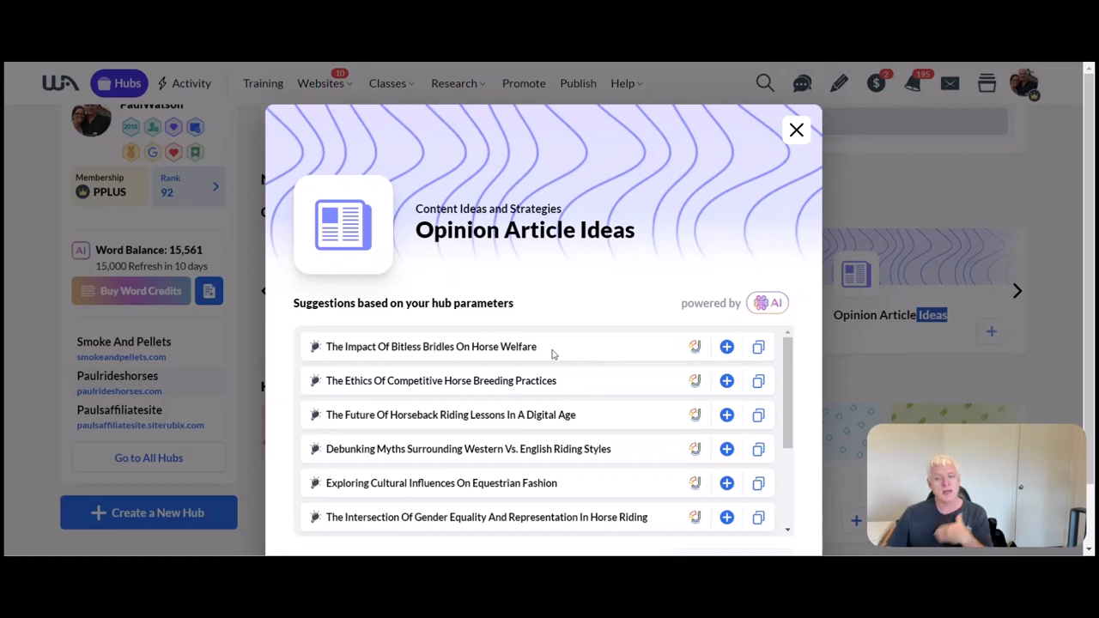
pyautogui.scroll(-3)
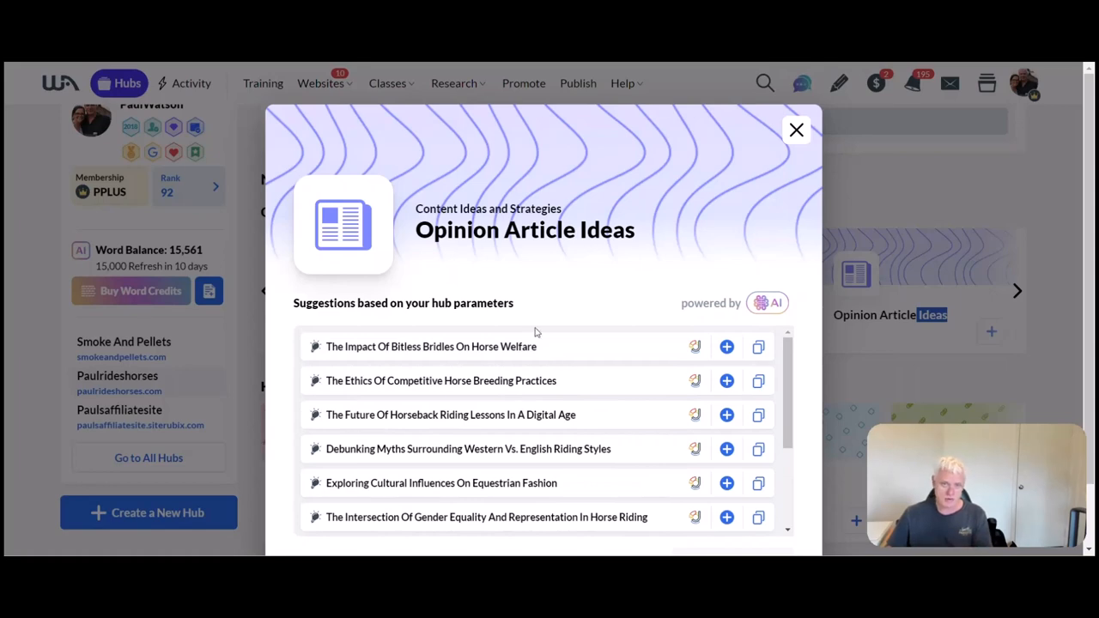
pyautogui.moveTo(575, 481)
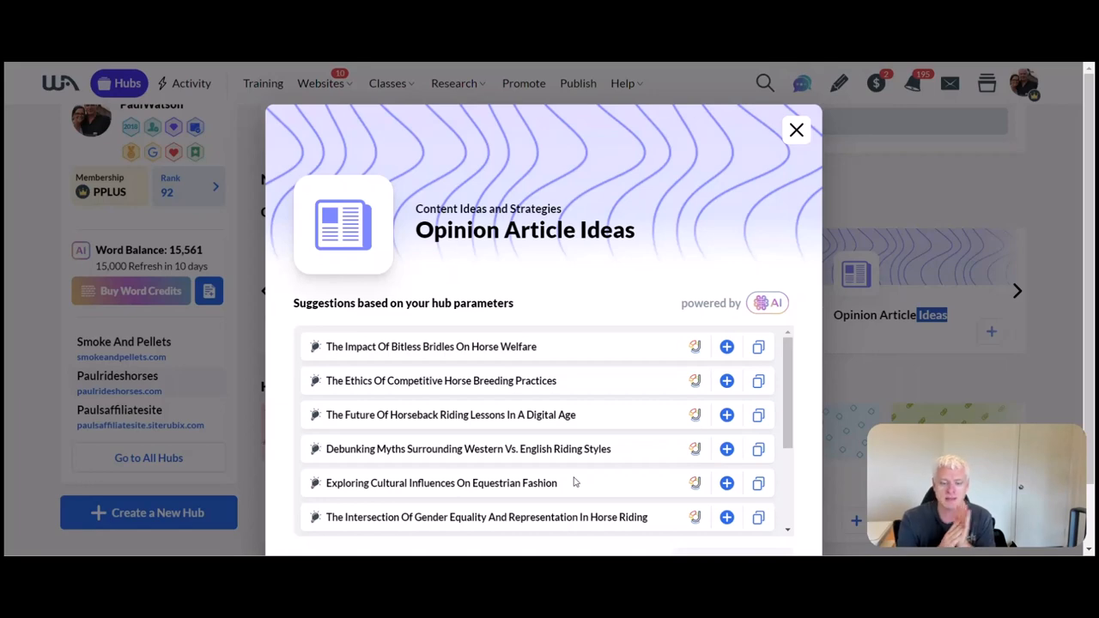
pyautogui.moveTo(336, 381)
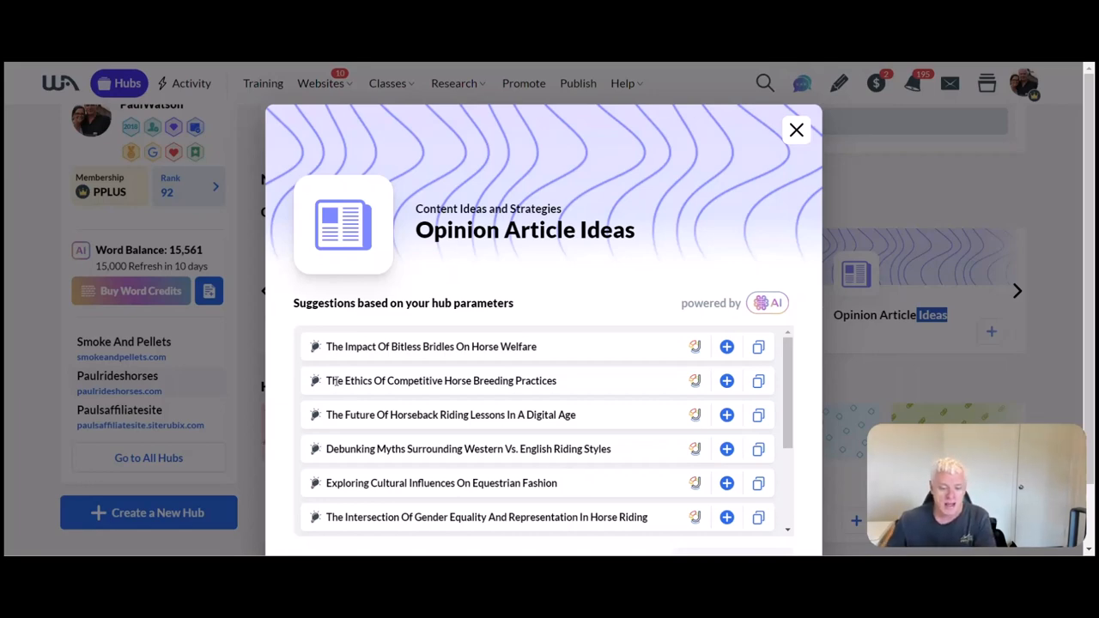
pyautogui.moveTo(532, 446)
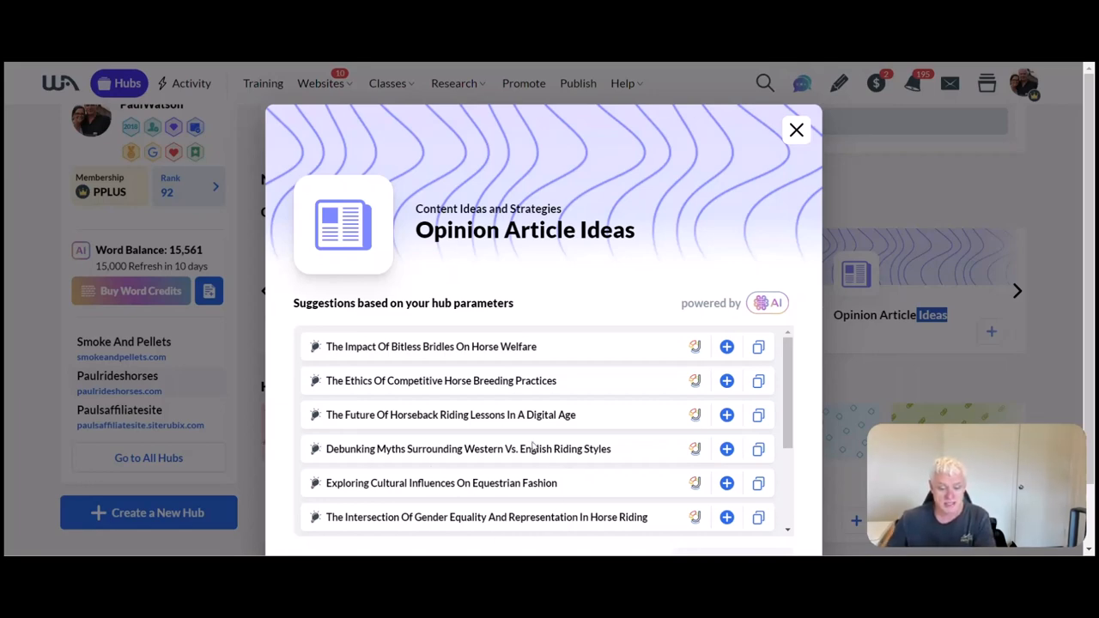
pyautogui.moveTo(533, 464)
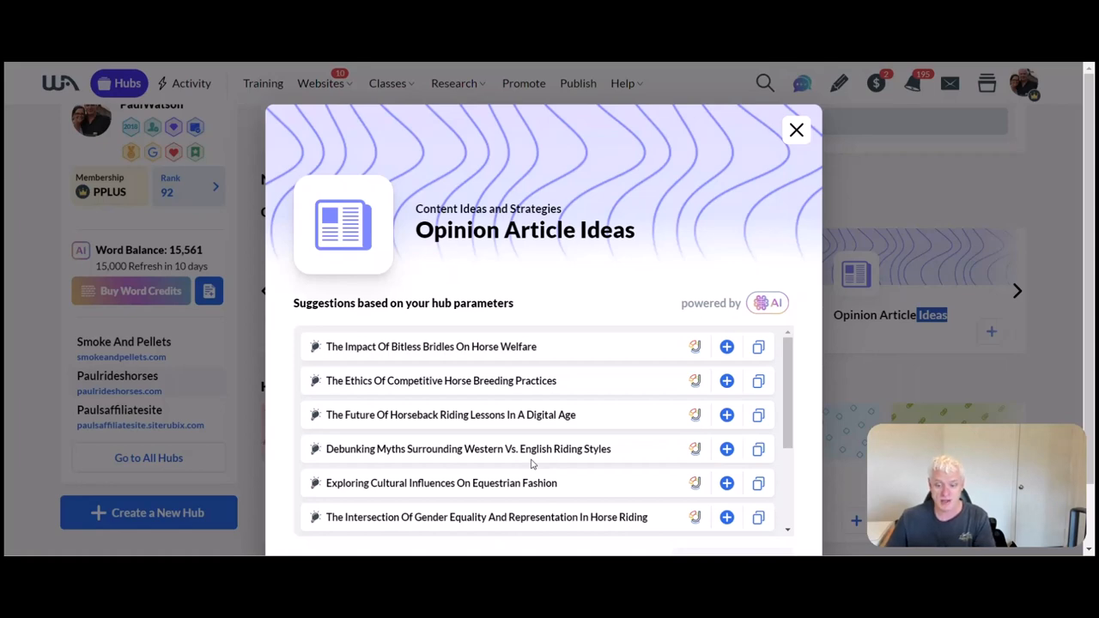
pyautogui.moveTo(794, 130)
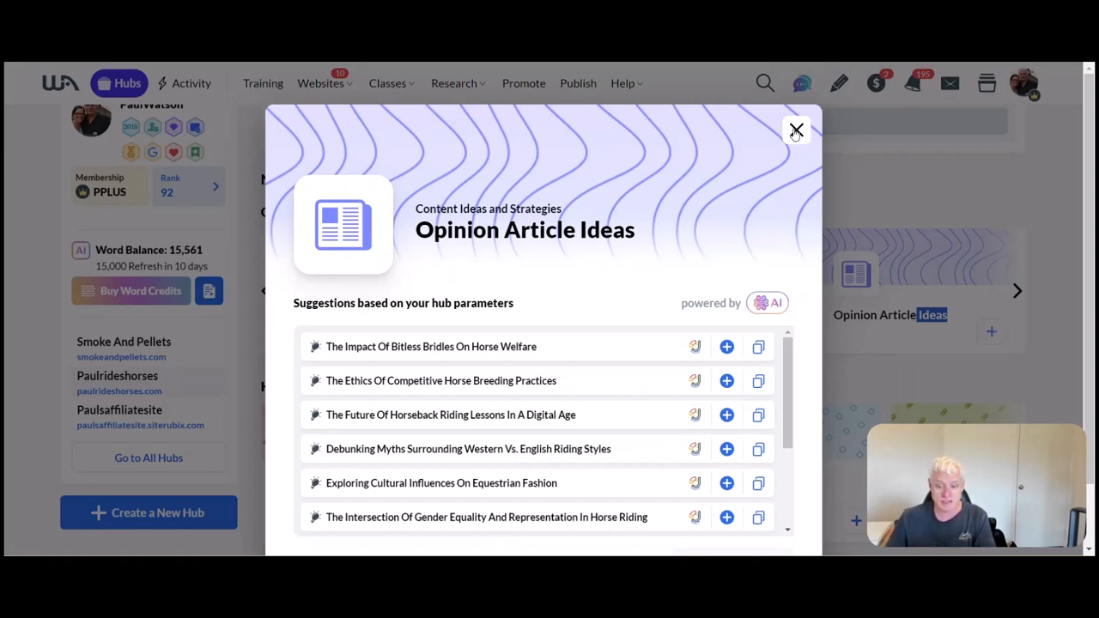
pyautogui.click(796, 129)
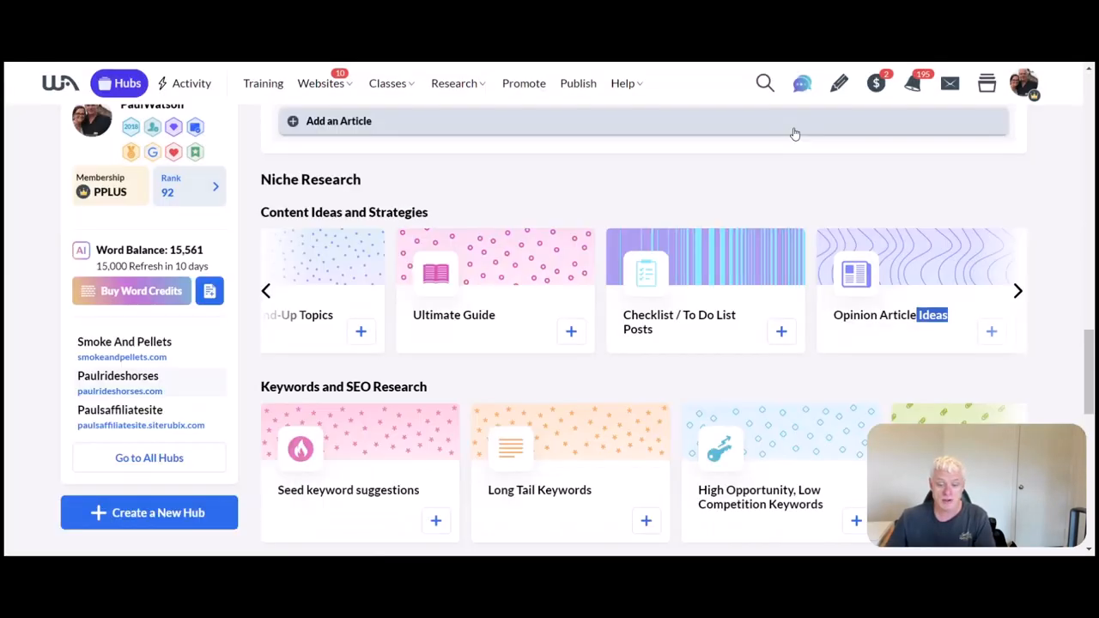
pyautogui.moveTo(264, 290)
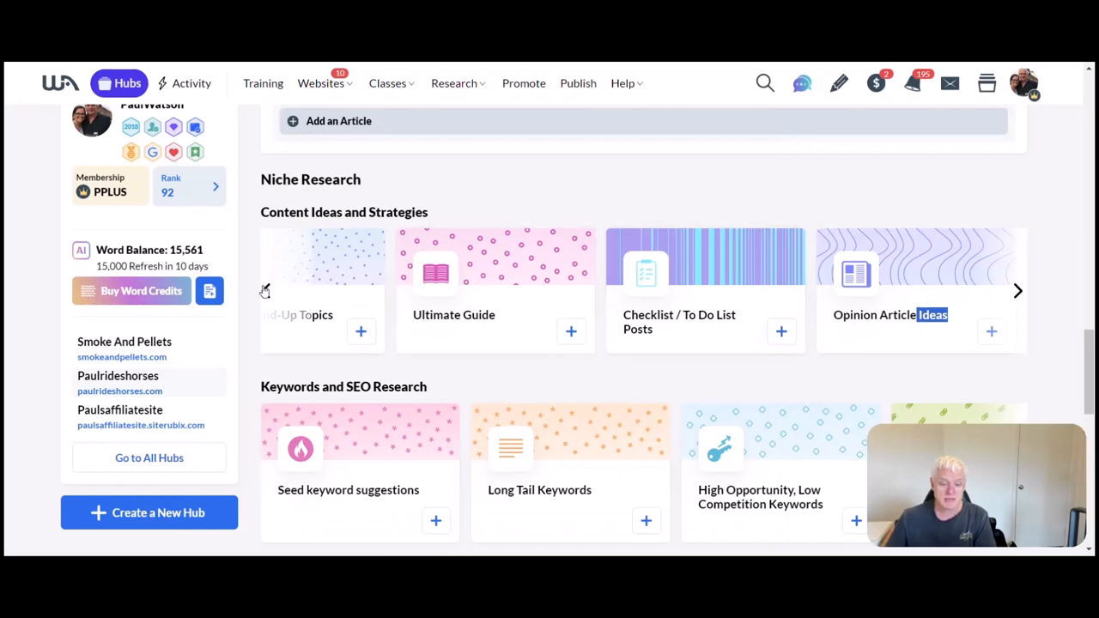
# - Slide the carousel back to Blog Topics & Ideas, close its suggestions and return to Niche Research
pyautogui.click(1019, 290)
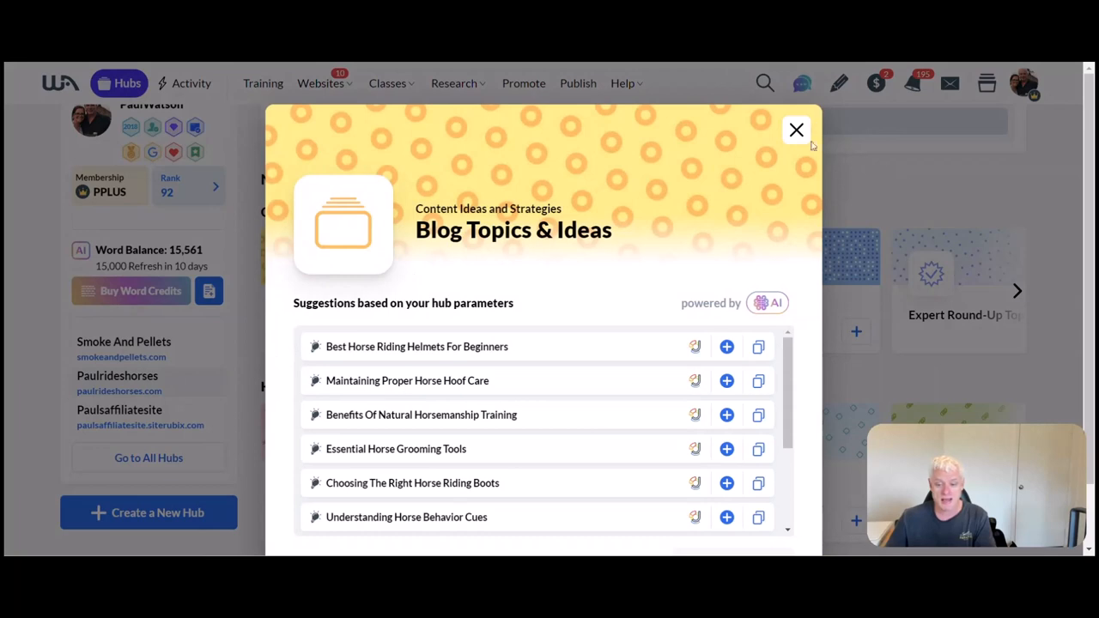
pyautogui.click(798, 130)
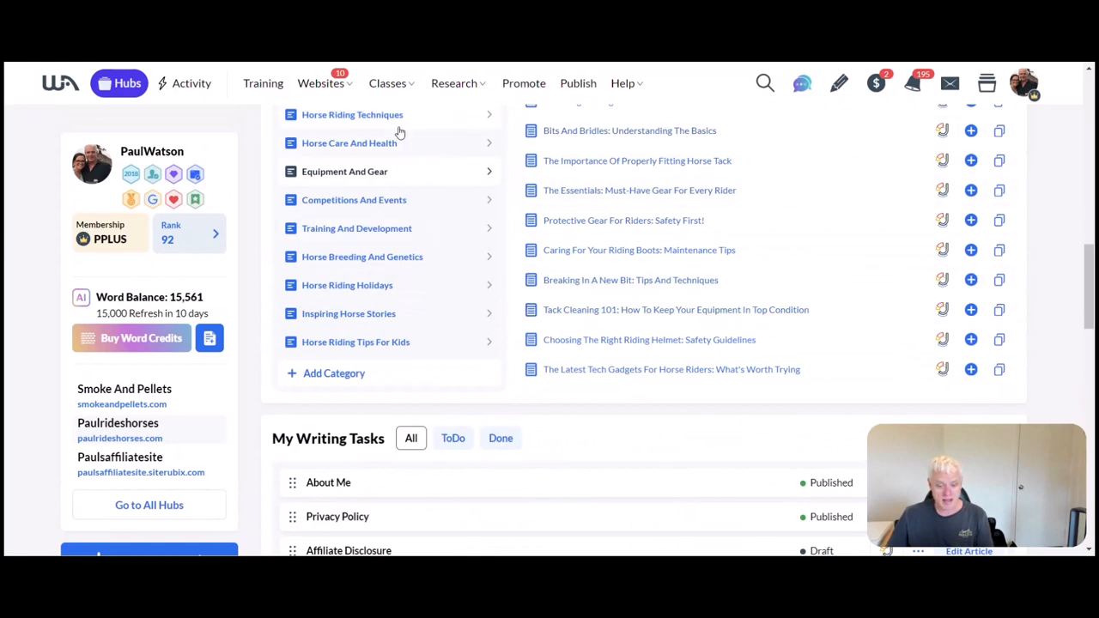
pyautogui.moveTo(397, 335)
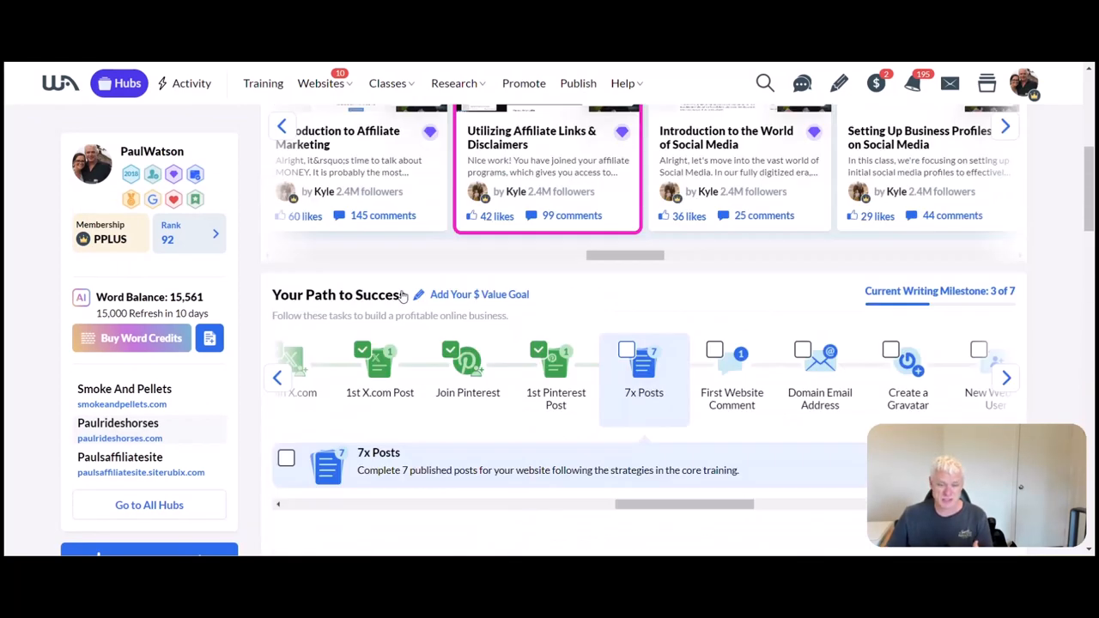
pyautogui.scroll(3)
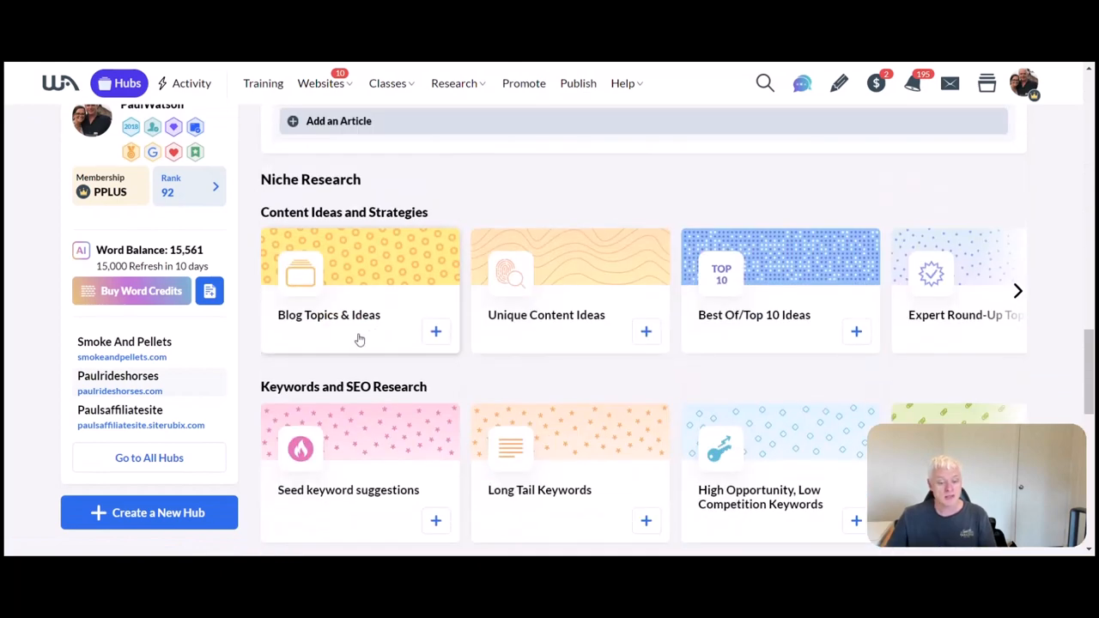
pyautogui.moveTo(591, 323)
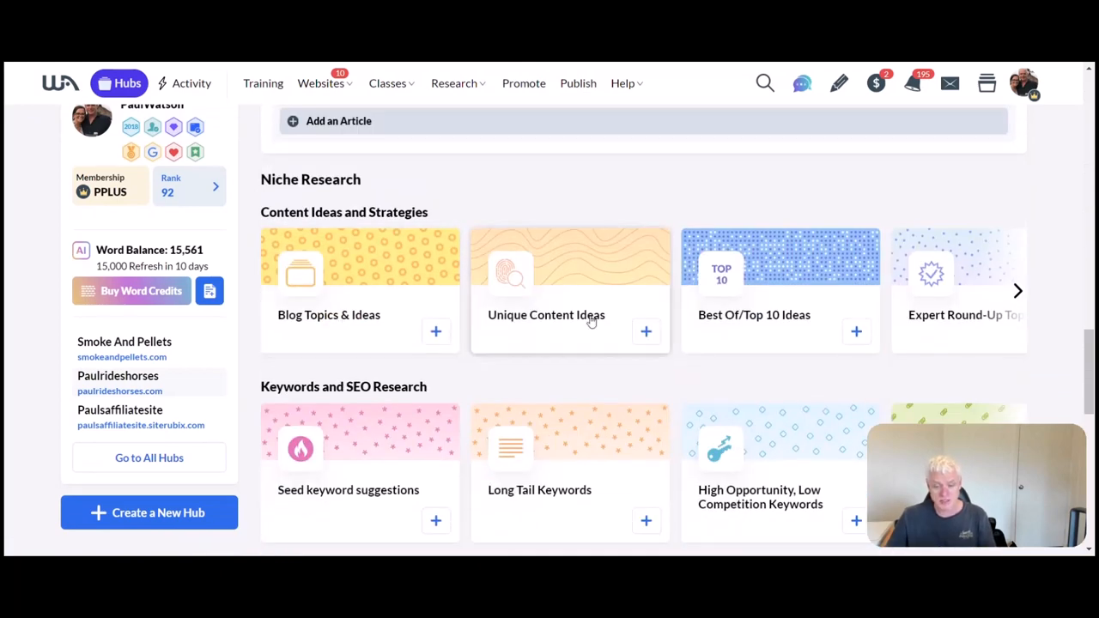
pyautogui.moveTo(1013, 292)
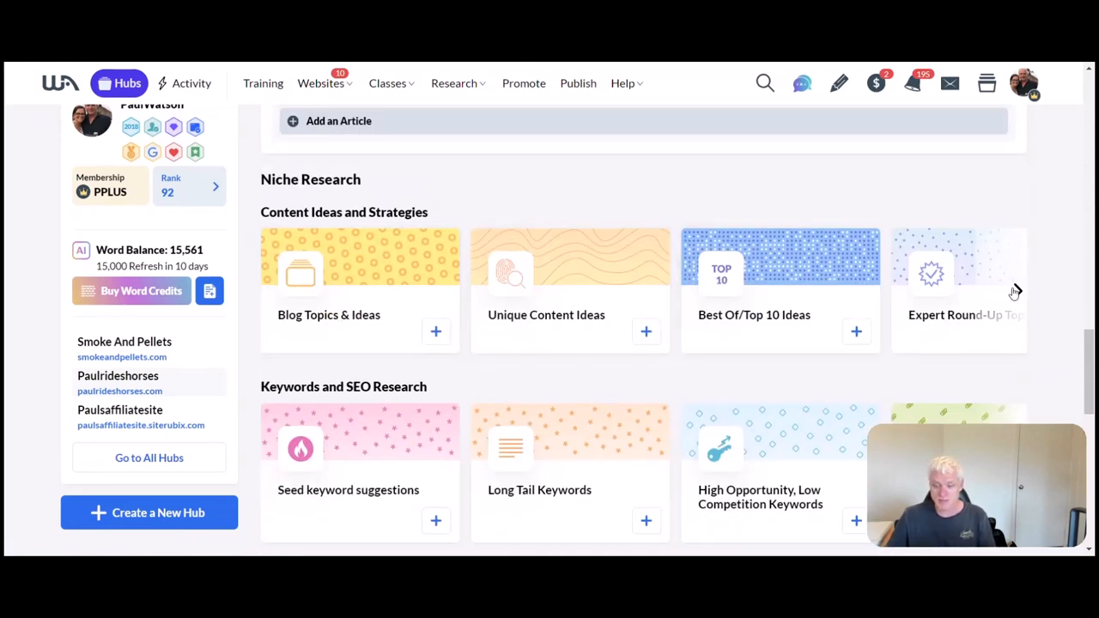
# - Advance the carousel one card to Unique Content Ideas, then scroll the hub back down to Niche Research
pyautogui.click(1018, 290)
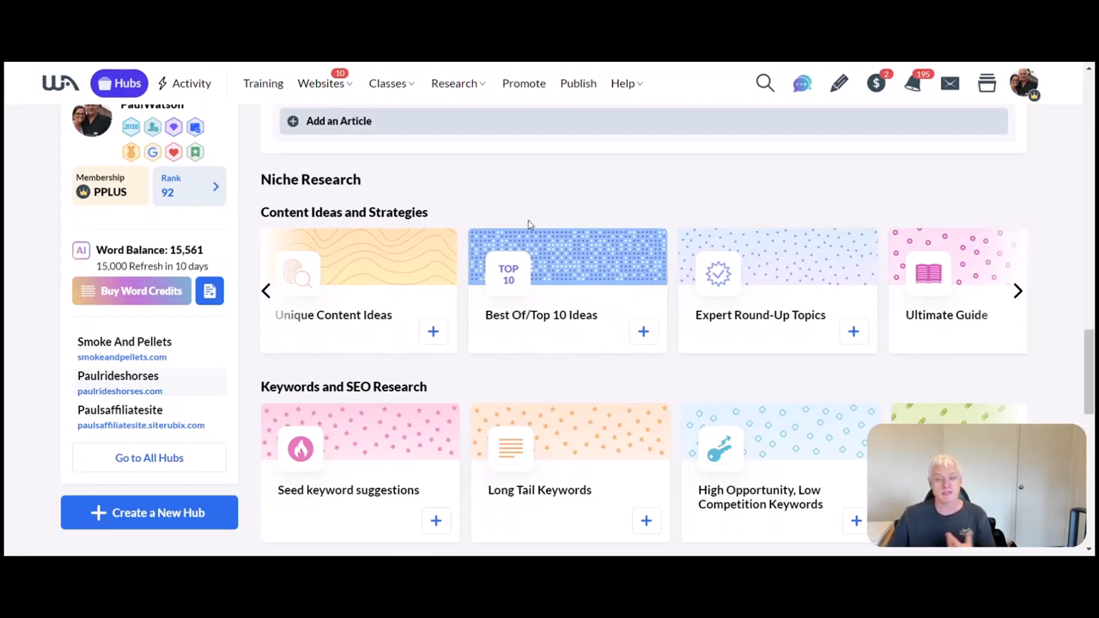
pyautogui.moveTo(969, 297)
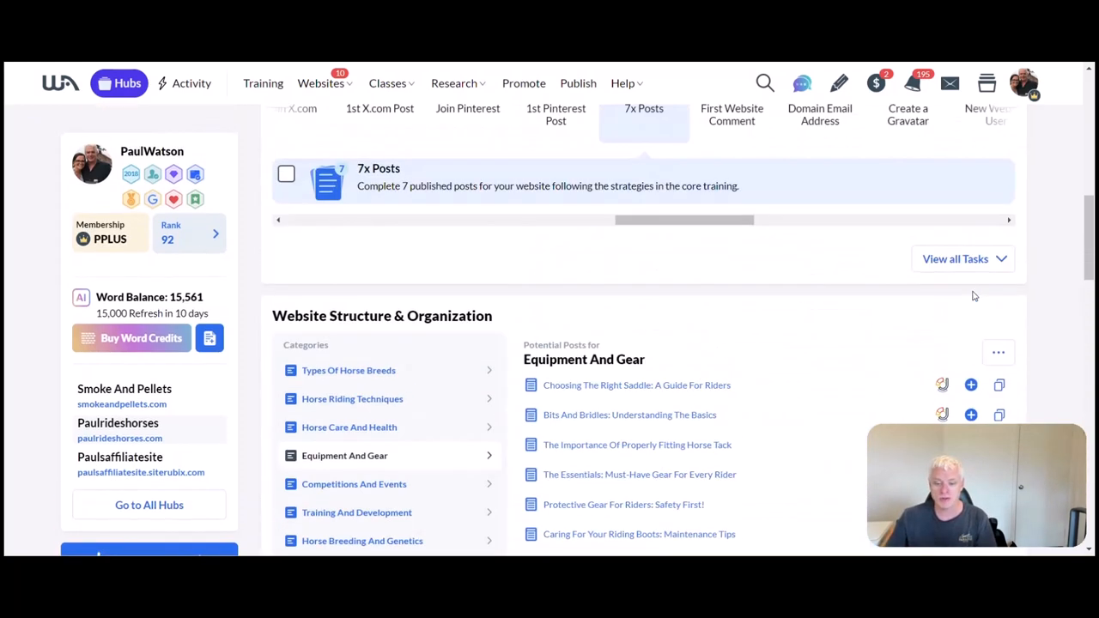
pyautogui.scroll(3)
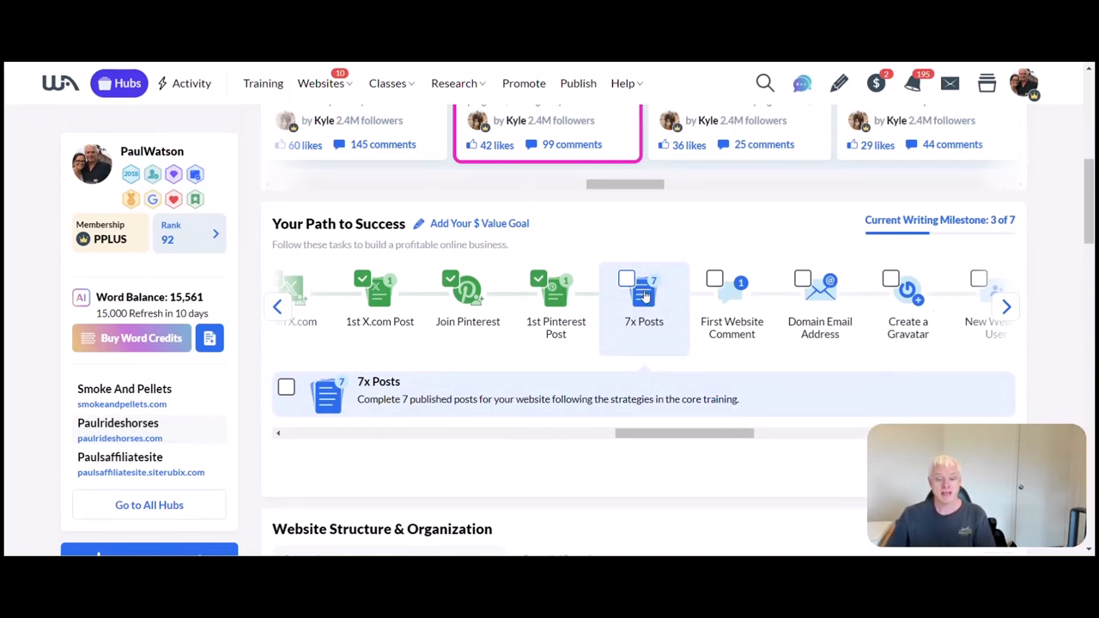
pyautogui.scroll(-3)
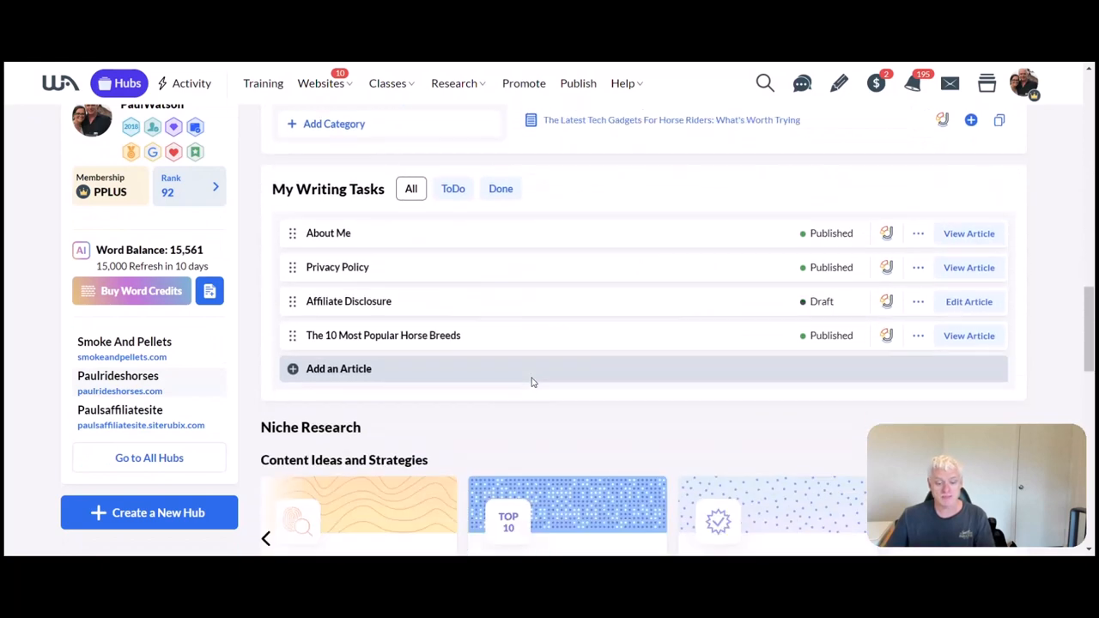
pyautogui.scroll(-3)
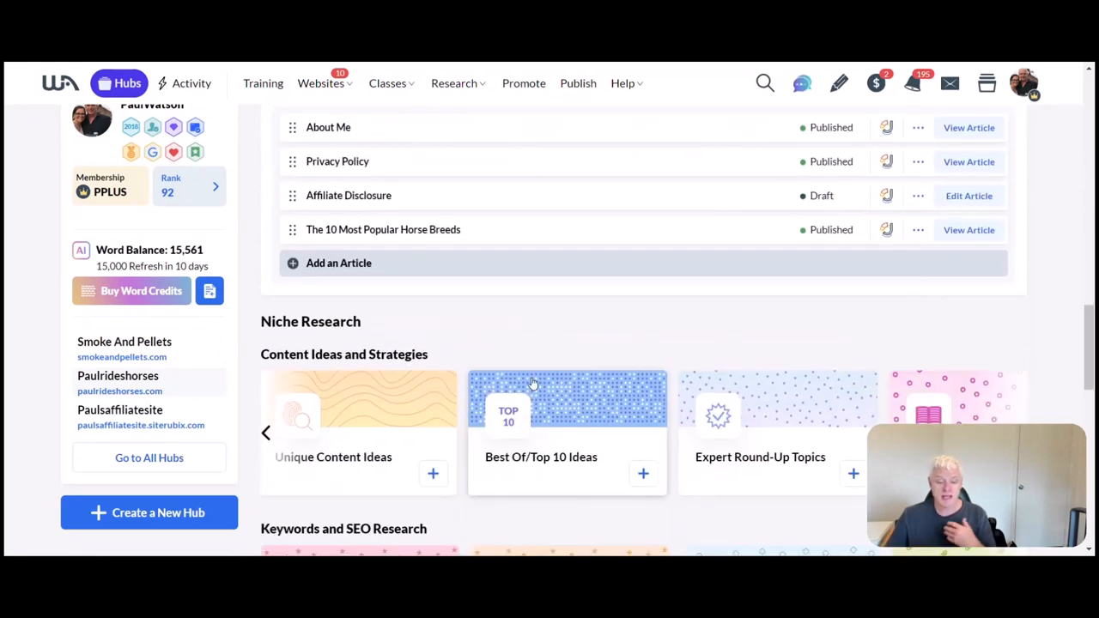
pyautogui.scroll(-3)
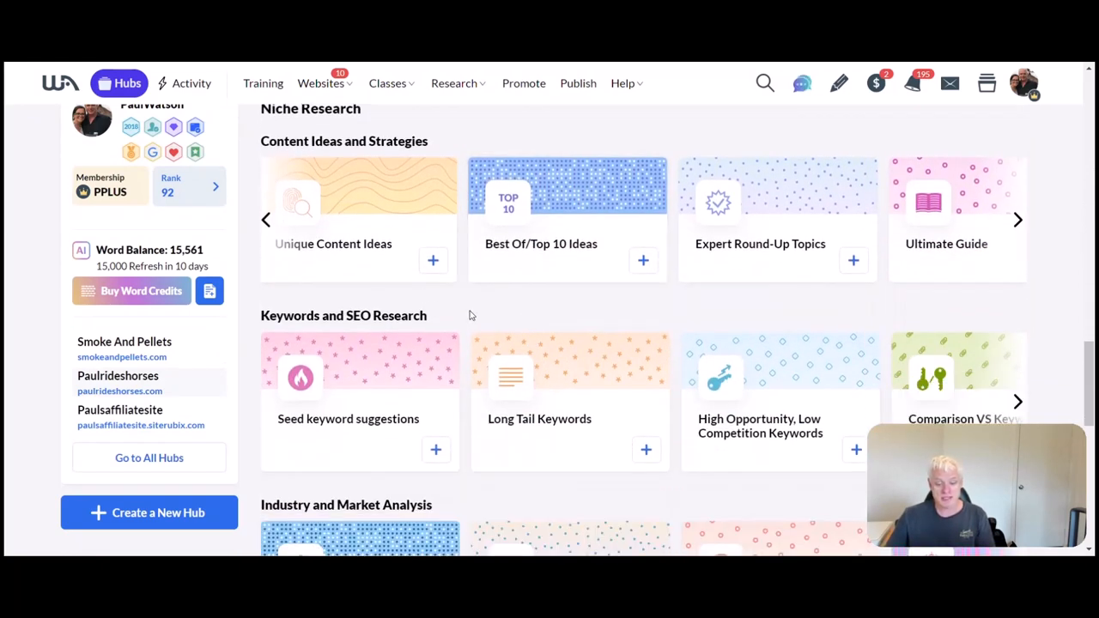
pyautogui.moveTo(563, 130)
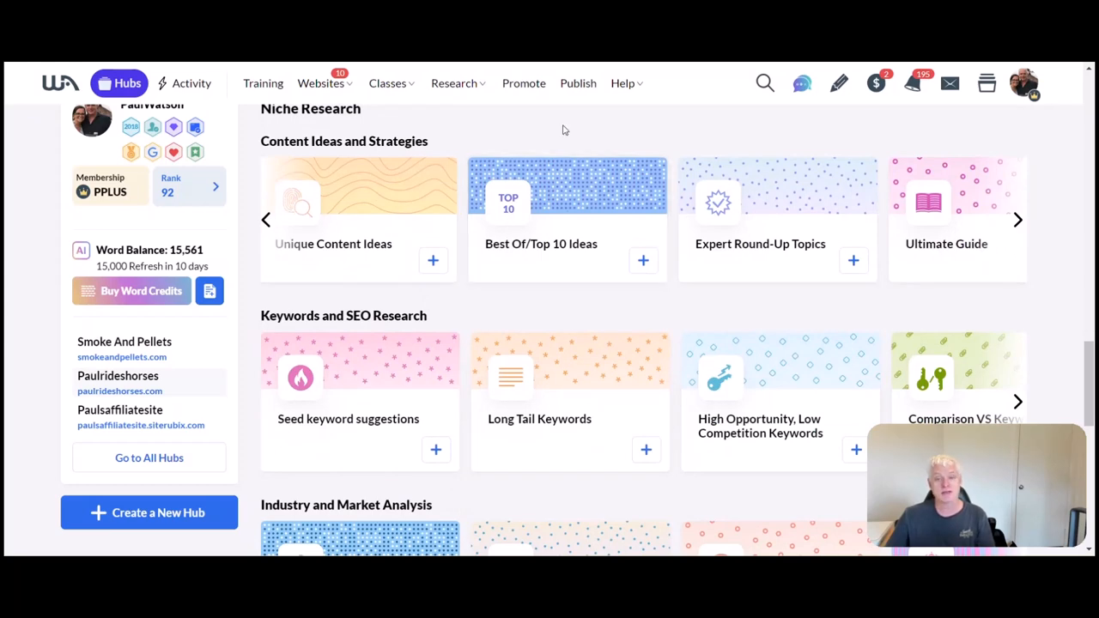